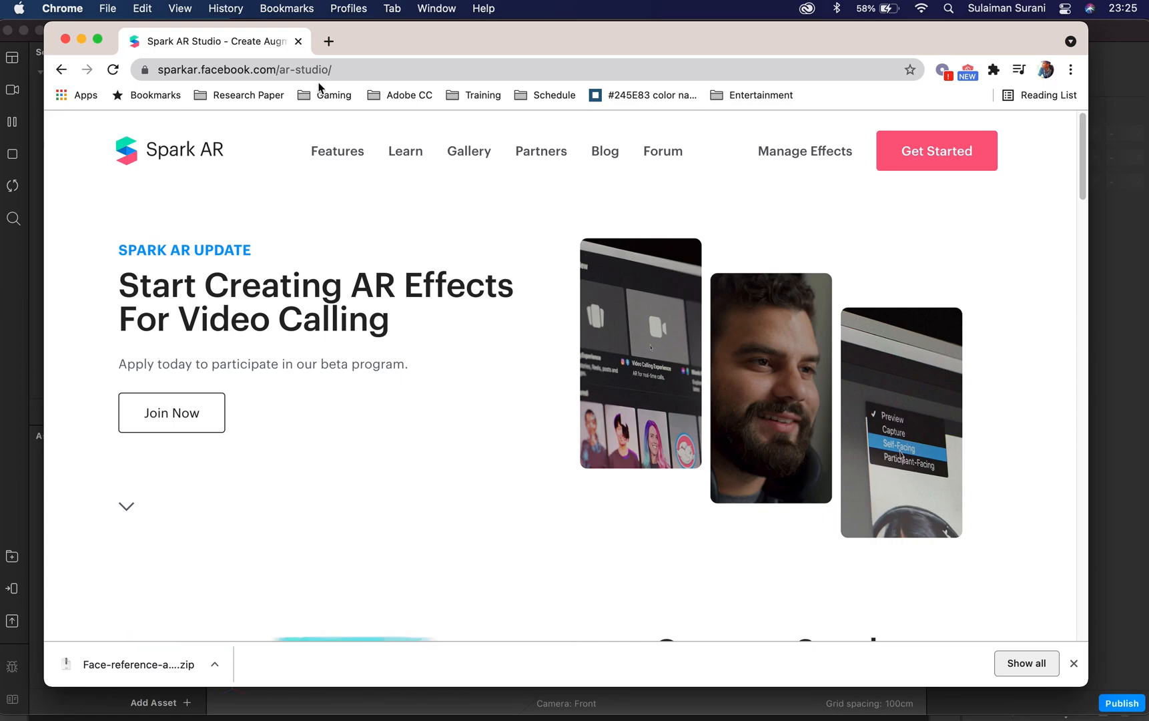
Step: Find the Face Reference Assets article in the Learn section via a 'face reference' search
click(405, 151)
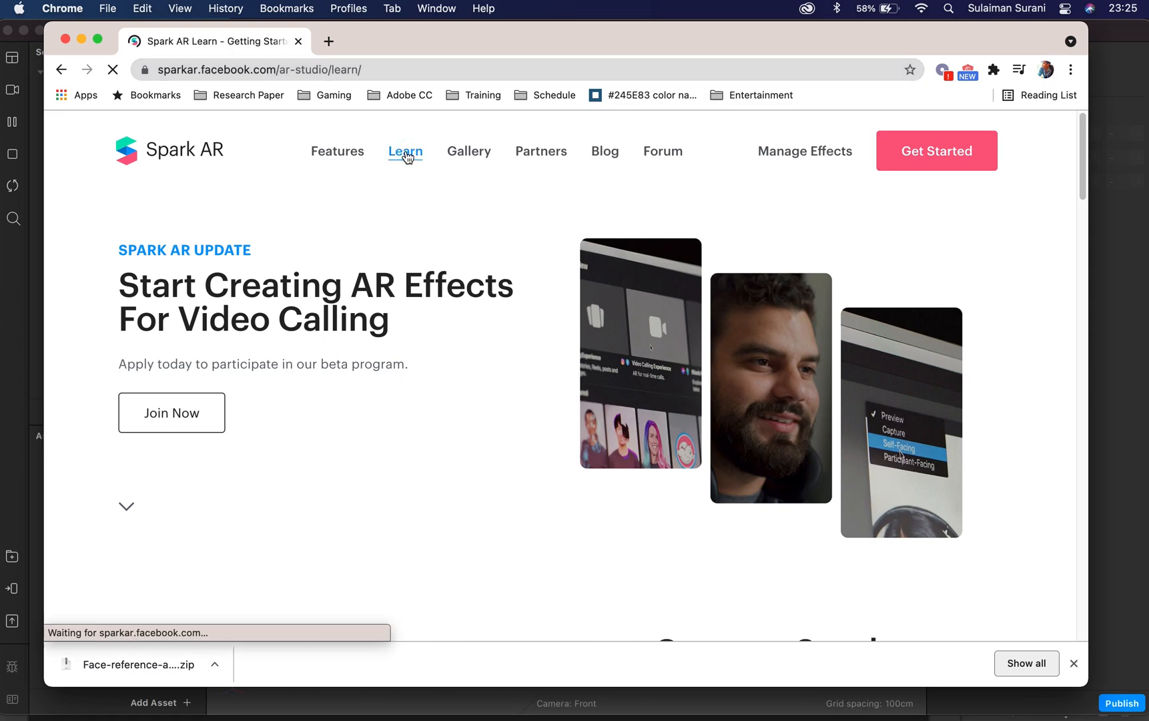
click(405, 151)
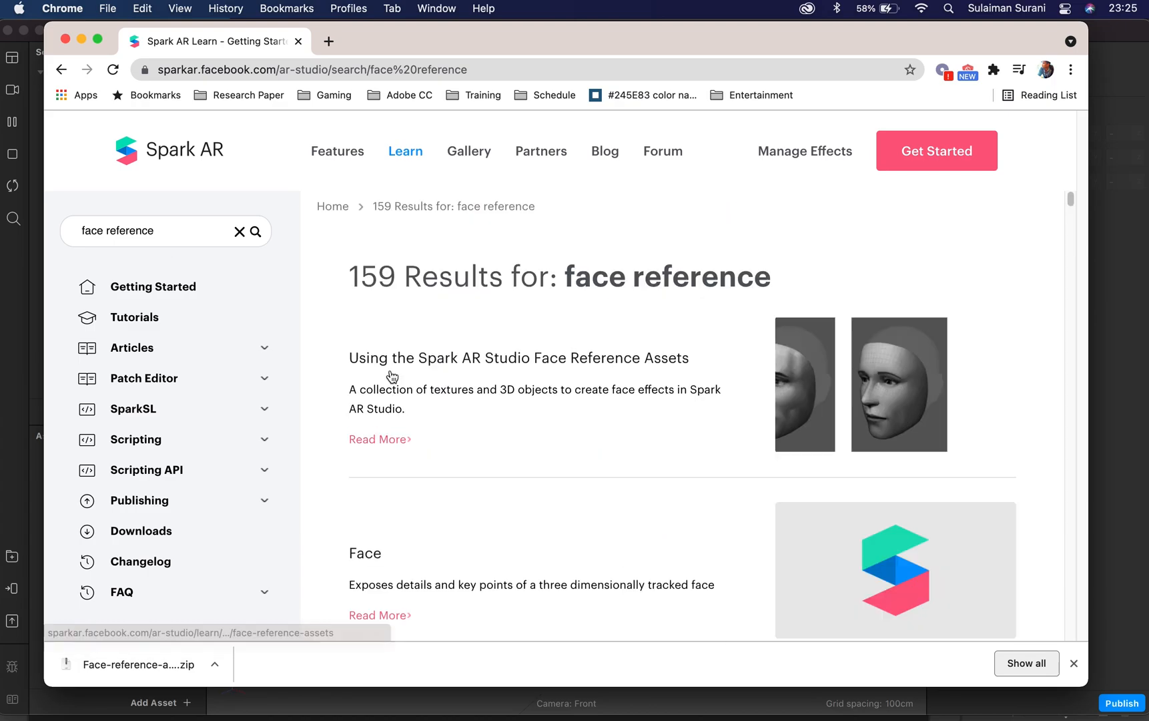
mouse_move(371, 368)
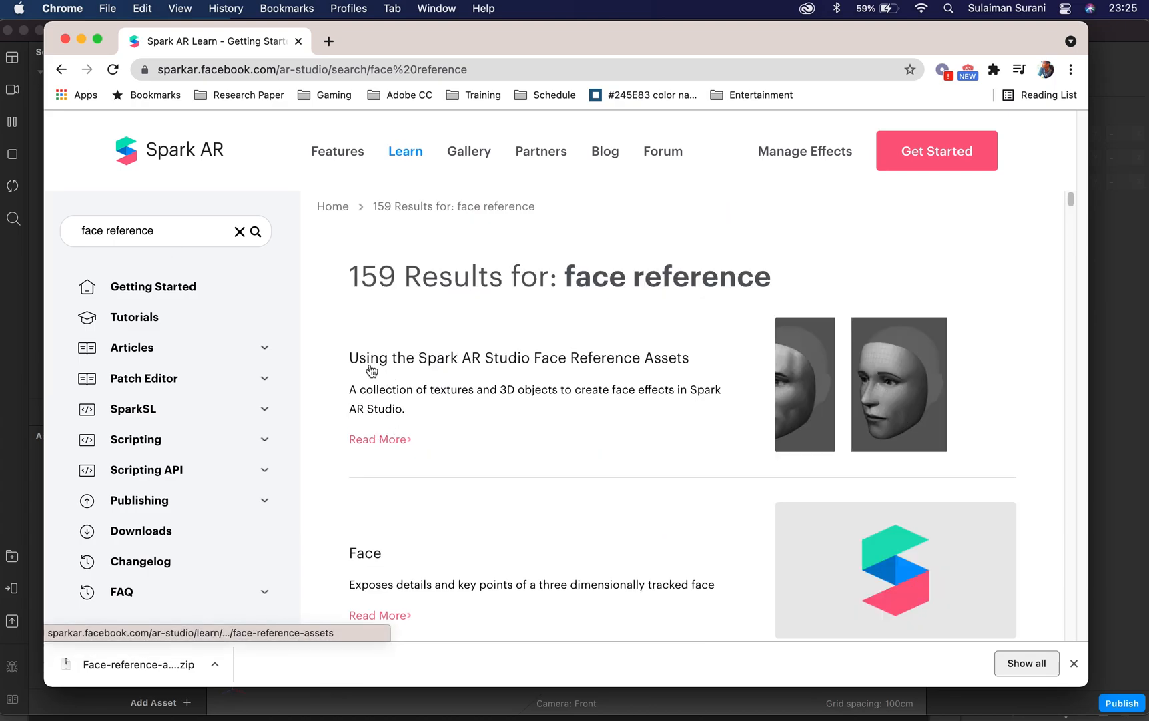
click(519, 358)
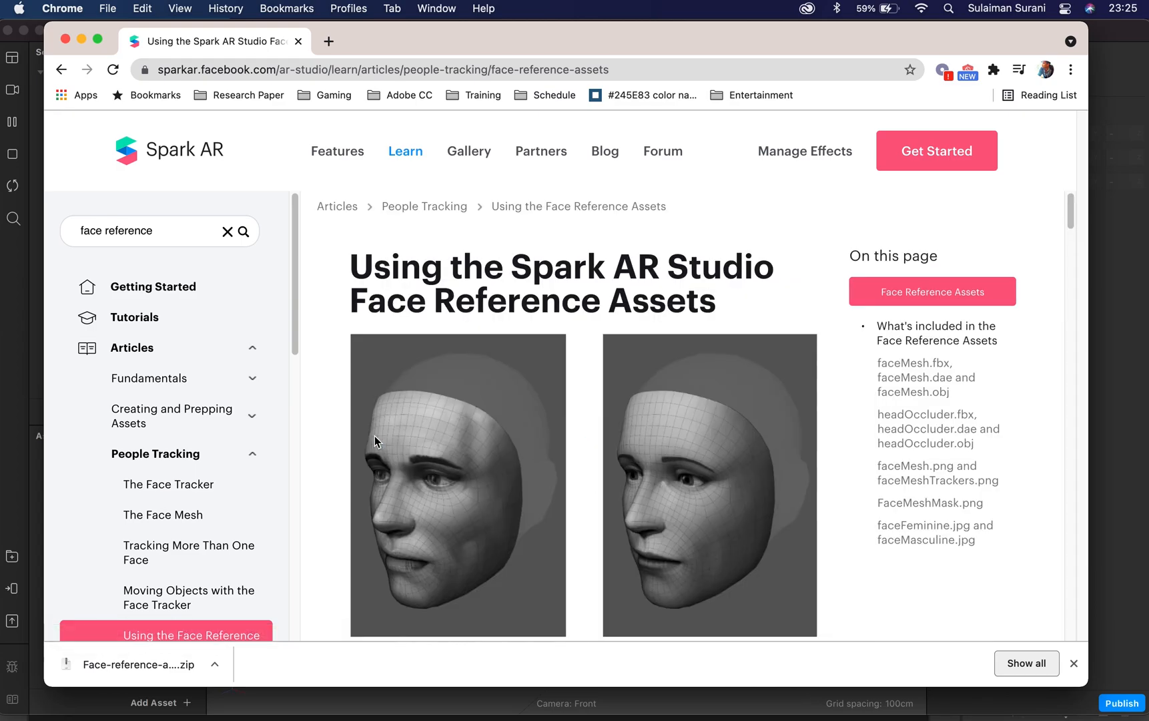
mouse_move(896, 304)
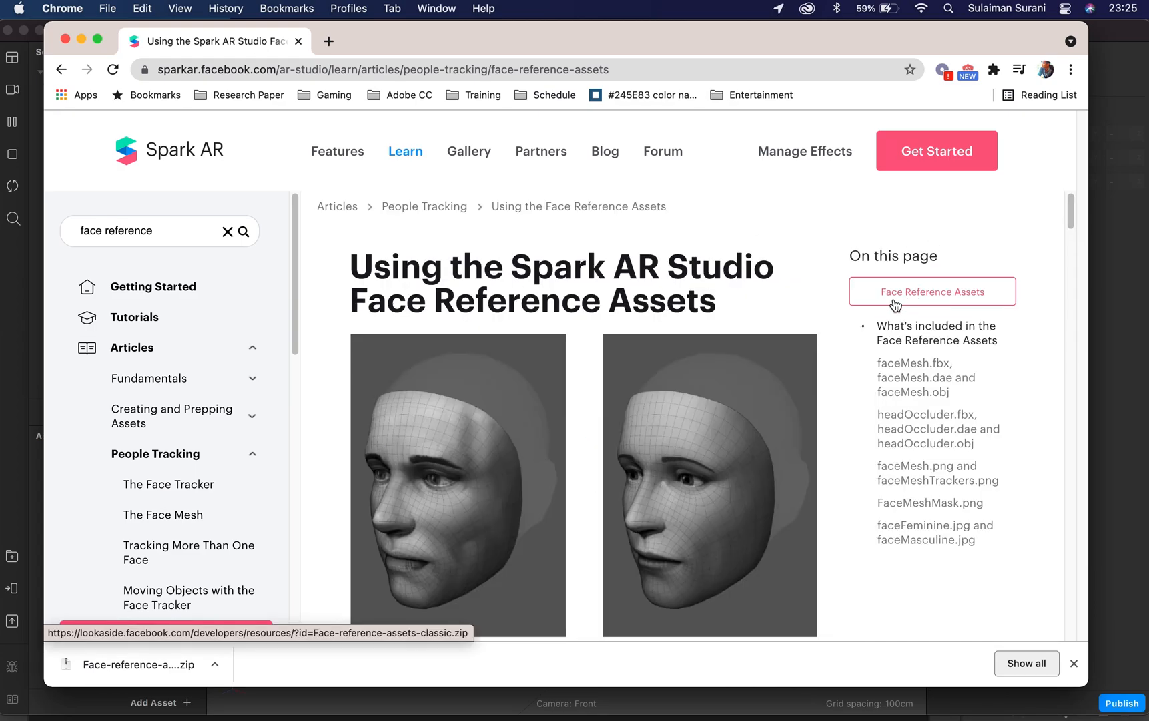
mouse_move(914, 302)
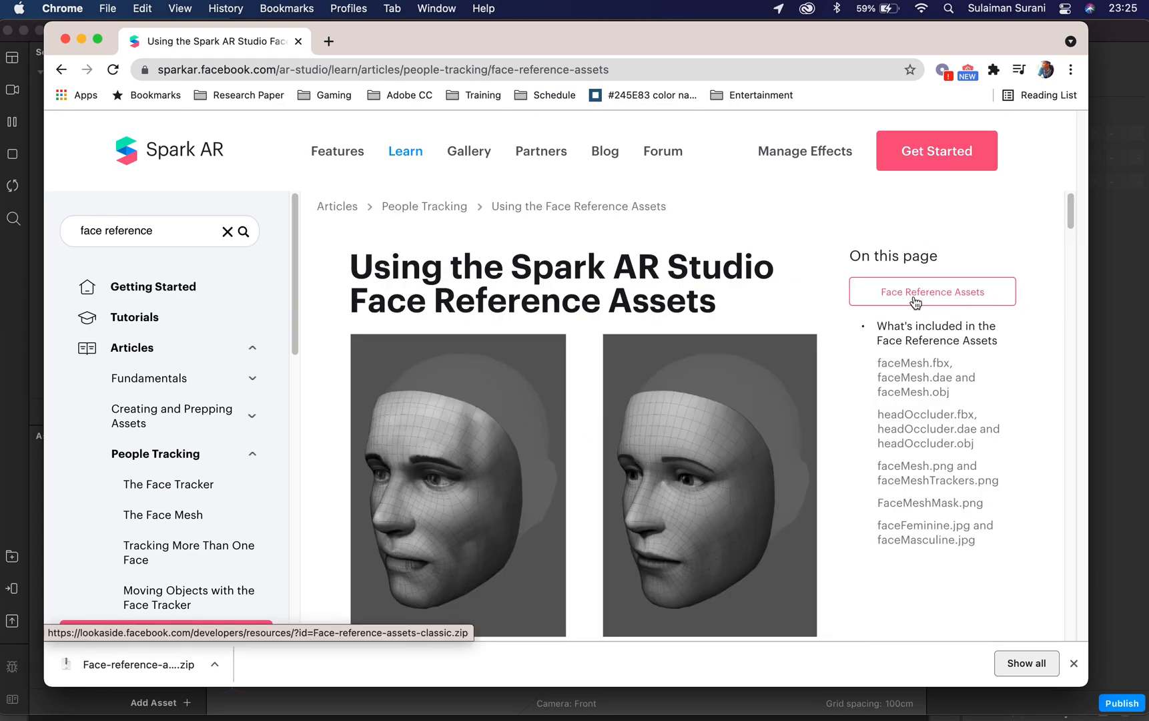
mouse_move(882, 306)
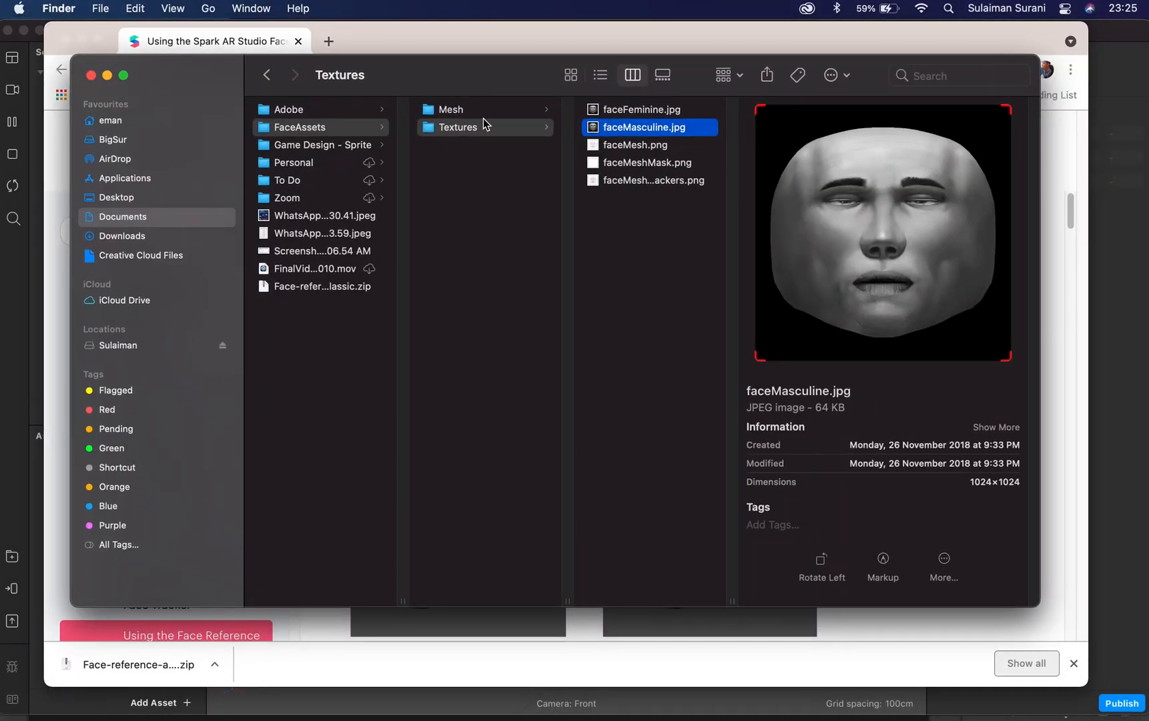
Step: Browse the FaceAssets Mesh and Textures folders and preview the faceFeminine.jpg texture
click(450, 108)
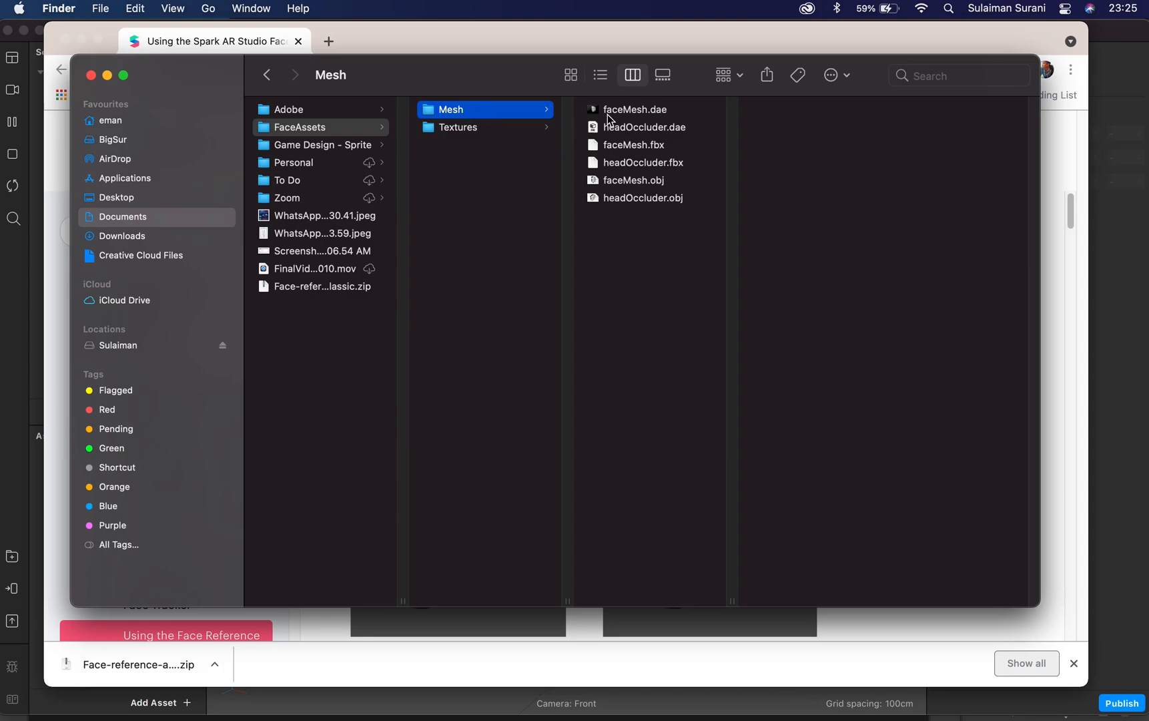
click(458, 127)
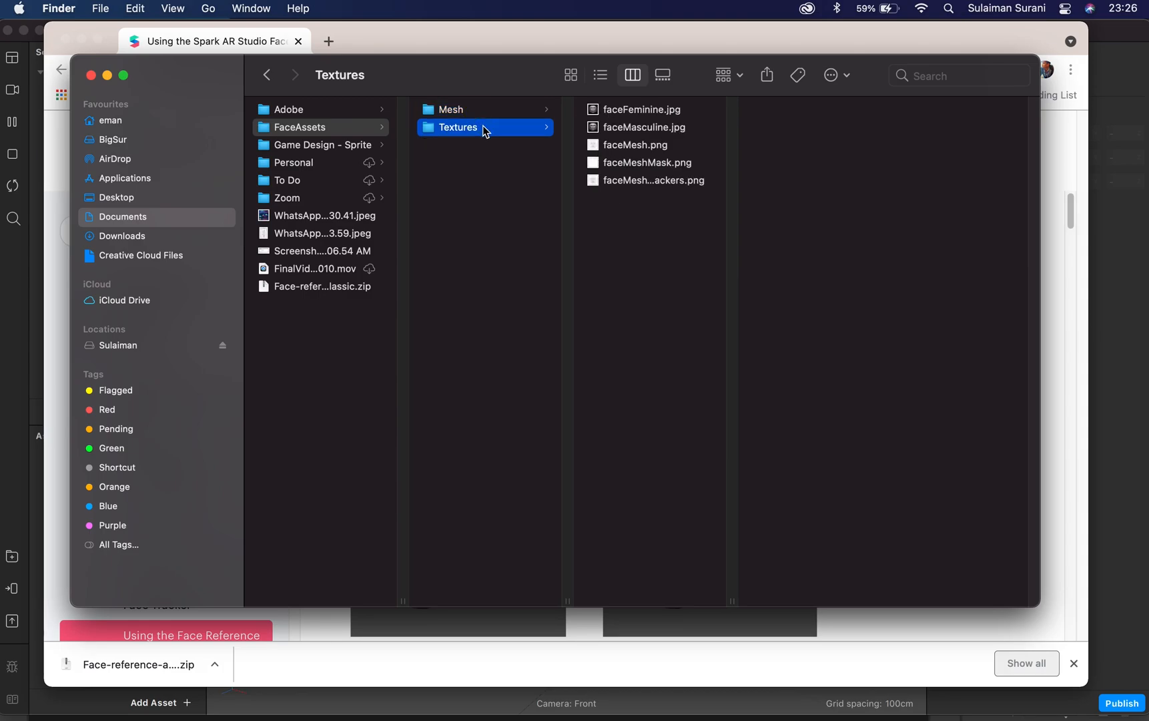
click(643, 108)
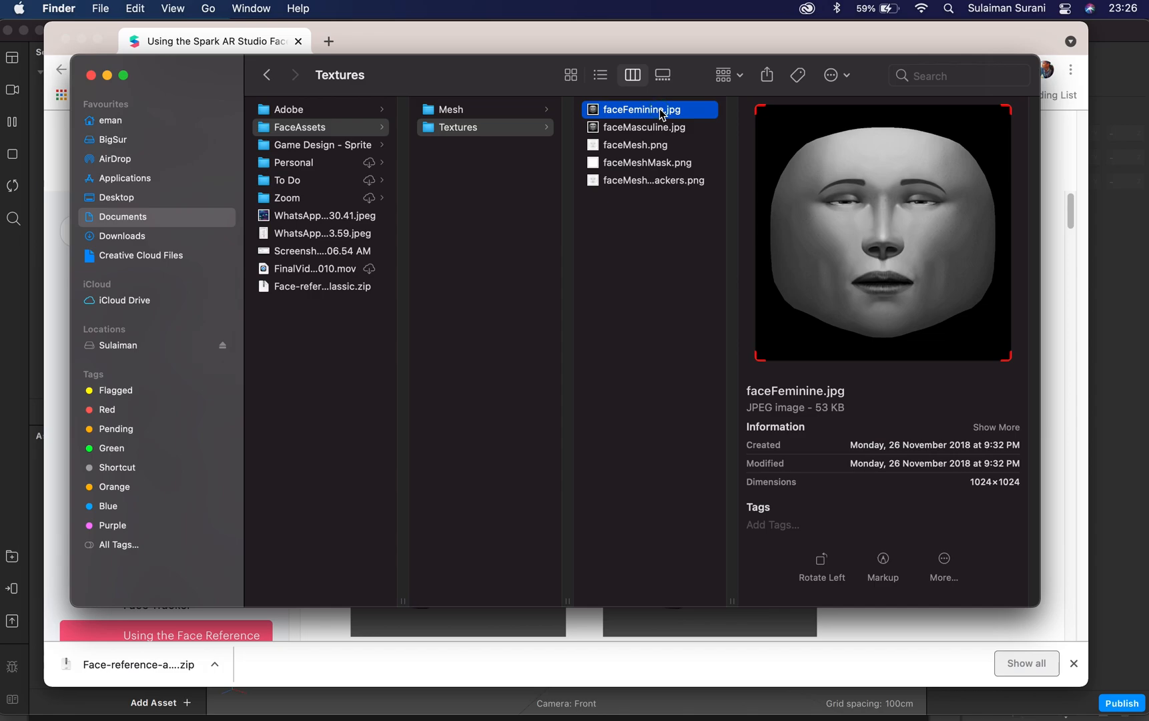
click(650, 127)
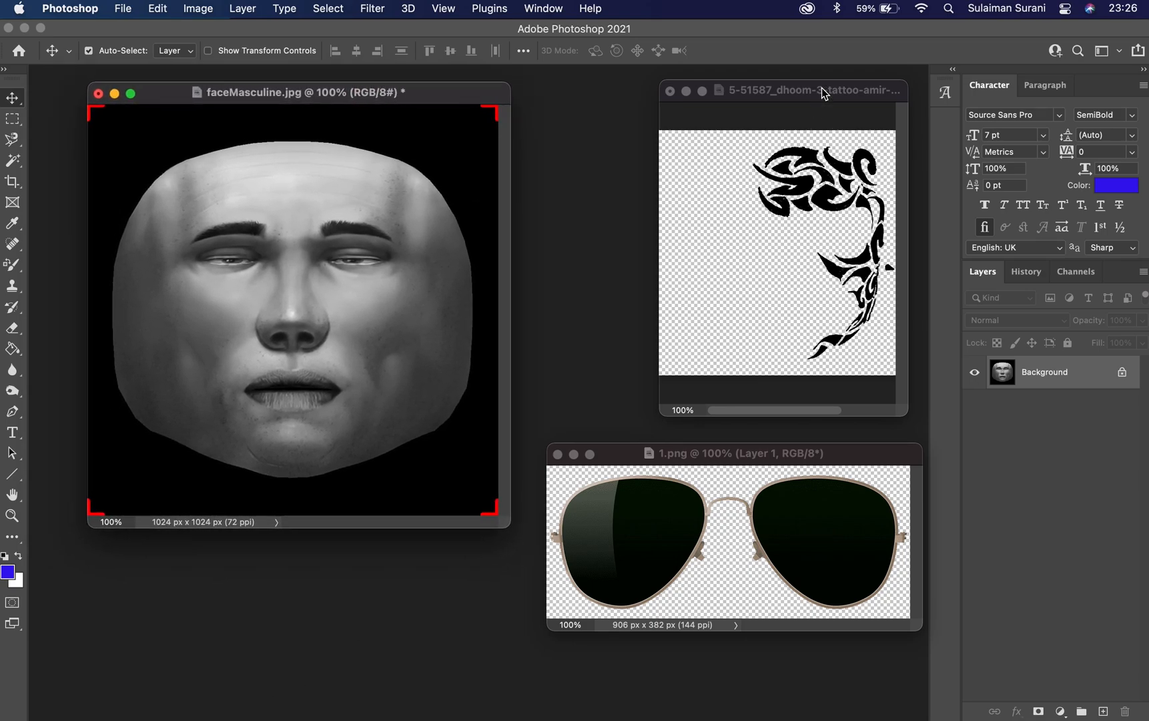
Step: Copy the tattoo onto faceMasculine.jpg and enlarge it over the right brow and cheek
click(763, 453)
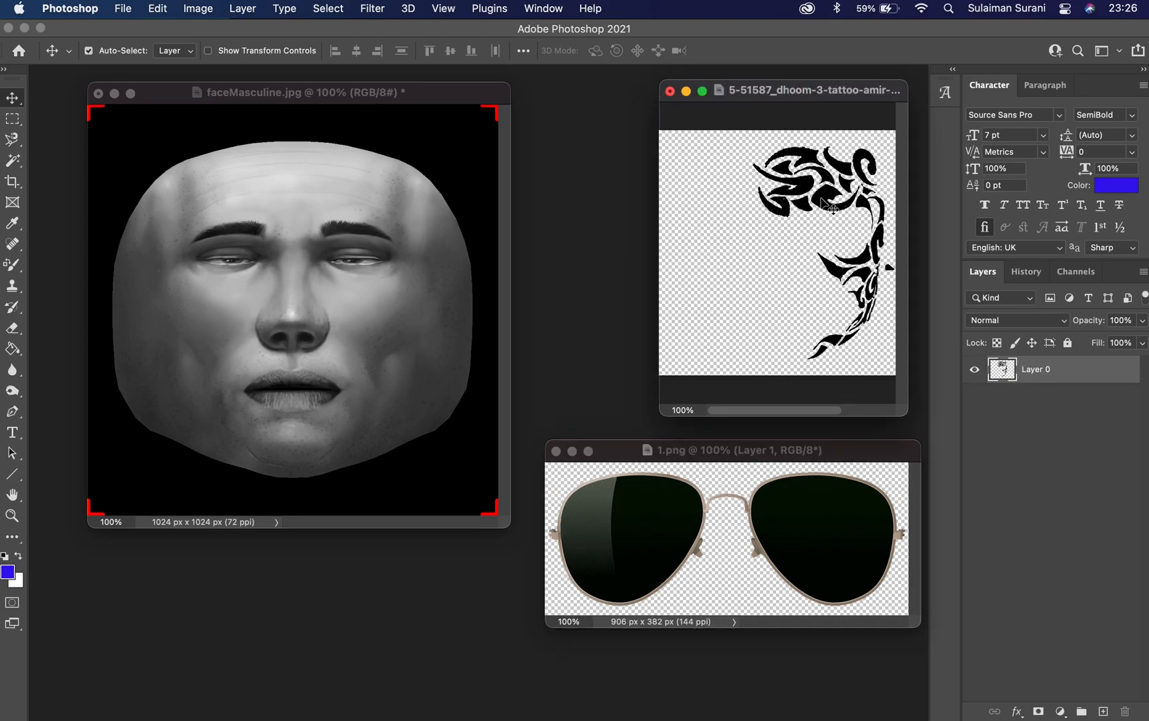
drag(821, 205, 766, 198)
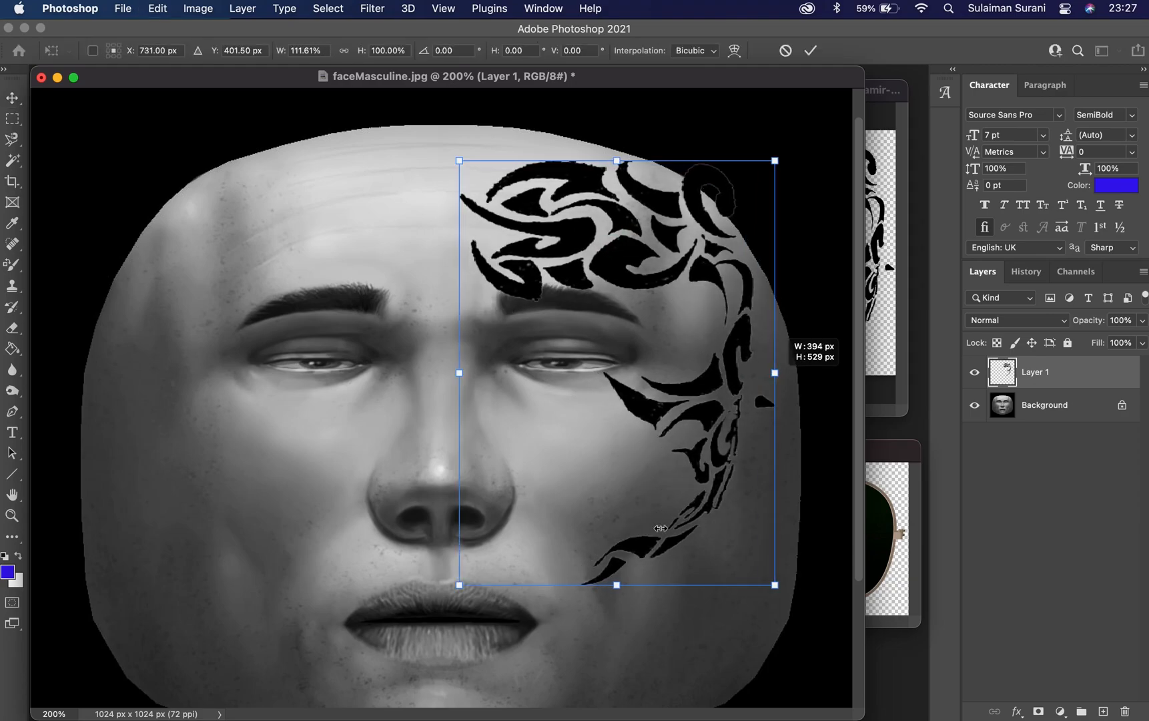
drag(617, 583, 617, 634)
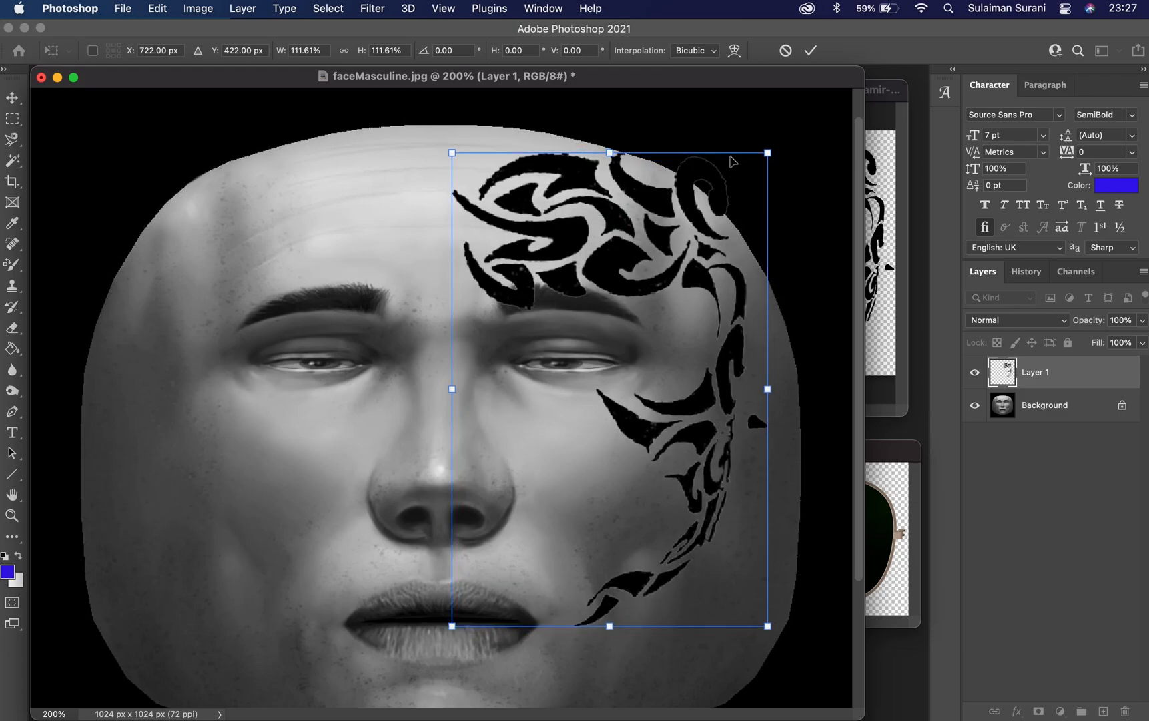
drag(767, 153, 765, 156)
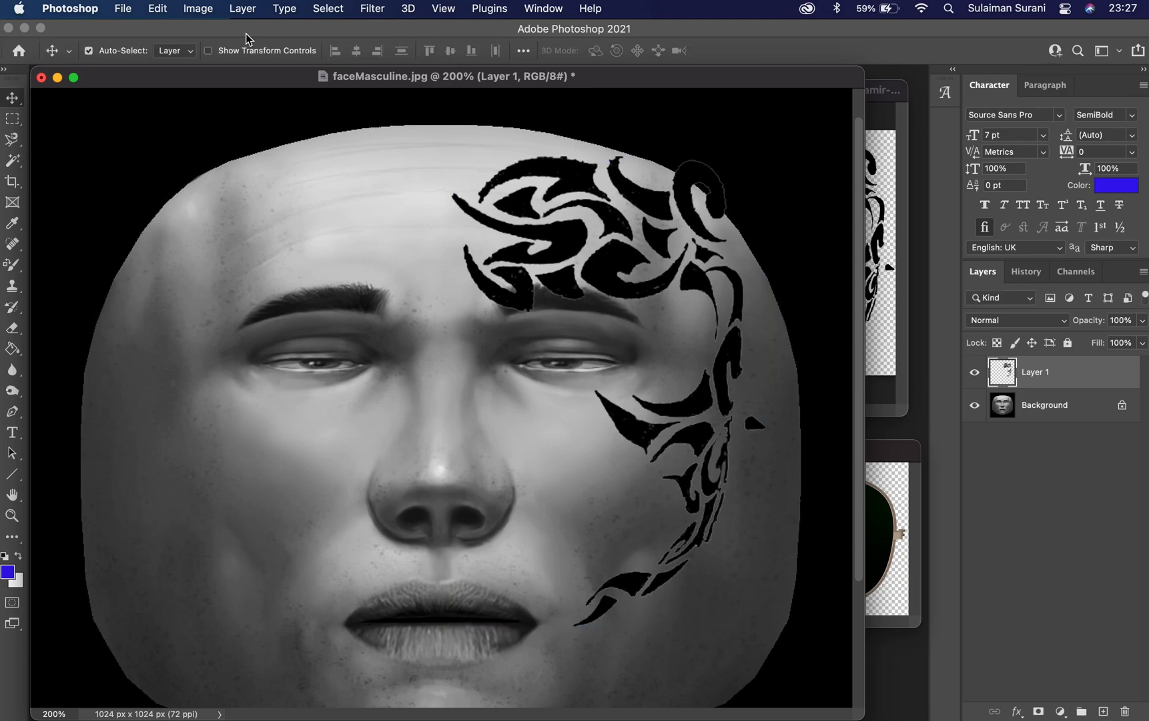
Step: Warp the tattoo to the face contour and soften it with a 0.8 px Gaussian blur
click(157, 9)
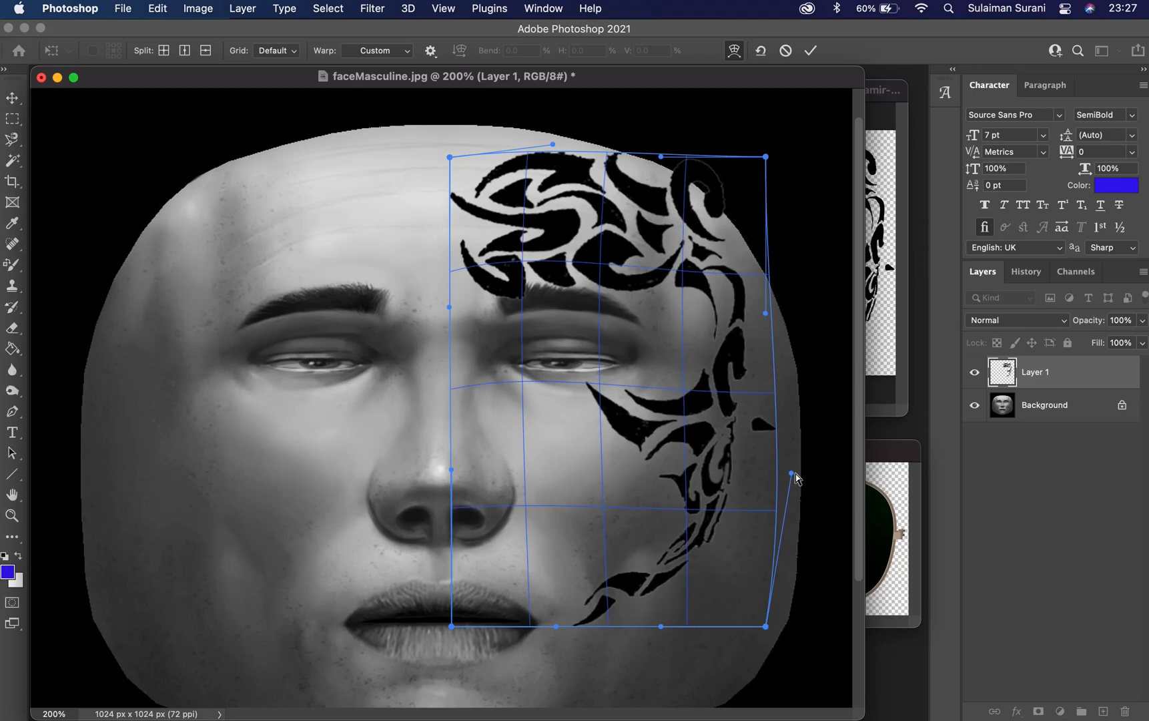
drag(790, 474, 808, 476)
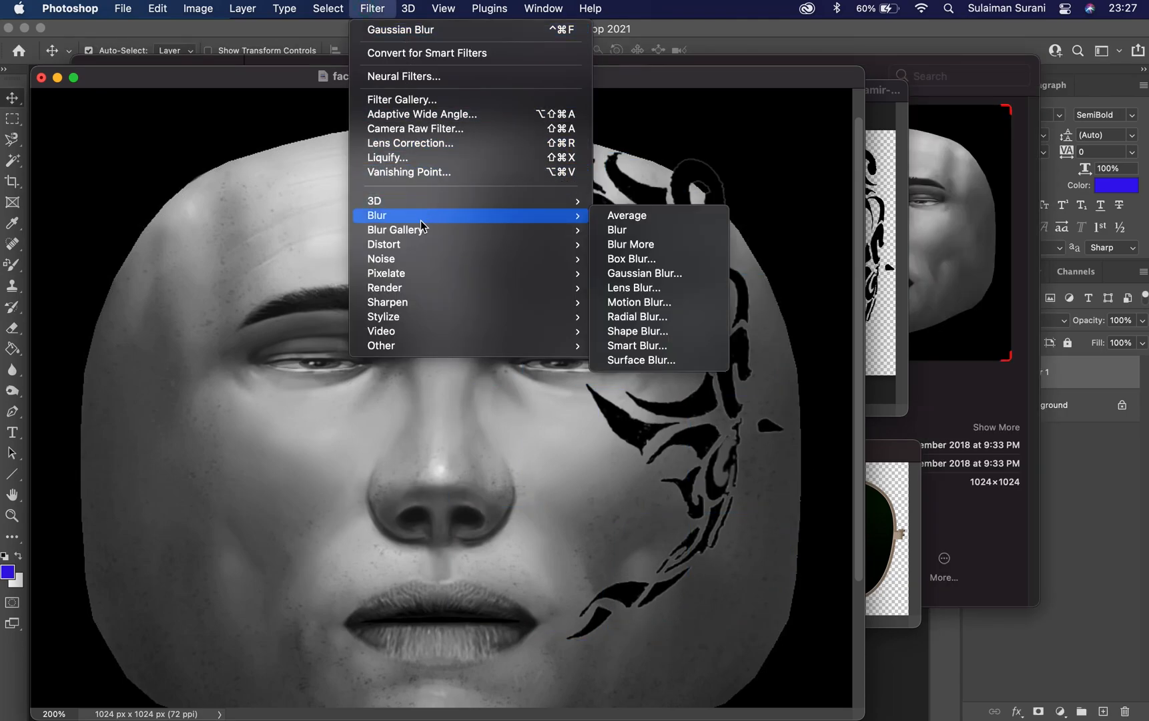
mouse_move(644, 276)
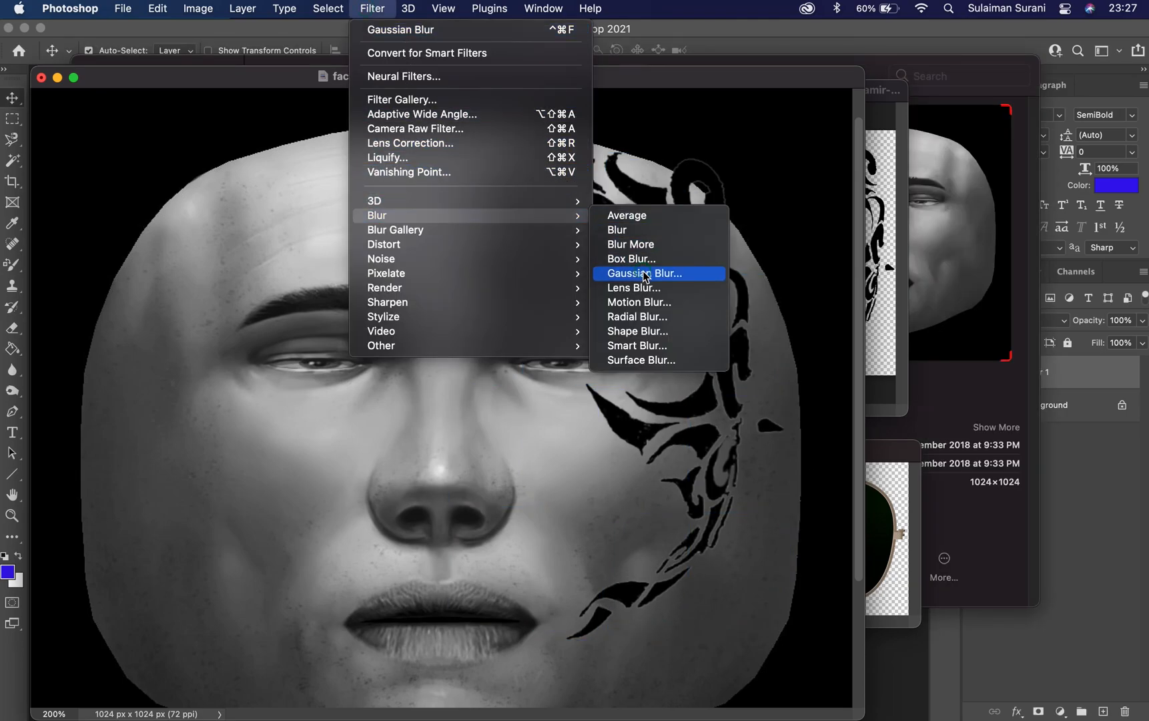
click(644, 273)
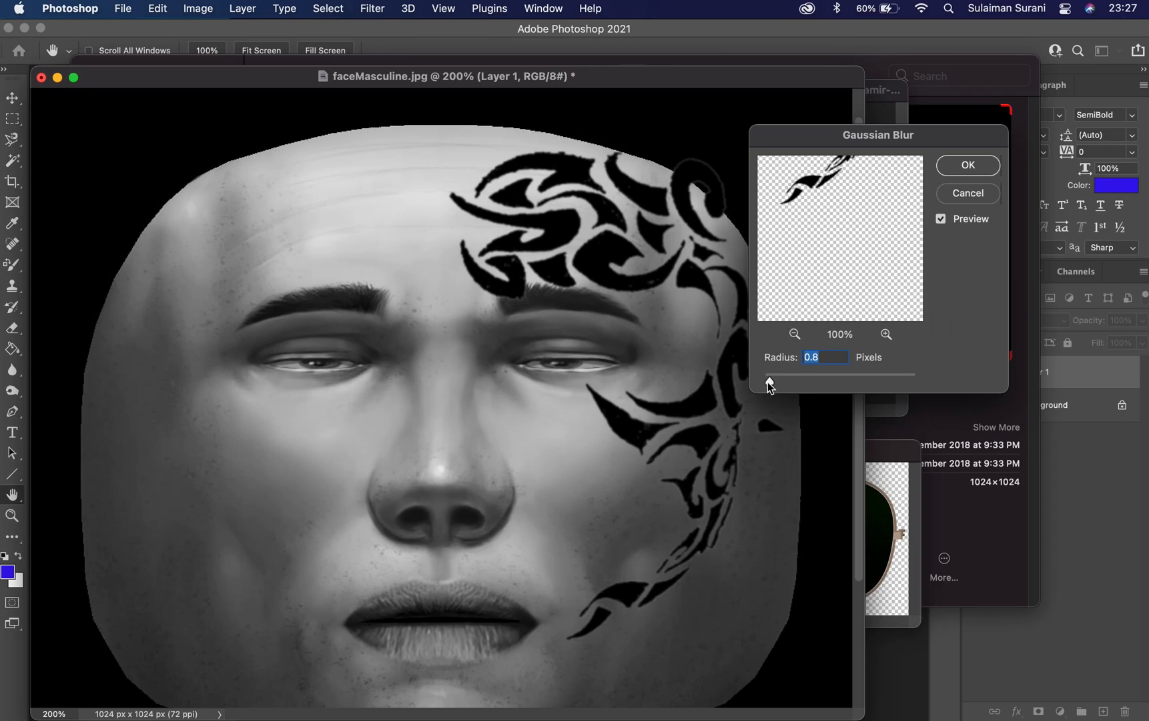
mouse_move(768, 383)
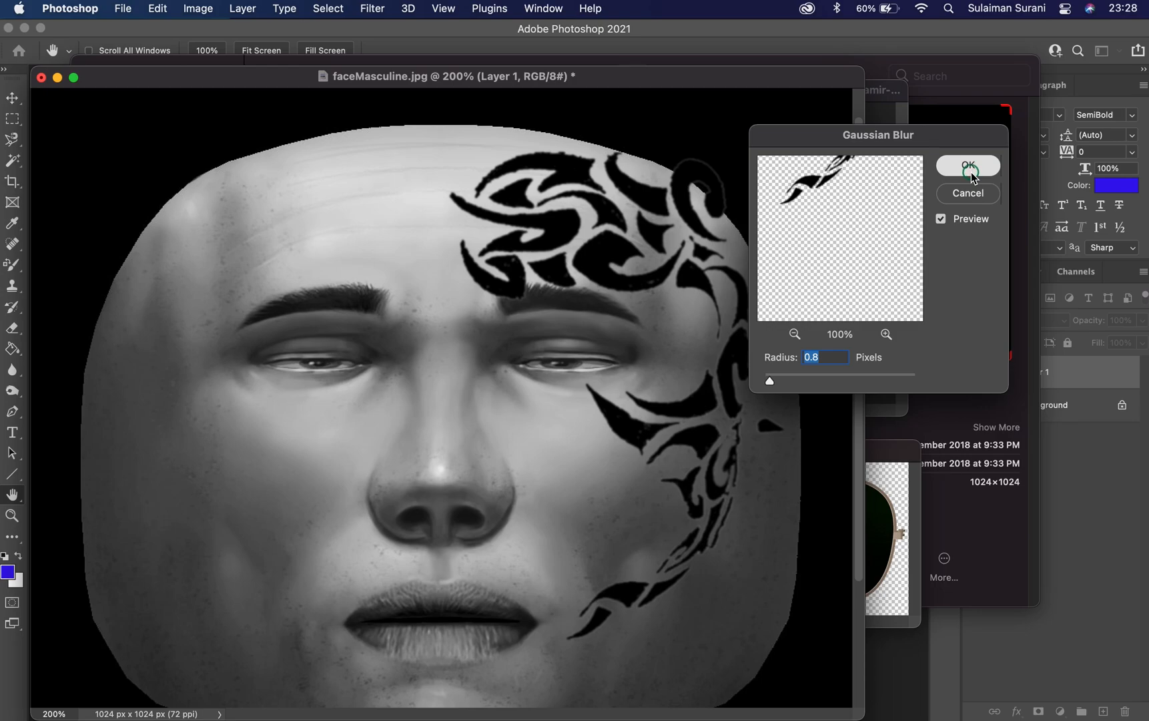
click(968, 166)
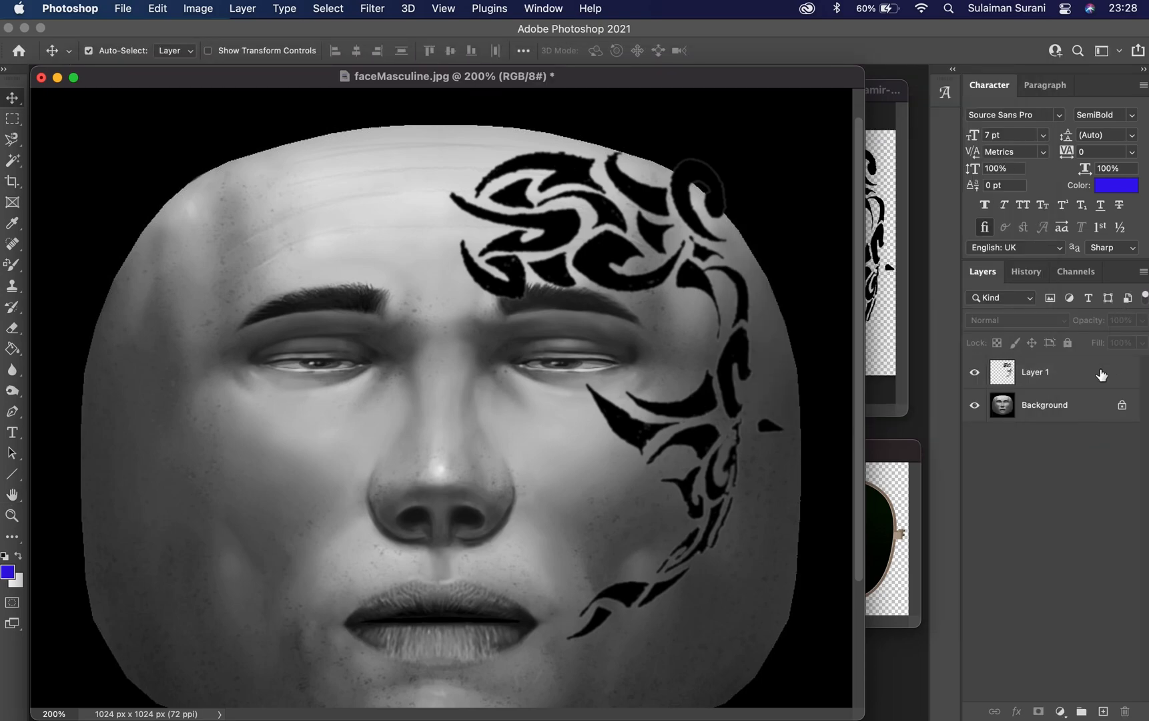
Step: Lower the tattoo layer's opacity to 84% so it blends into the skin
click(1035, 372)
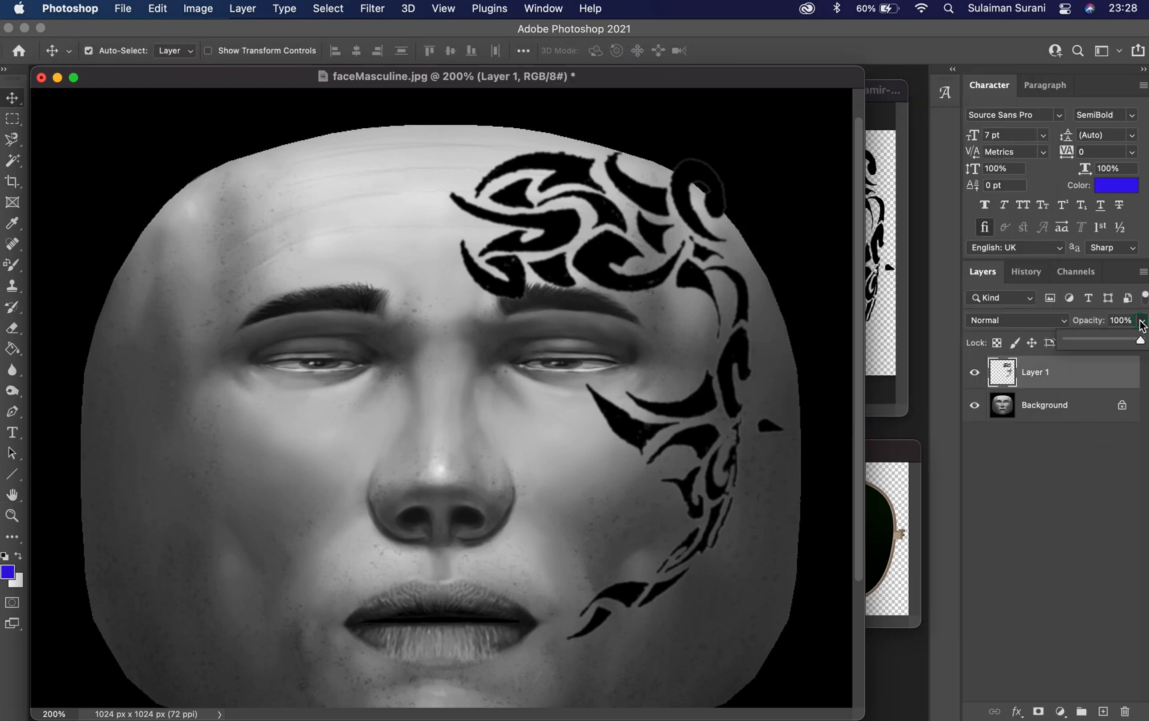
drag(1141, 340, 1120, 340)
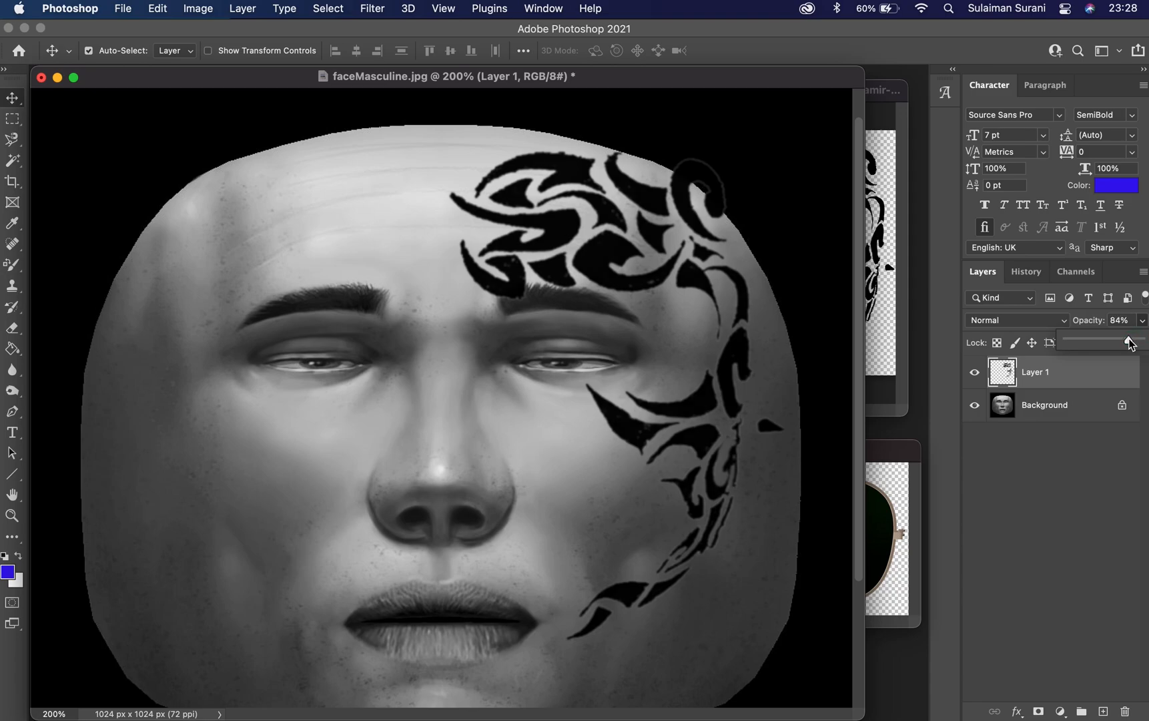
drag(1128, 341, 1125, 341)
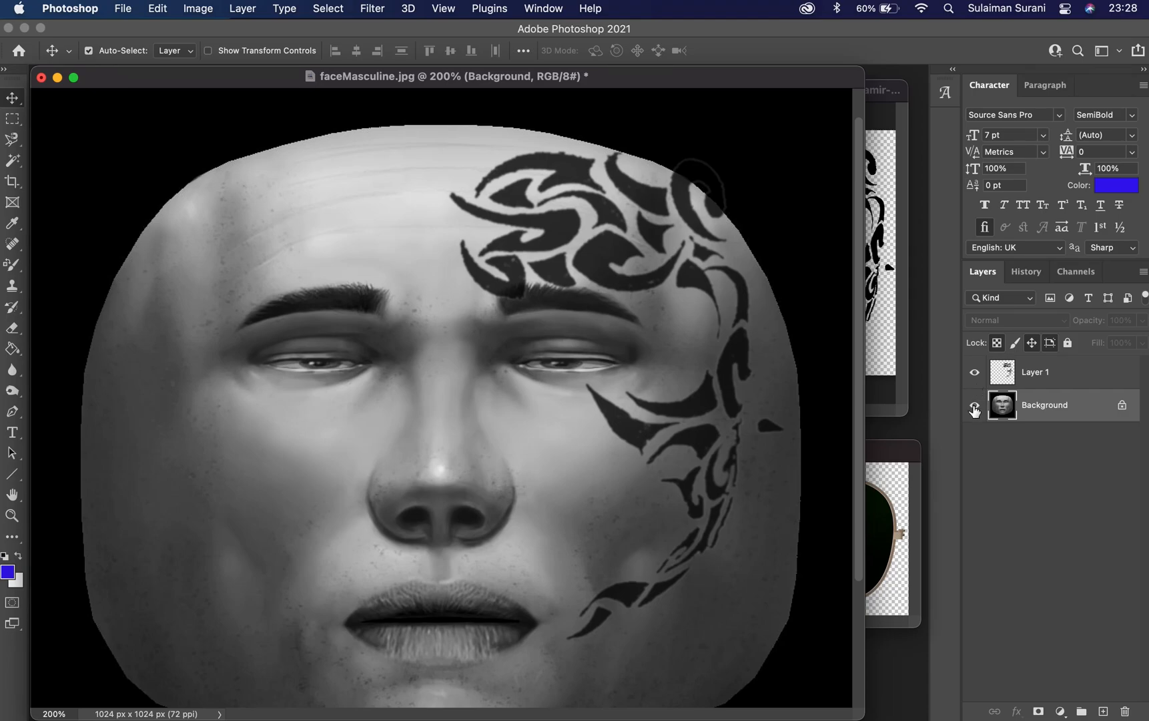
Step: Hide the face background and save the tattoo alone as a transparent PNG
click(974, 405)
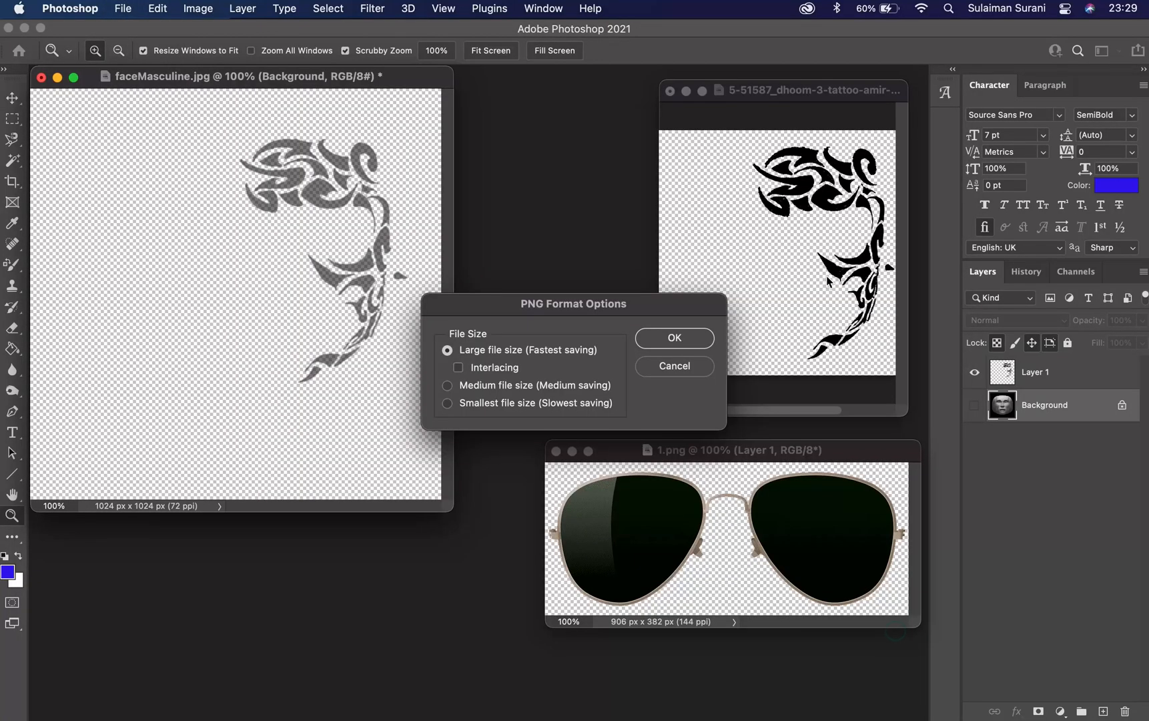
click(675, 338)
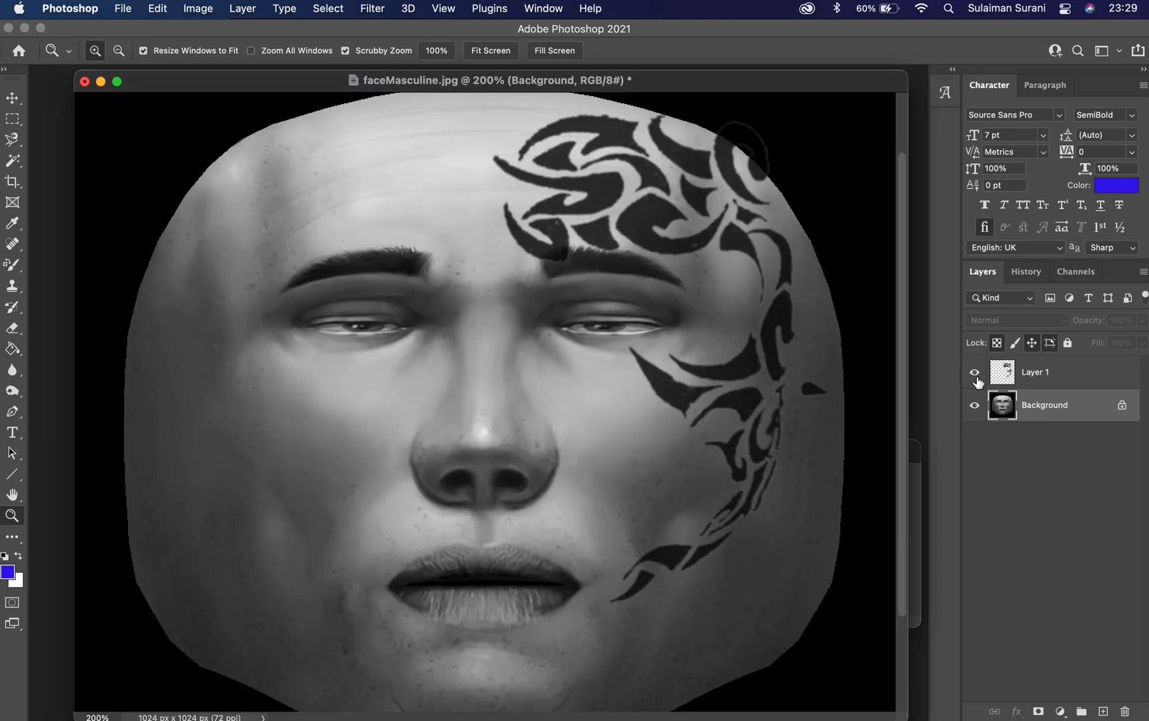
Step: Shrink the sunglasses to fit over the eyes and hide every other layer
click(974, 371)
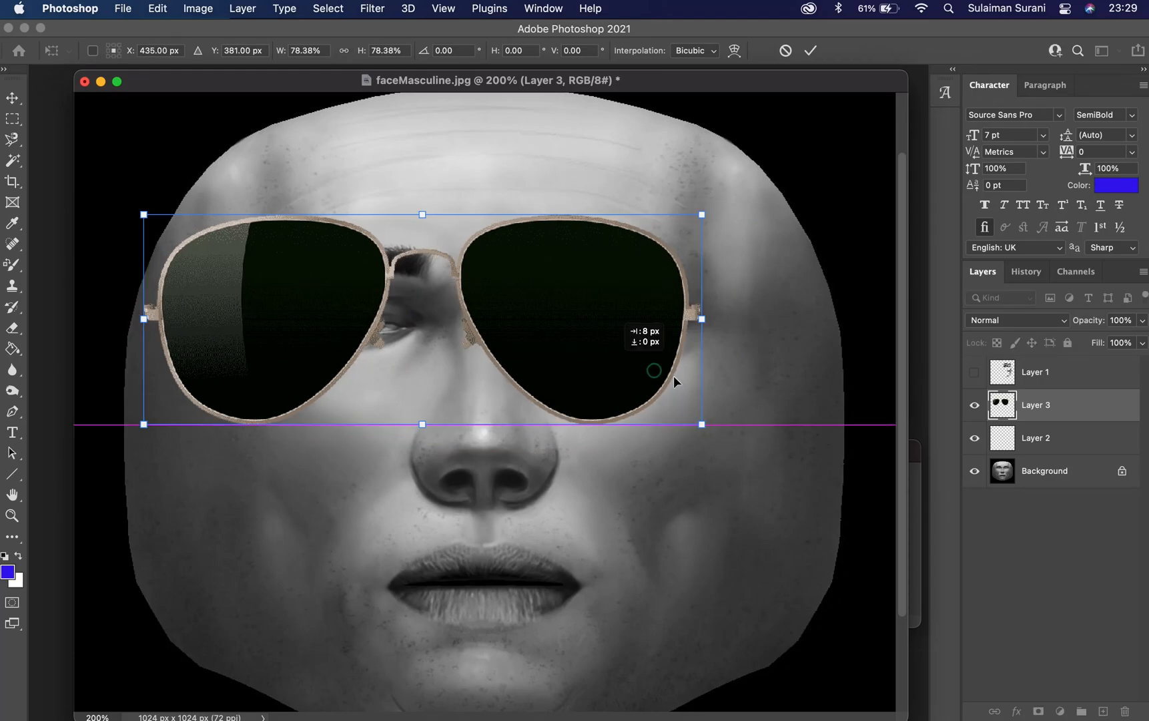
drag(701, 423, 747, 435)
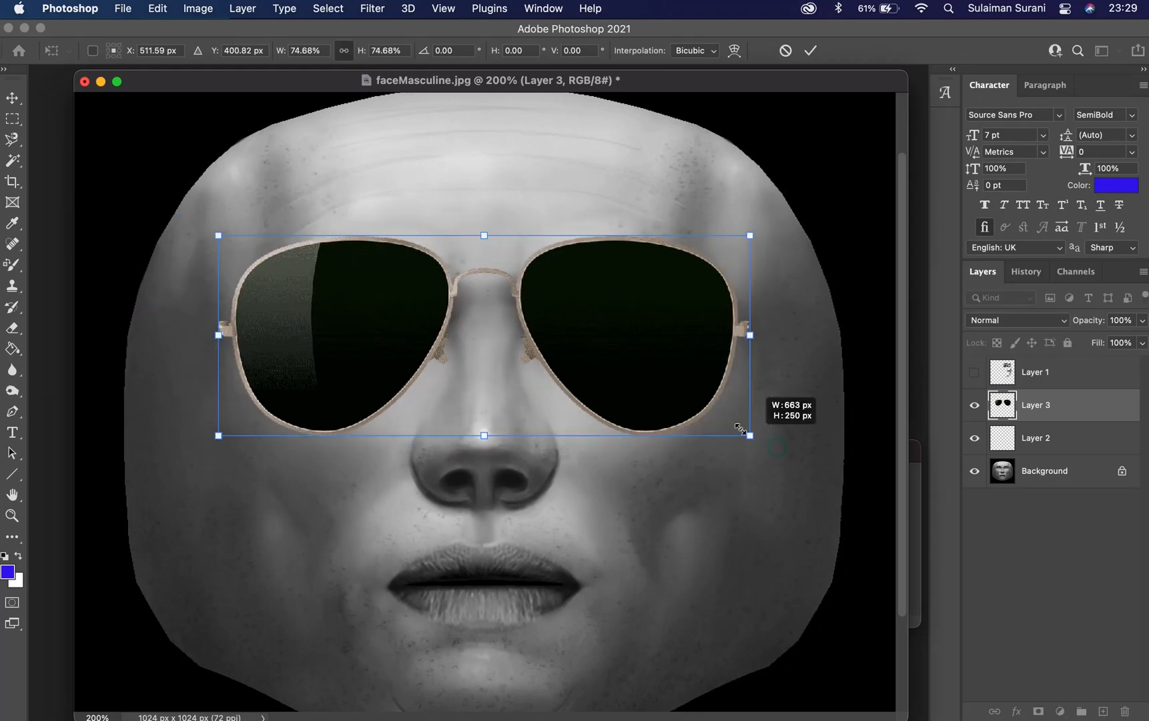
key(Return)
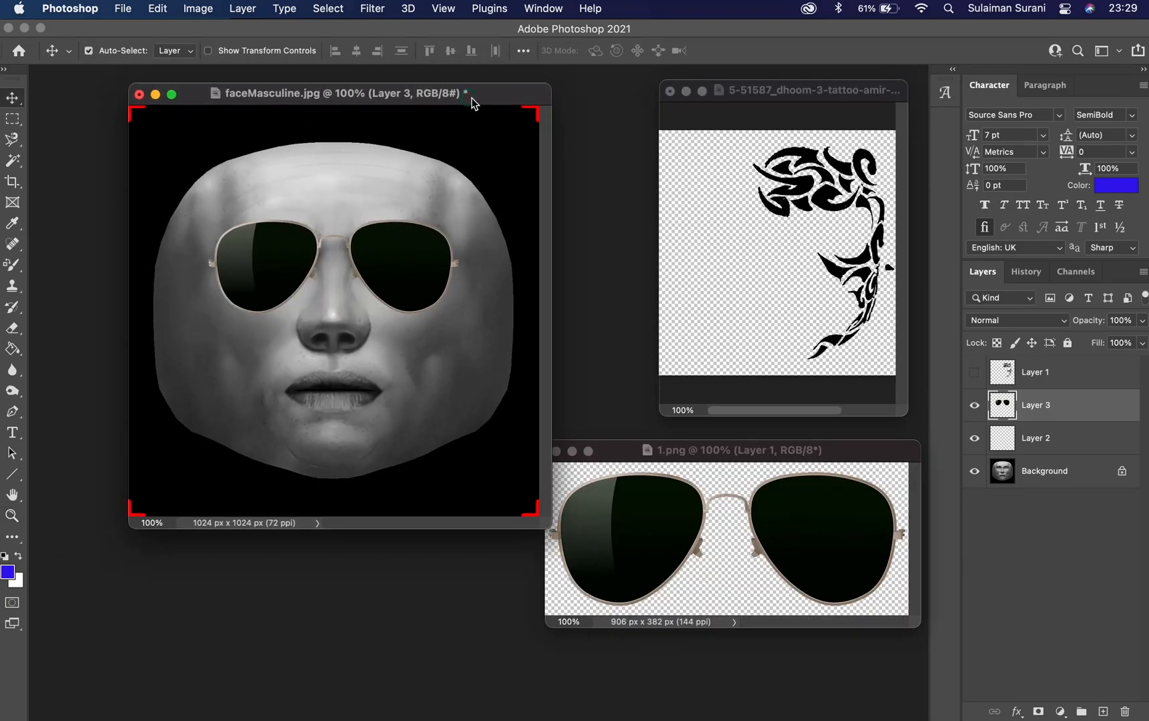
click(974, 471)
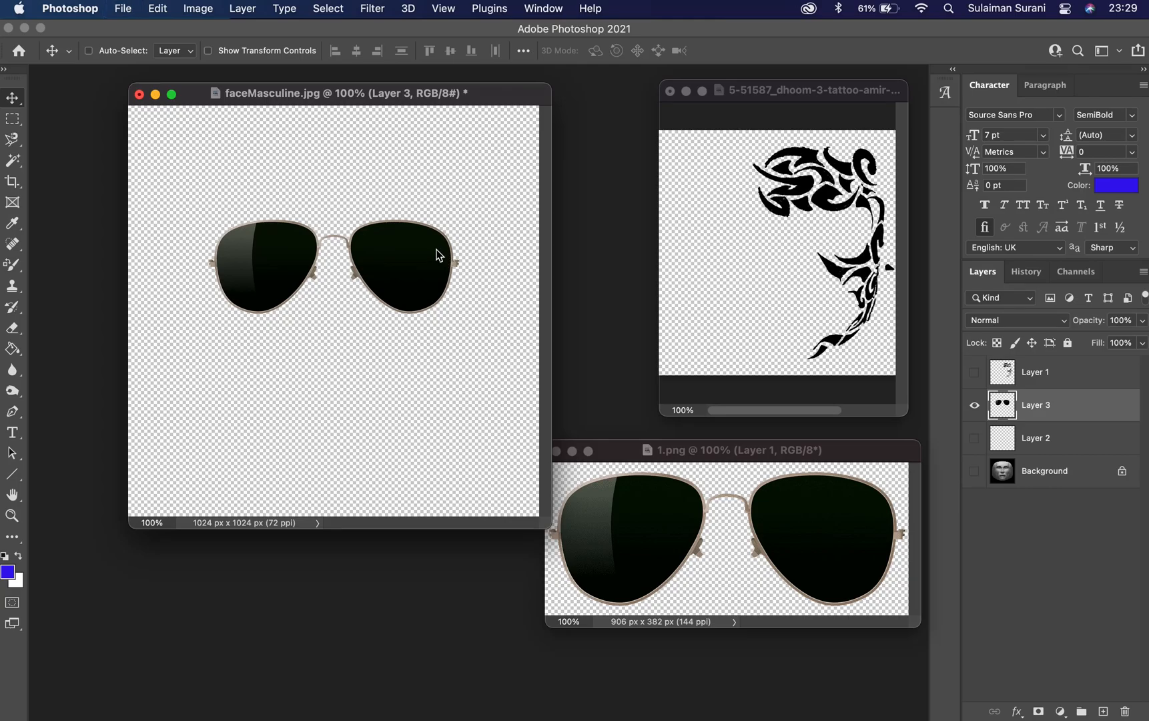
Step: Save the sunglasses layer alone as a PNG in the Face Mesh folder
key(cmd+shift+s)
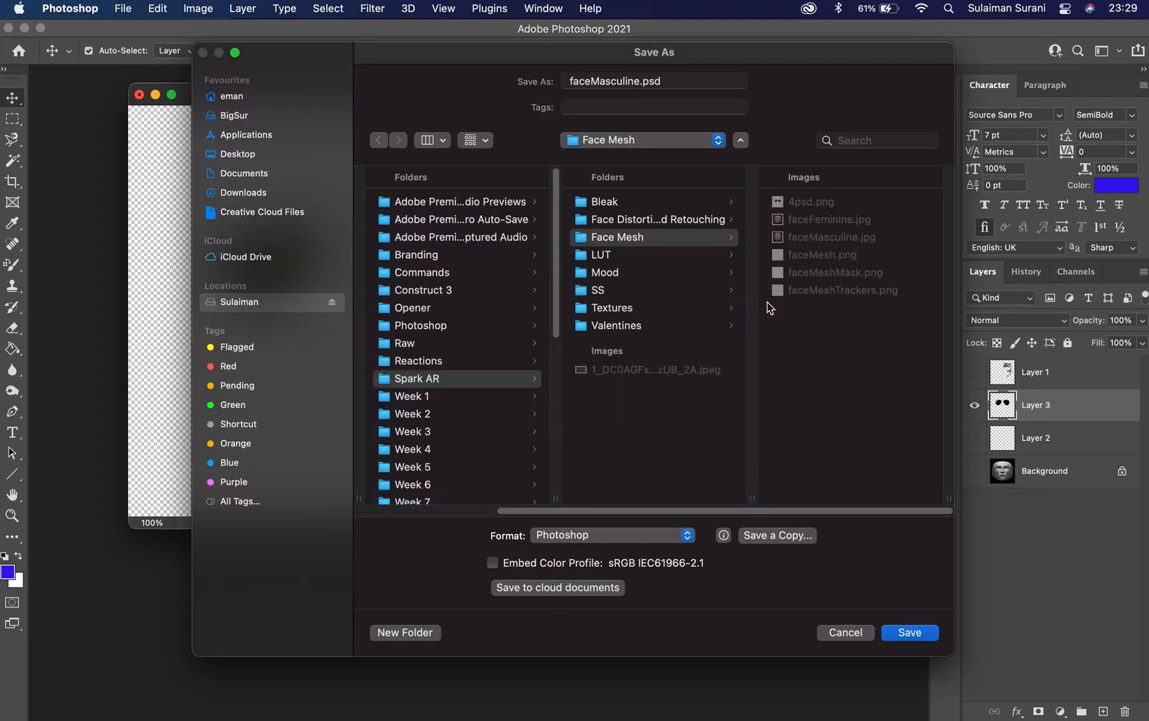
click(910, 632)
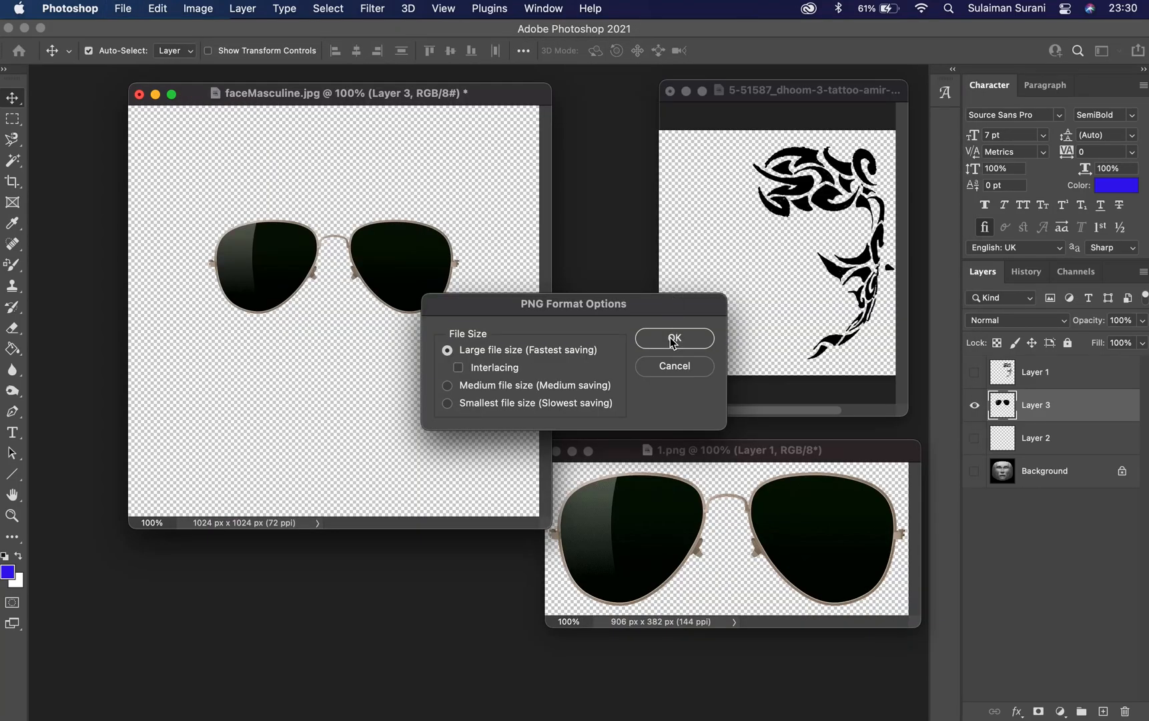
click(674, 338)
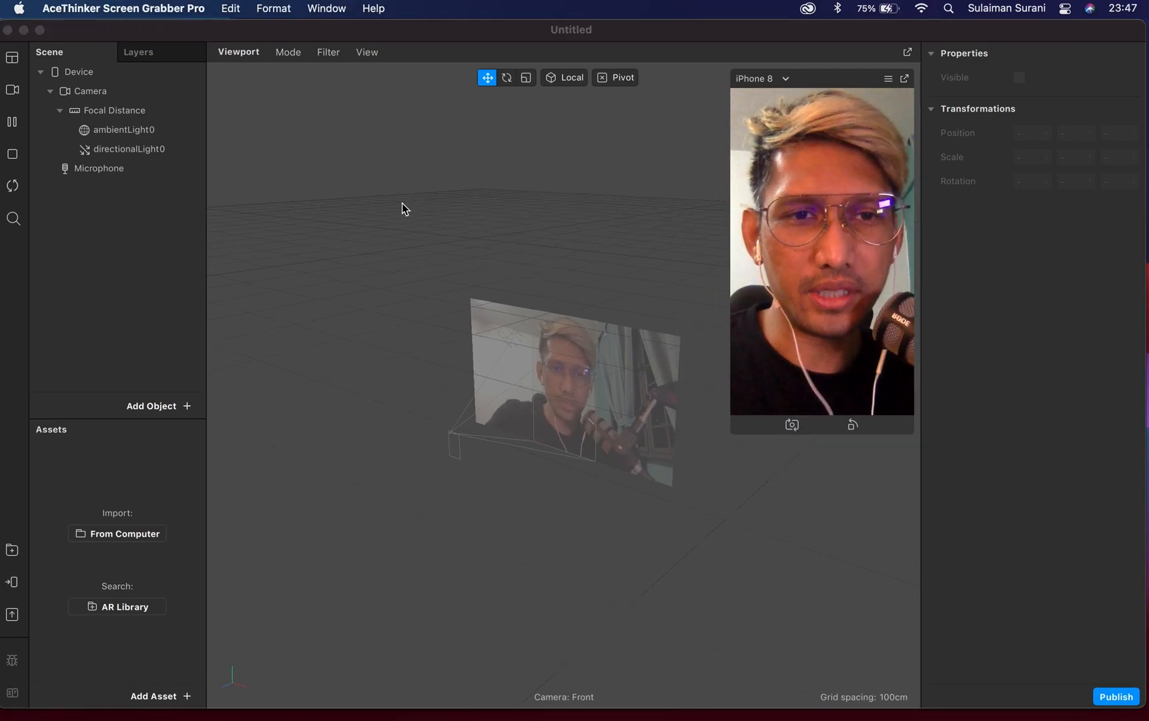
mouse_move(332, 22)
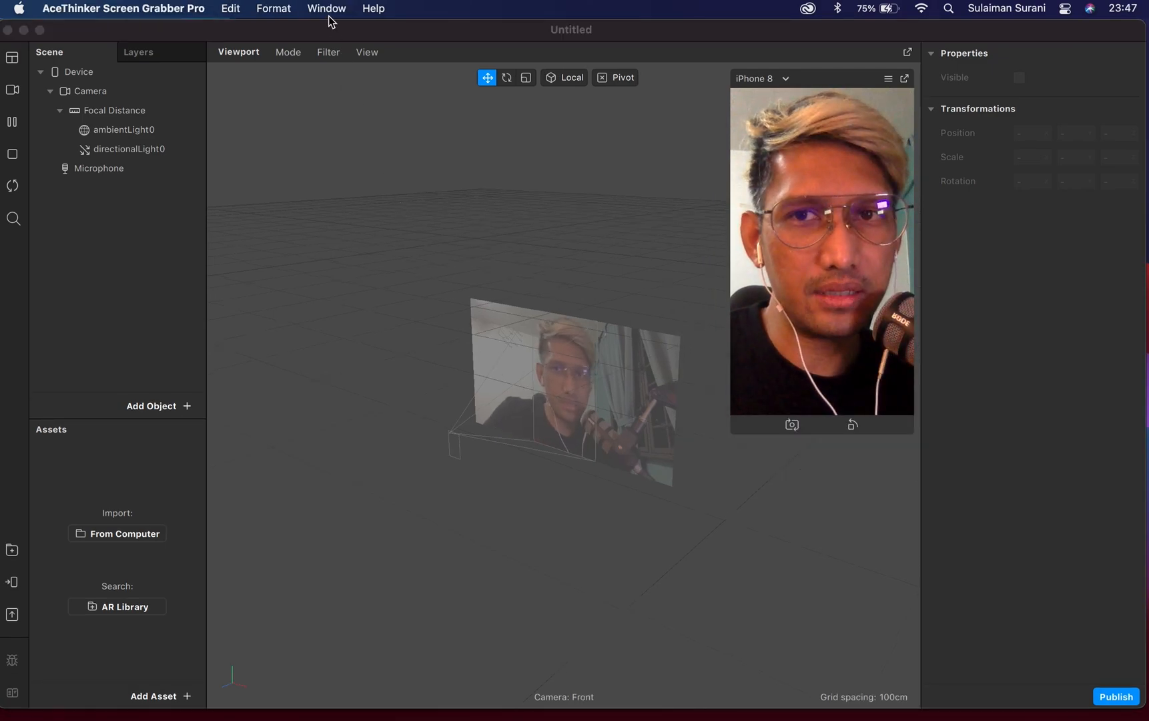
Step: Add the Face Tracking capability in the project properties' Capabilities list
click(304, 8)
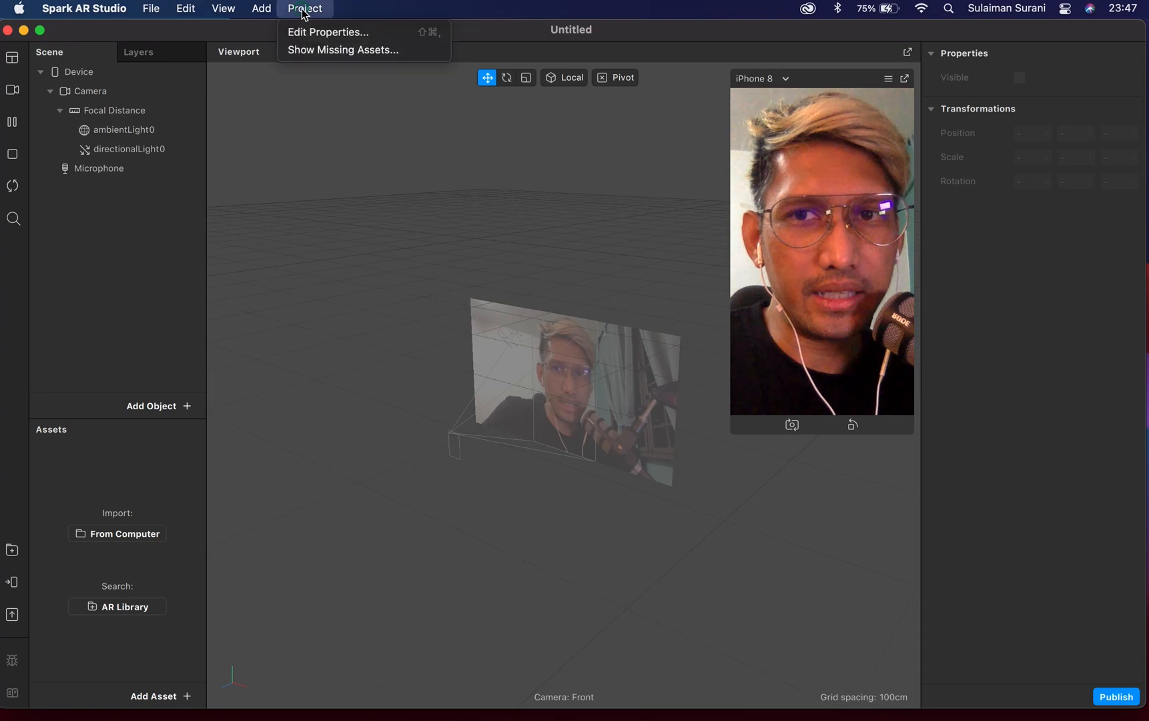
click(327, 32)
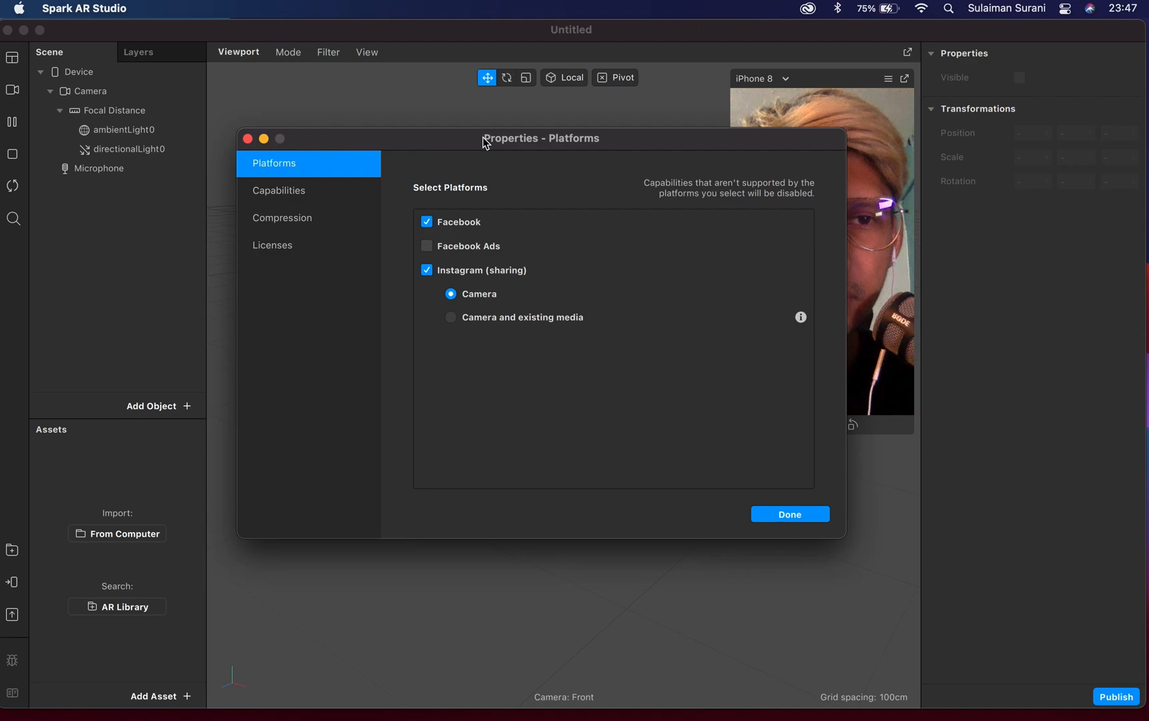
click(292, 191)
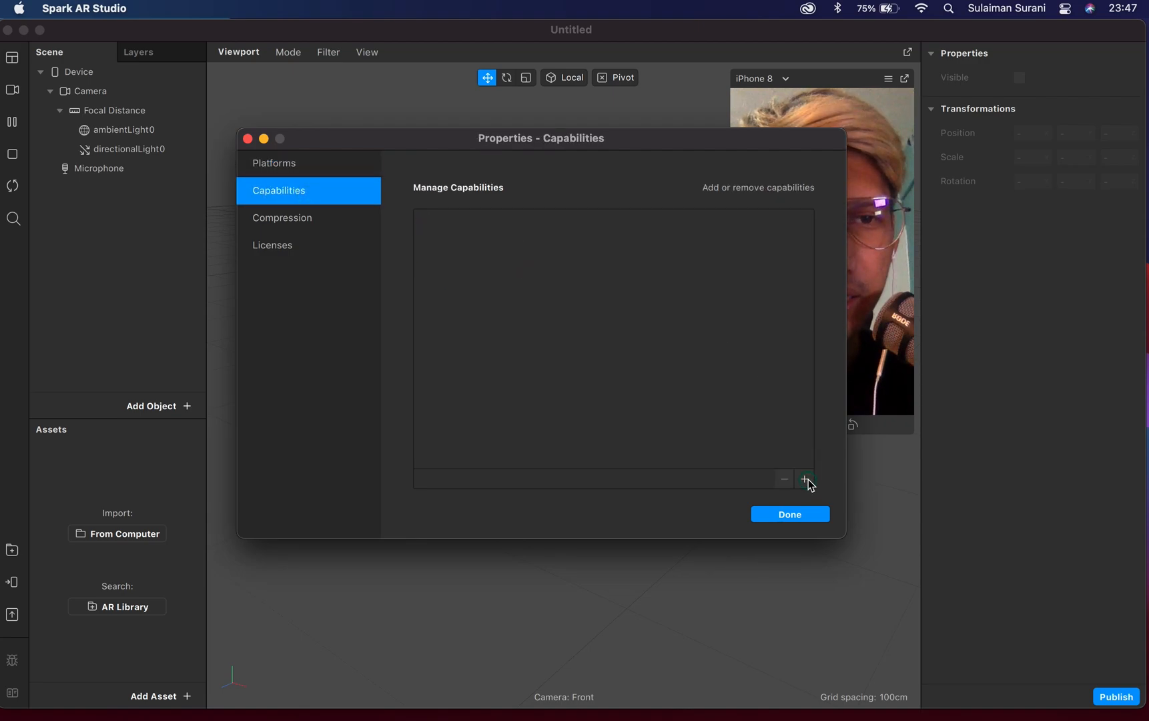
click(805, 479)
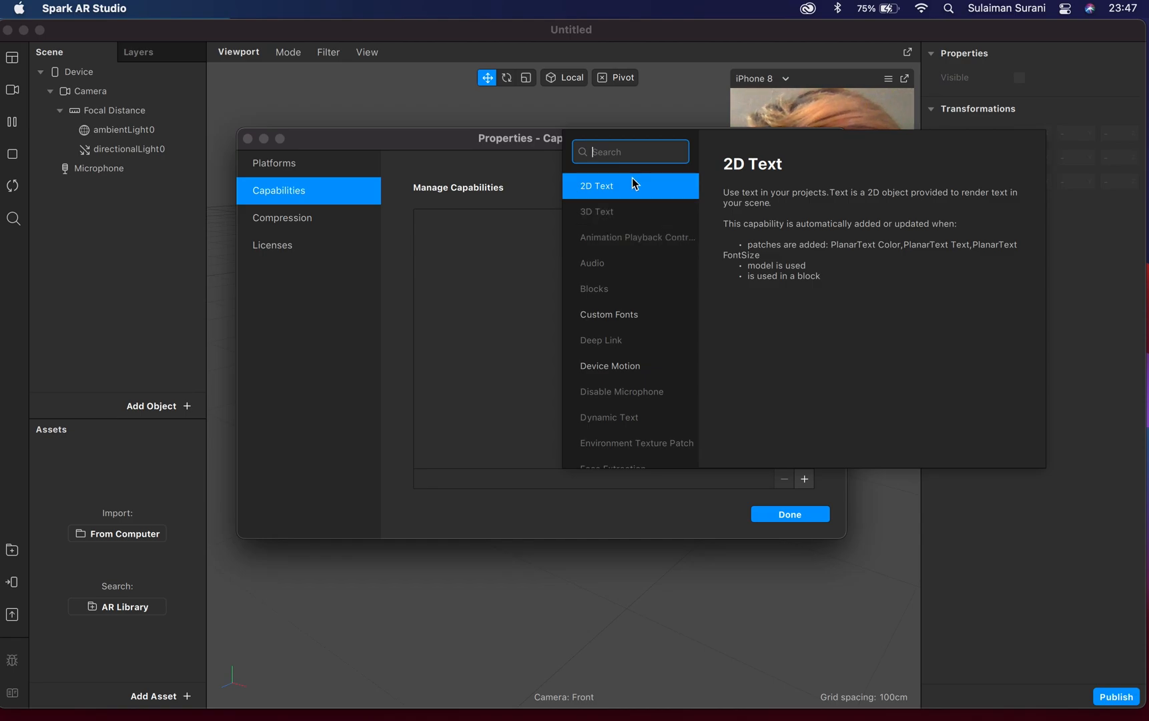
text(face)
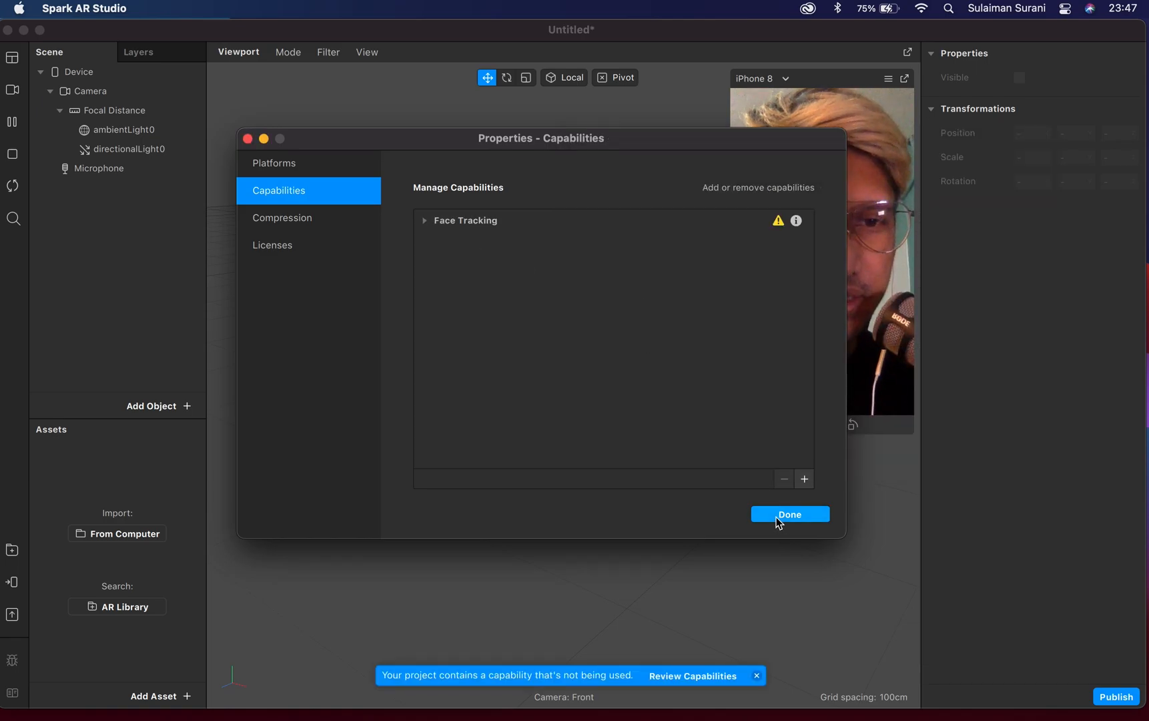
click(791, 514)
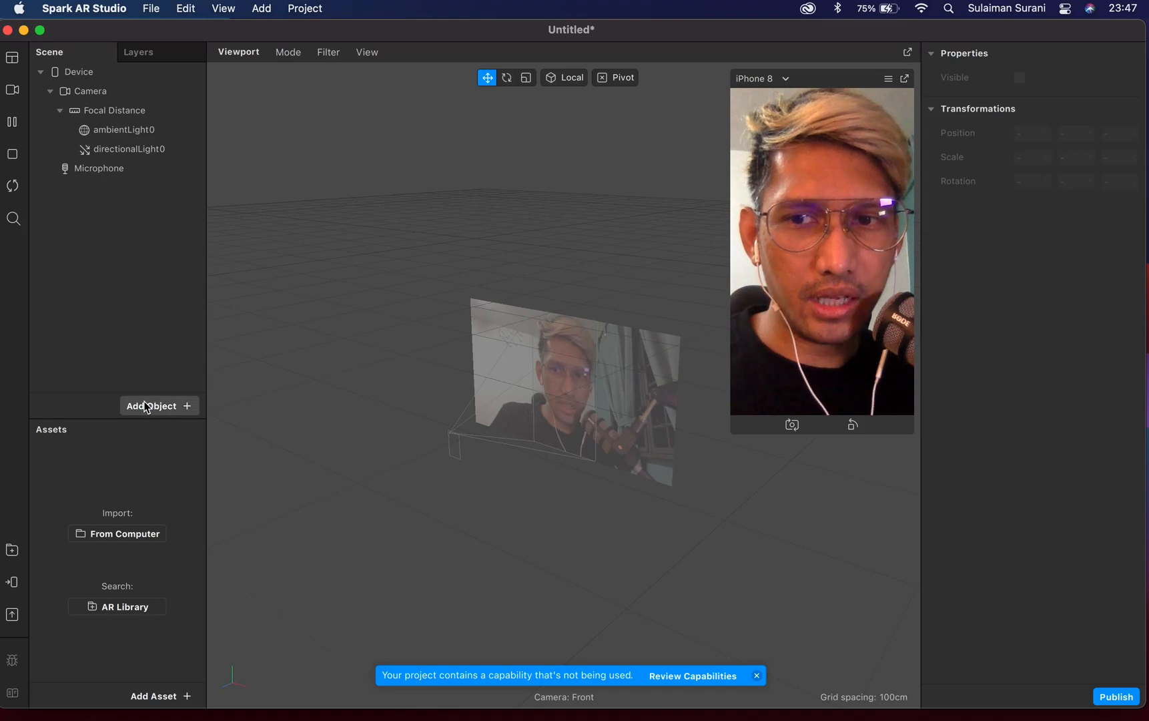
Step: Insert a Face Tracker into the scene with a Face Mesh under it
click(150, 406)
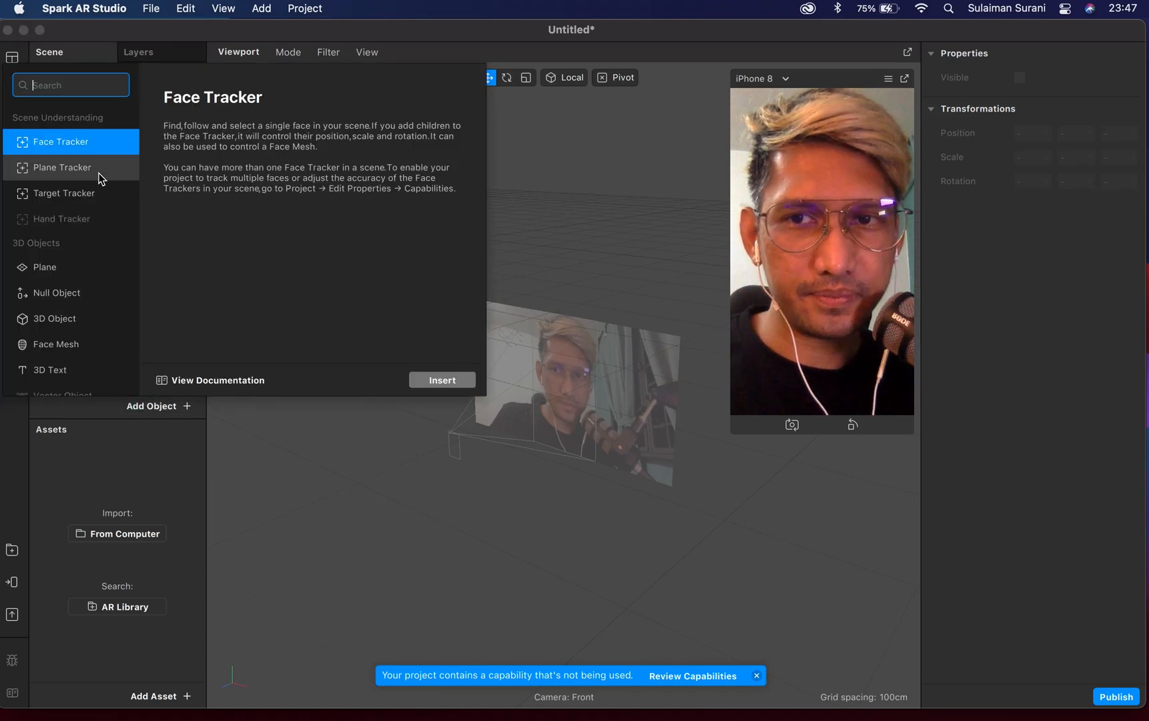
click(442, 380)
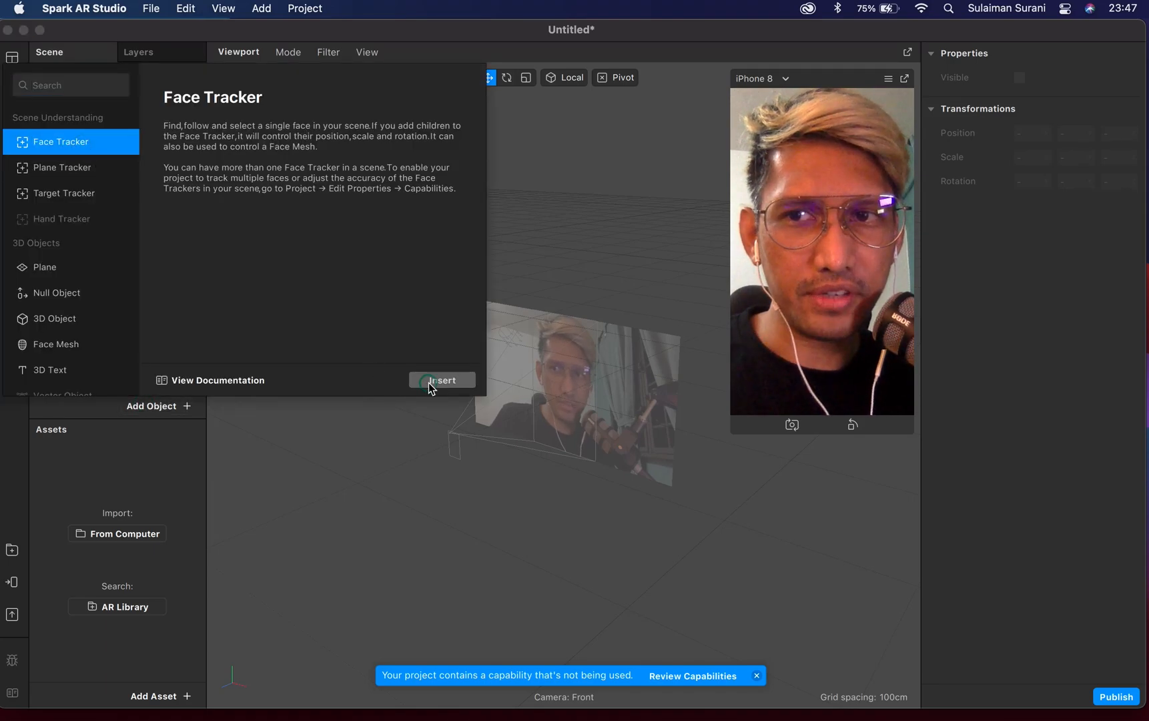
click(442, 380)
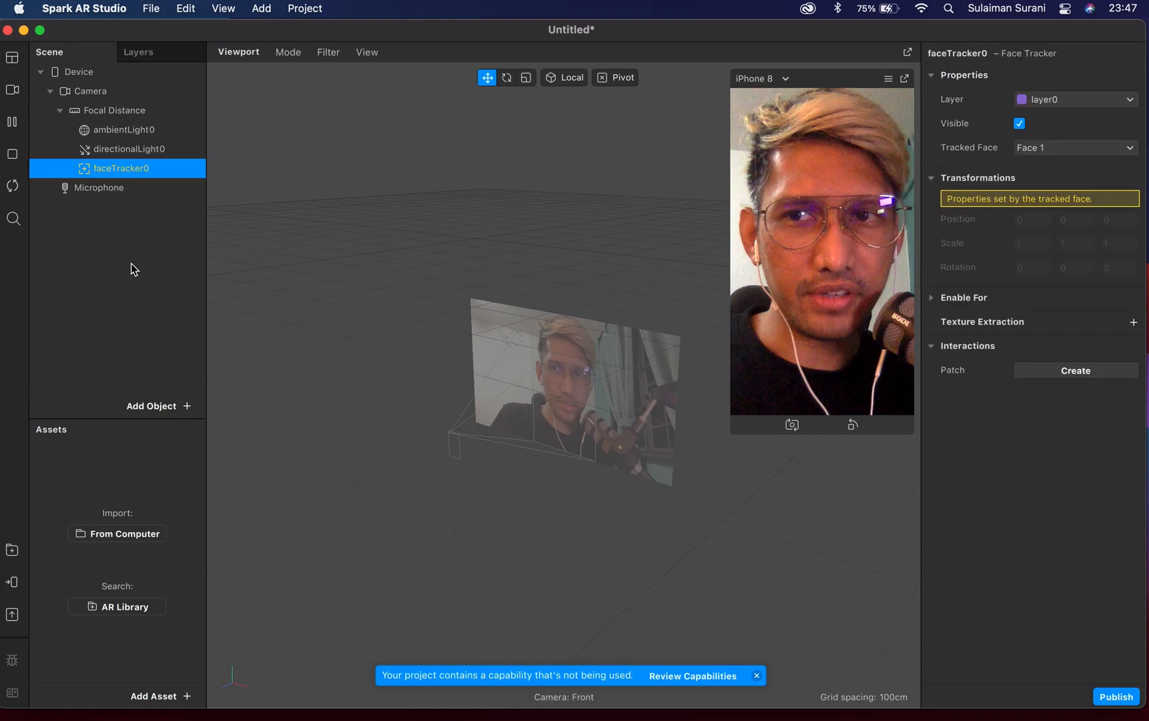
right_click(116, 168)
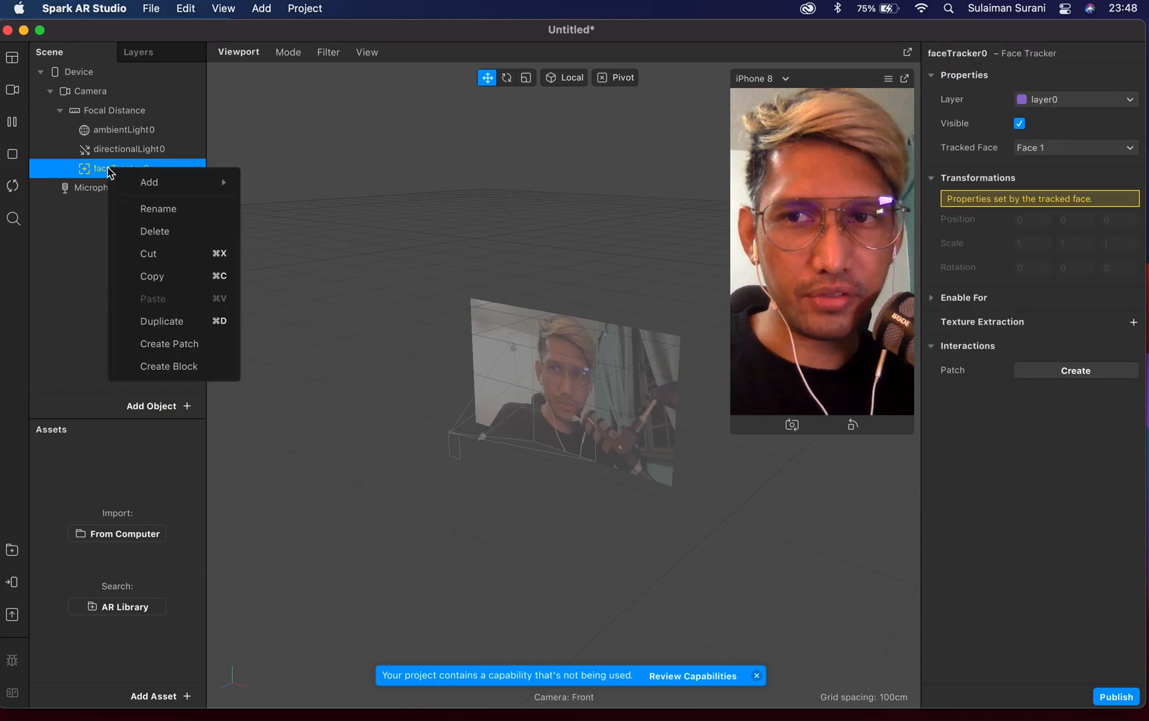
mouse_move(149, 182)
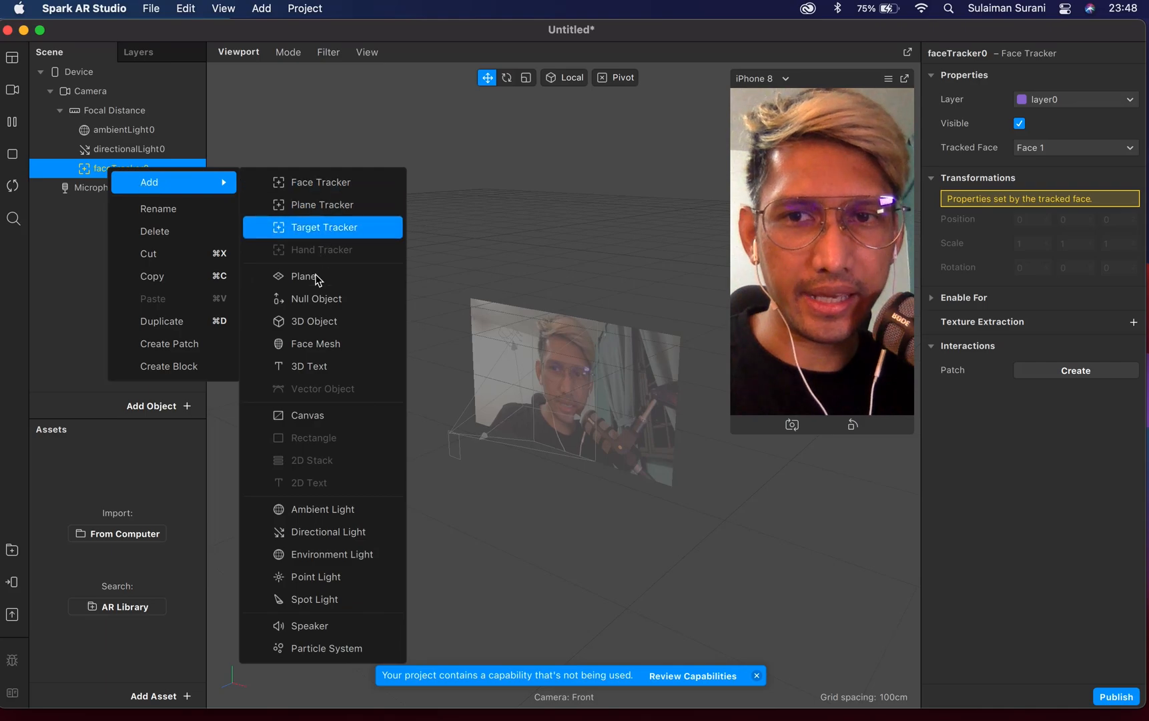
mouse_move(315, 344)
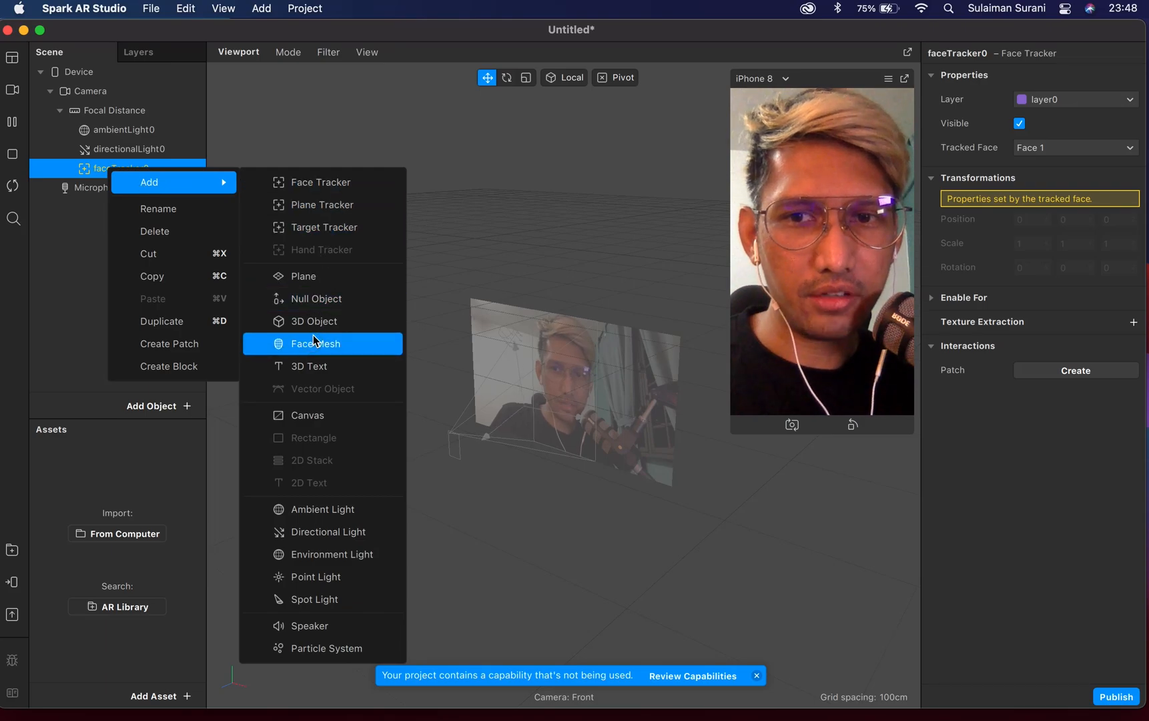
click(315, 343)
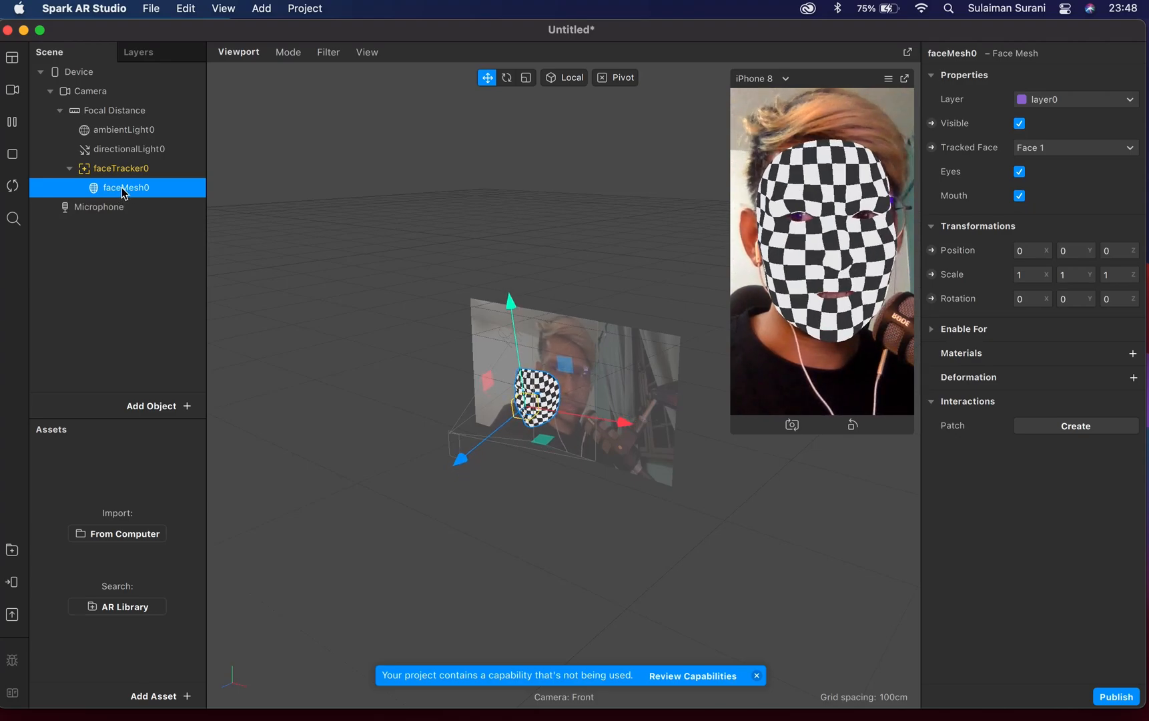
Step: Rename the face mesh to 'tattoo'
right_click(125, 187)
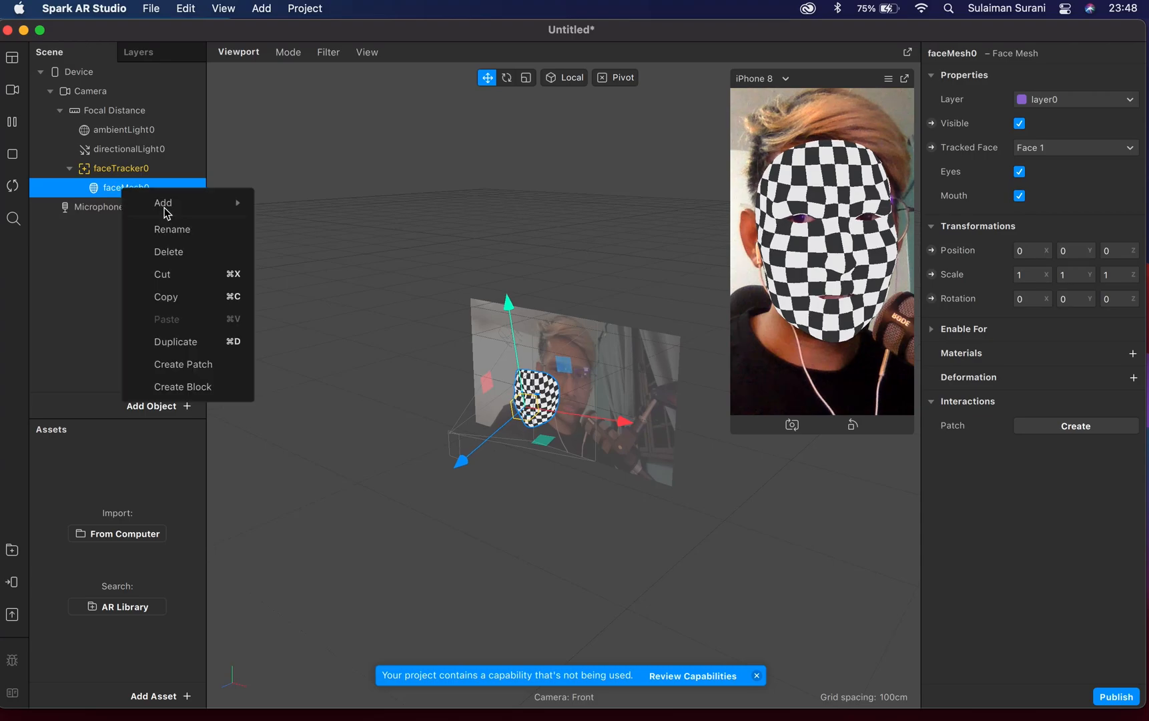
click(172, 229)
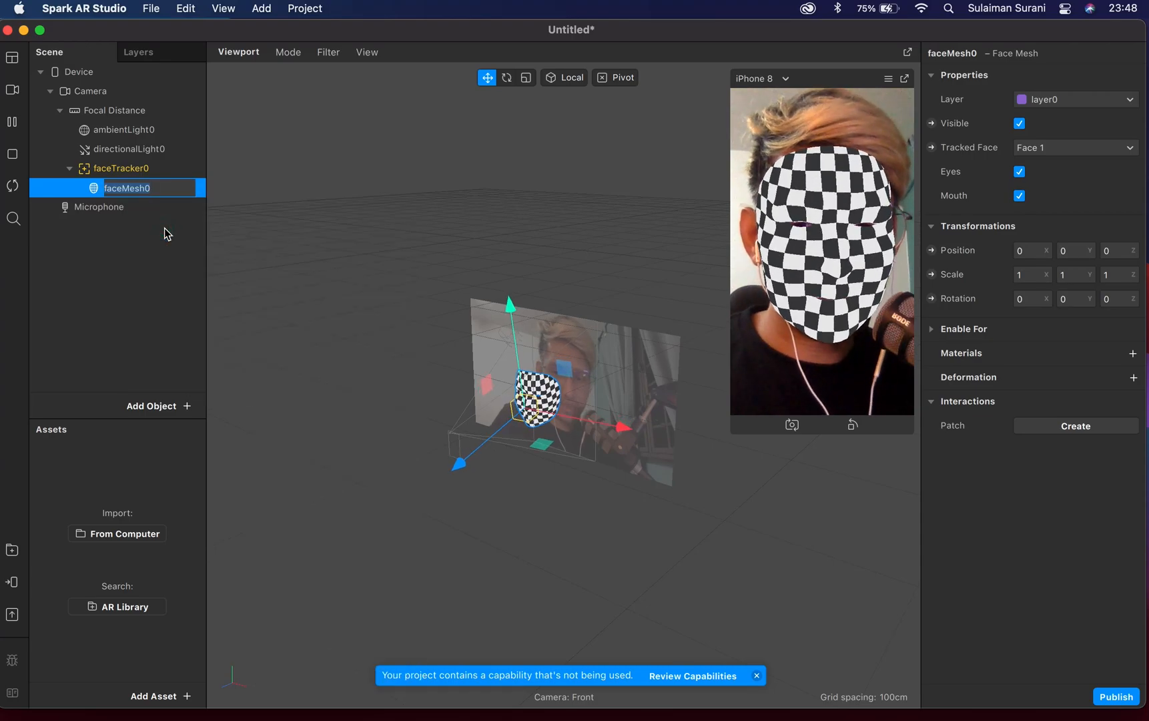
text(tattoo)
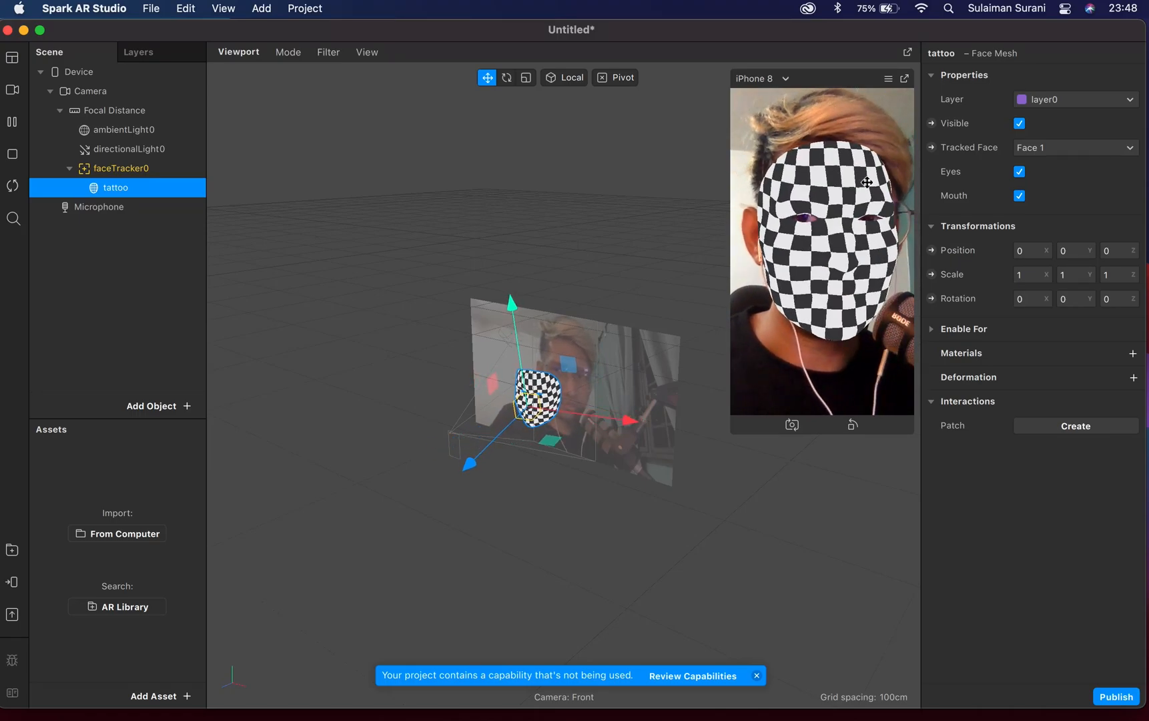
Step: Import Tattoo-Final.png and Shades.png from the Face Mesh folder as texture assets
click(152, 696)
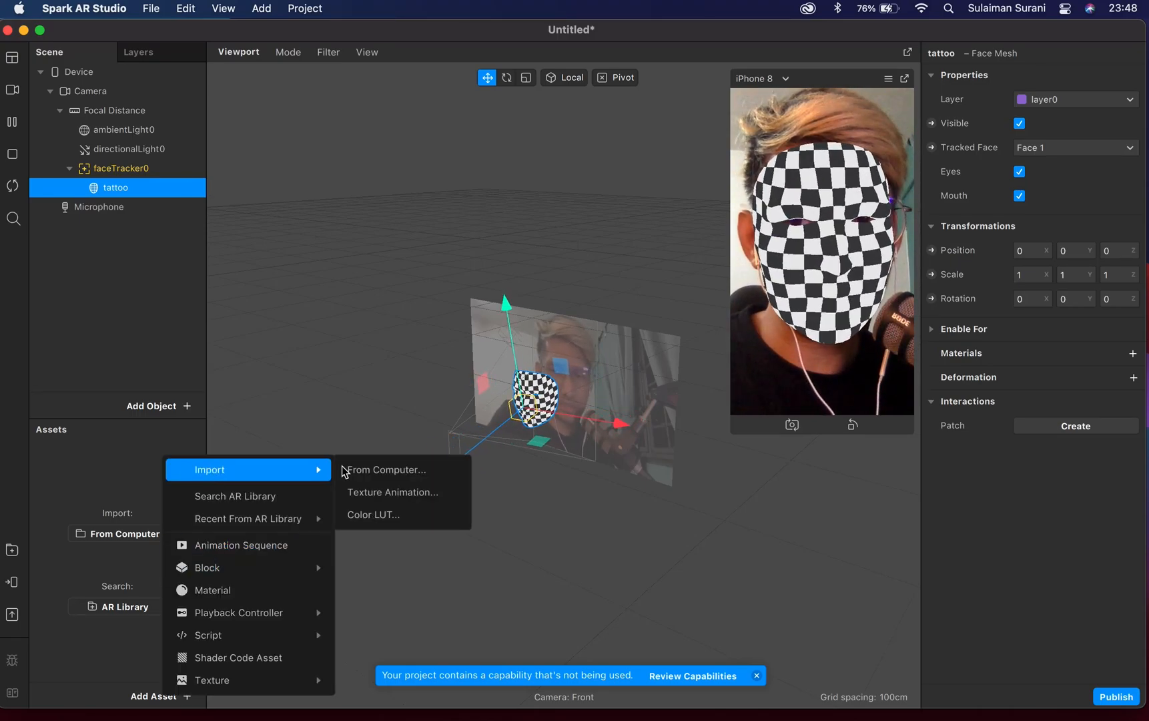
mouse_move(380, 474)
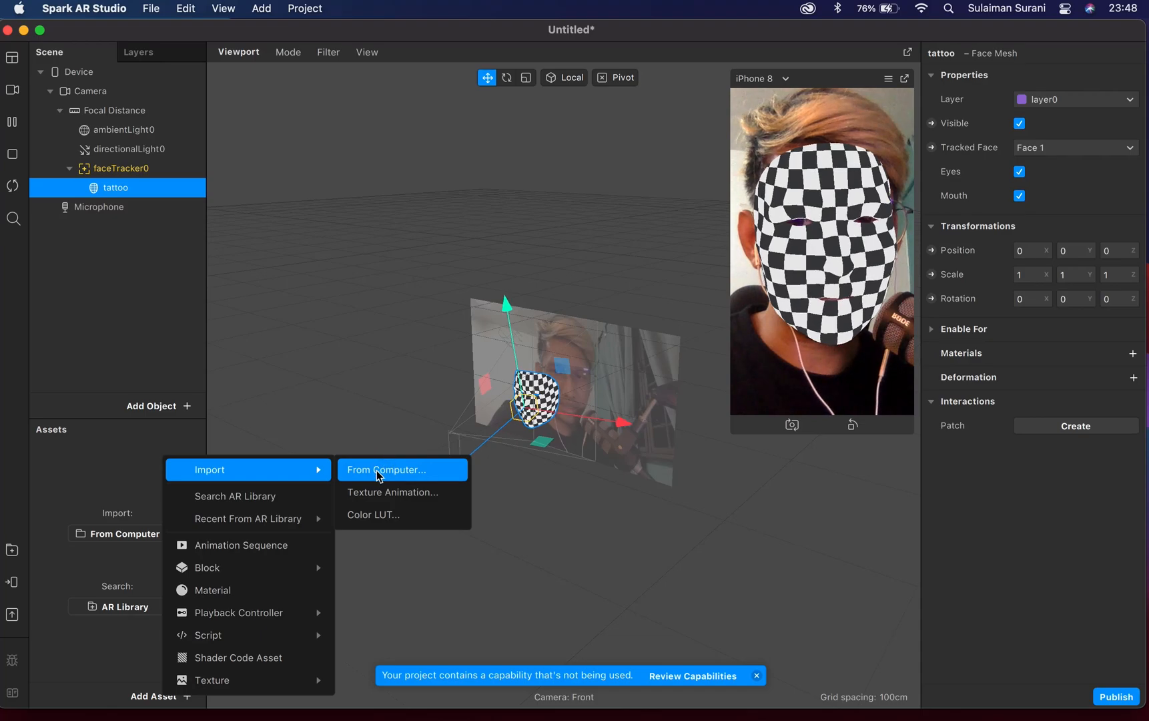
click(387, 469)
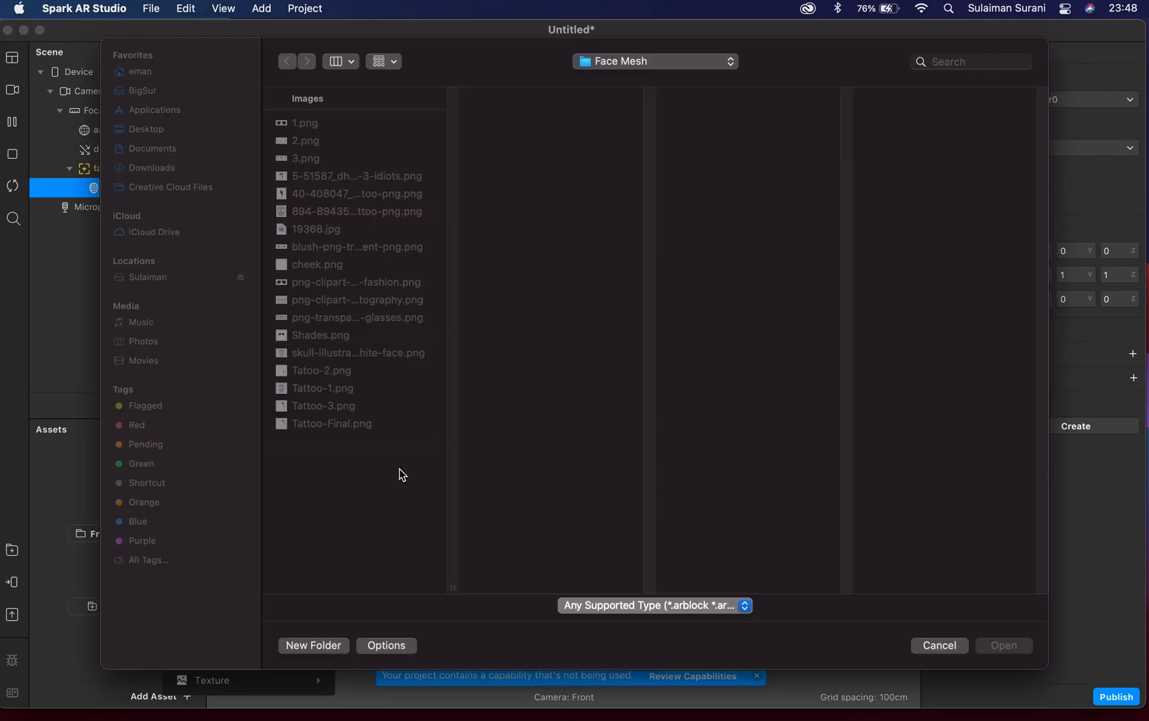
click(331, 423)
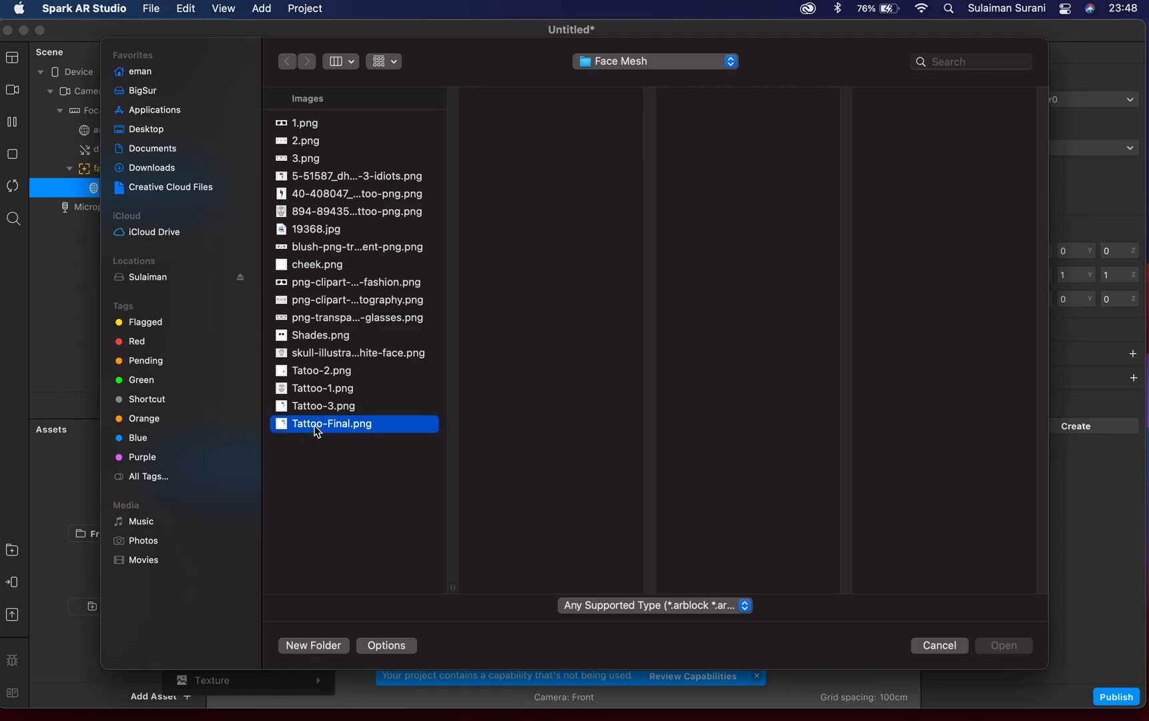
click(331, 423)
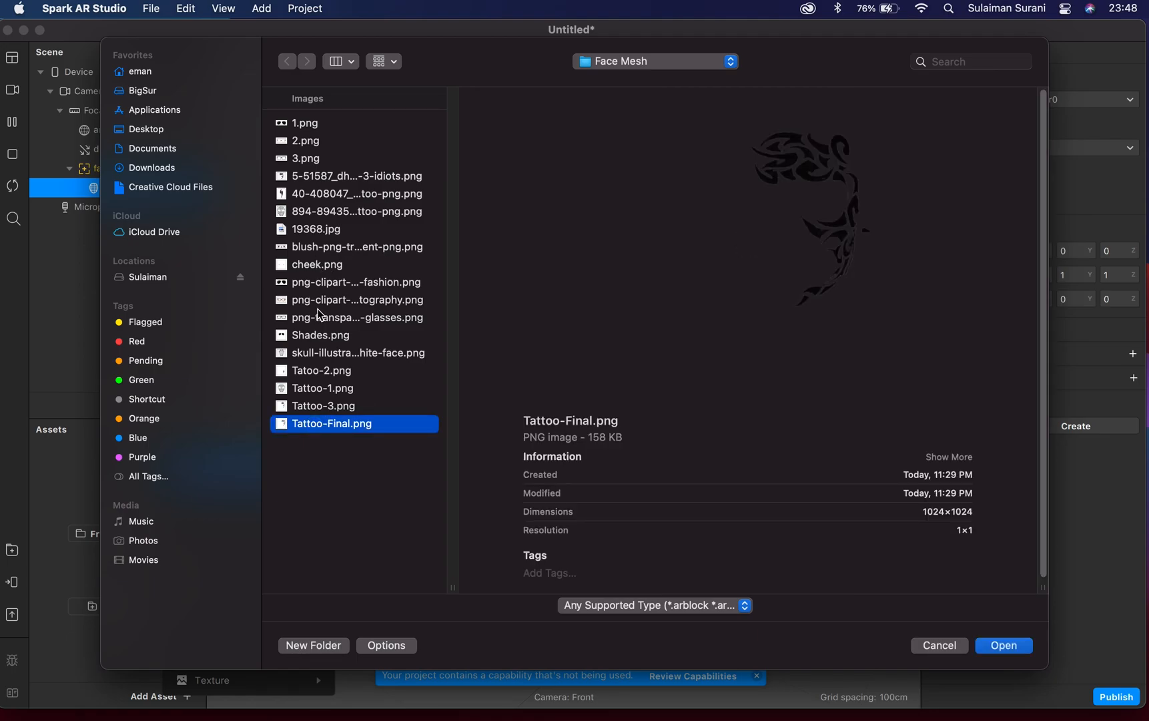
click(320, 335)
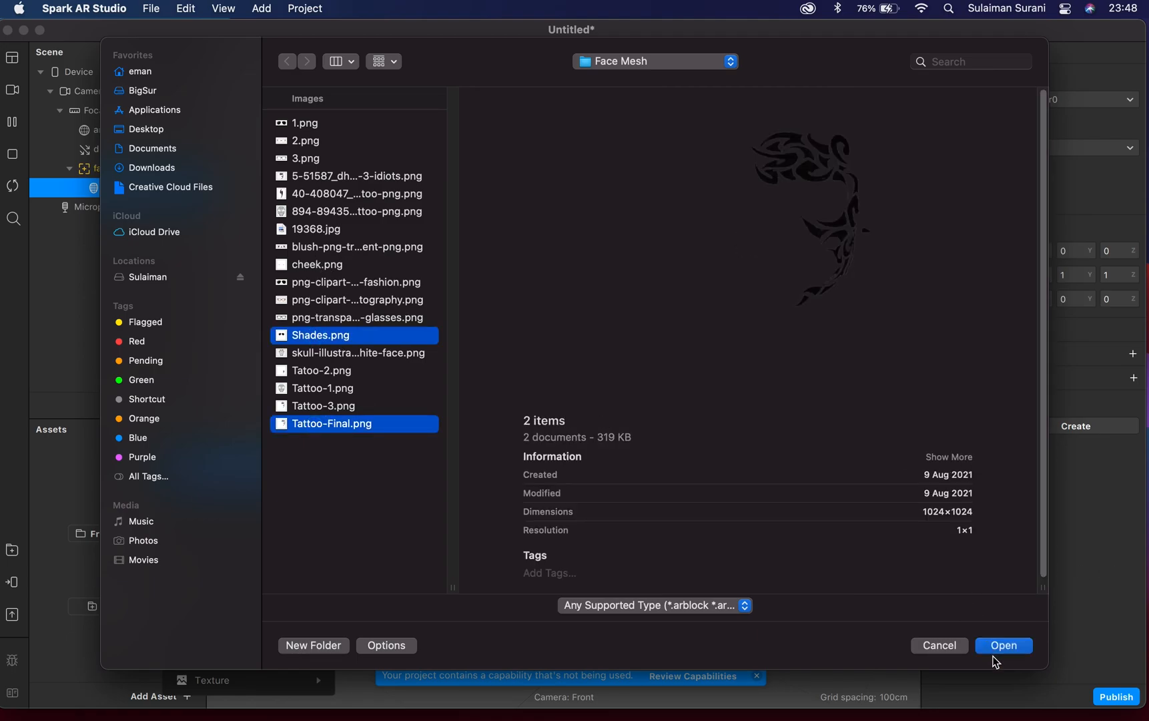
click(1004, 645)
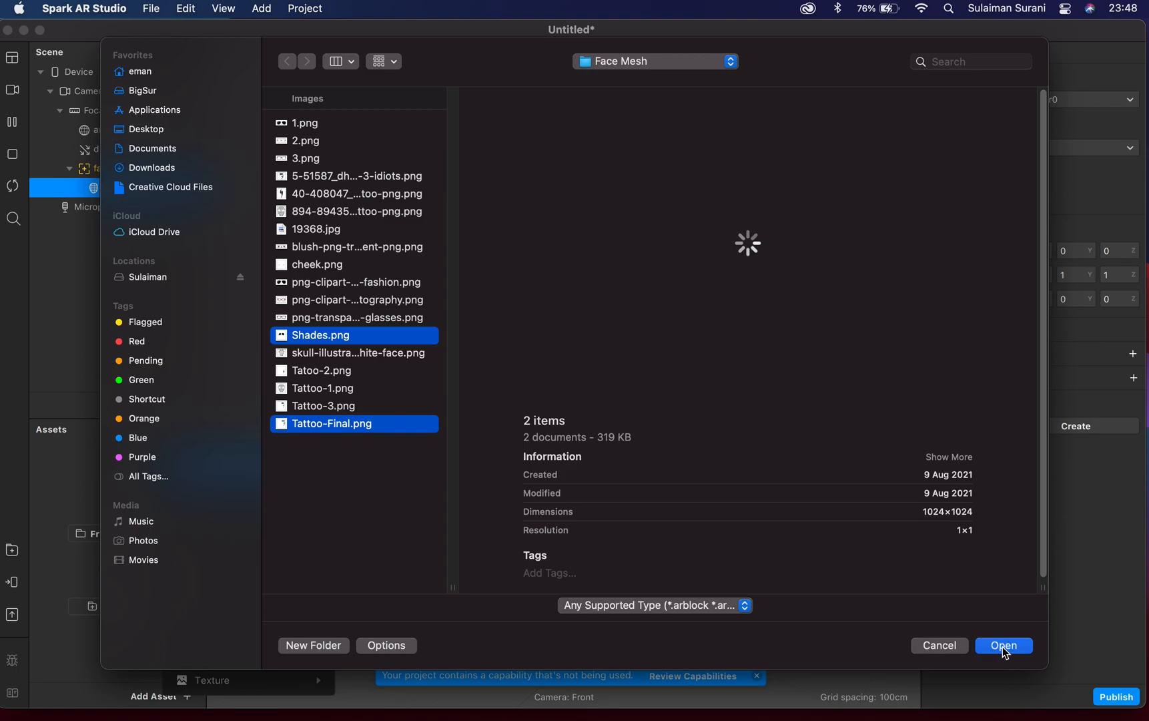
click(1005, 646)
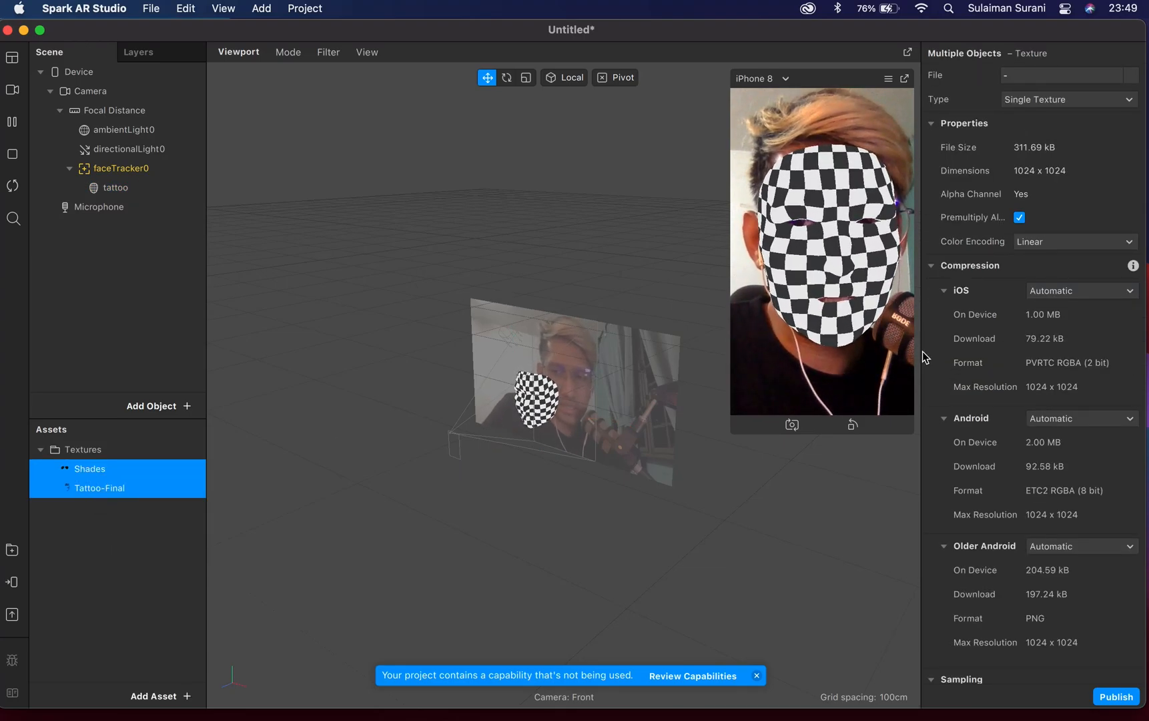
Step: Set both textures' compression to None for iOS, Android and Older Android
click(1081, 291)
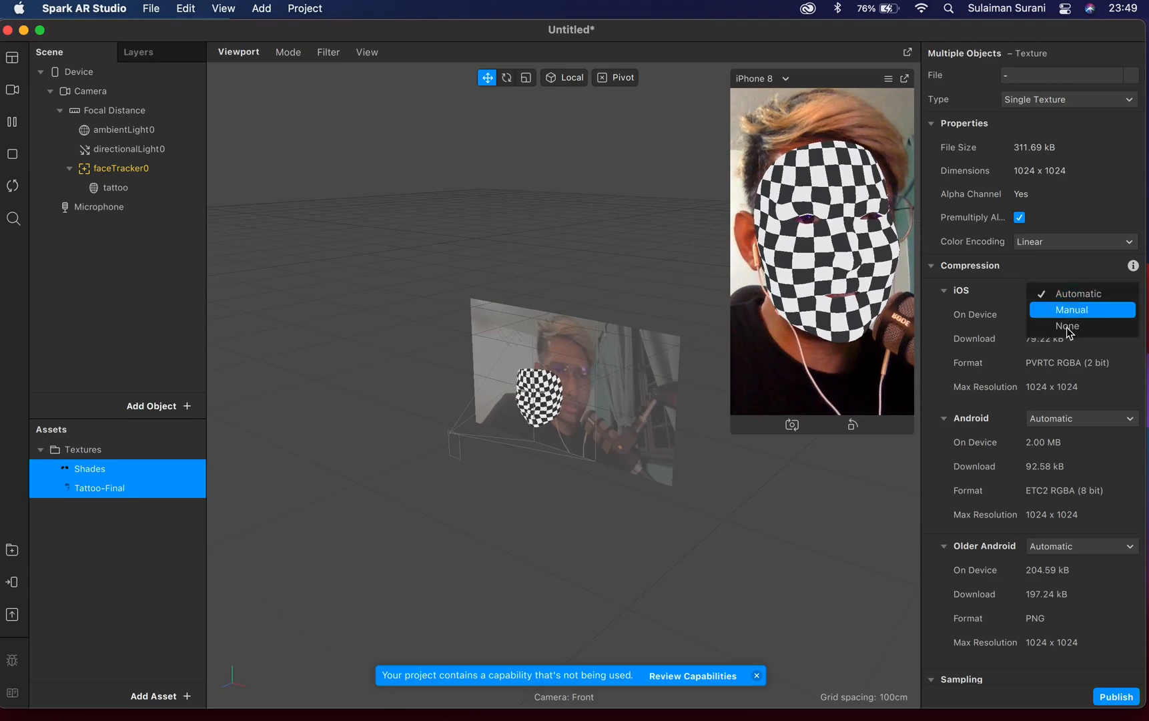
click(1067, 326)
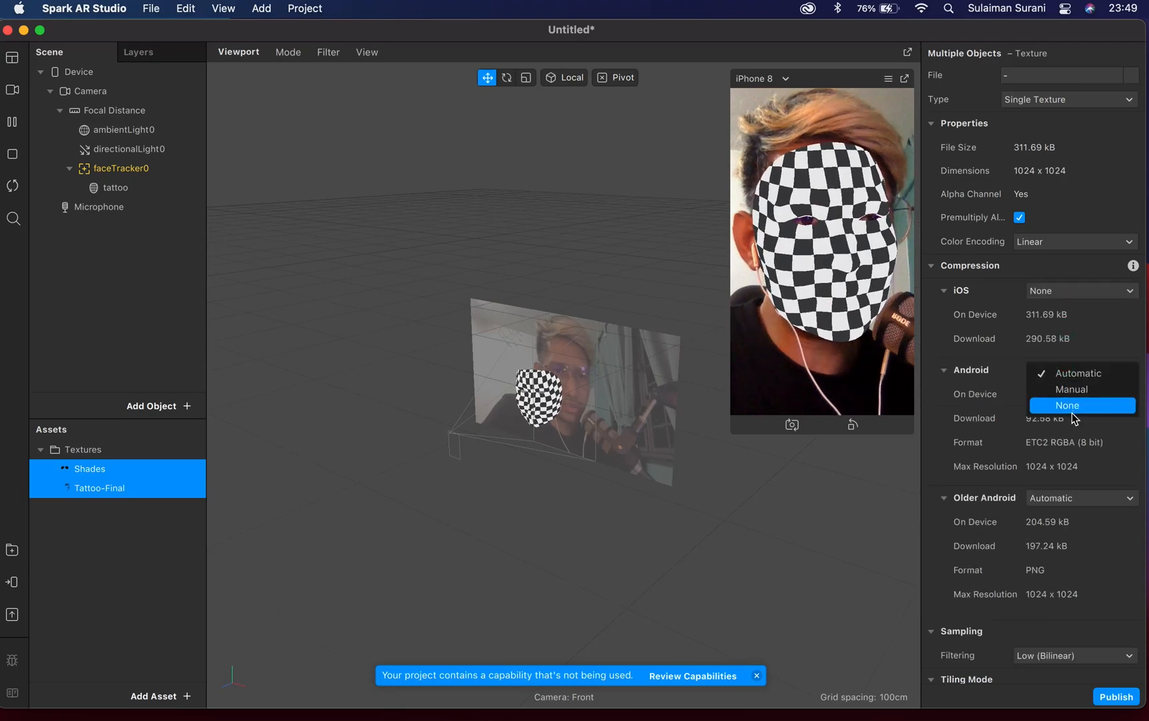
click(1067, 405)
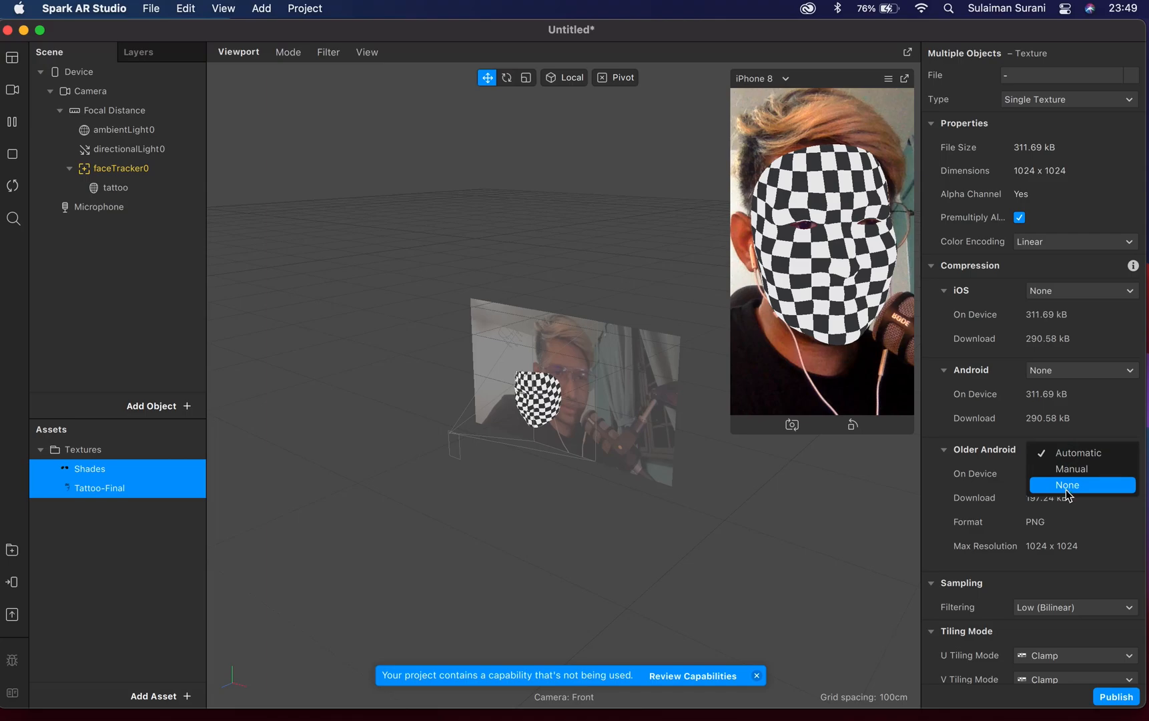
click(1068, 485)
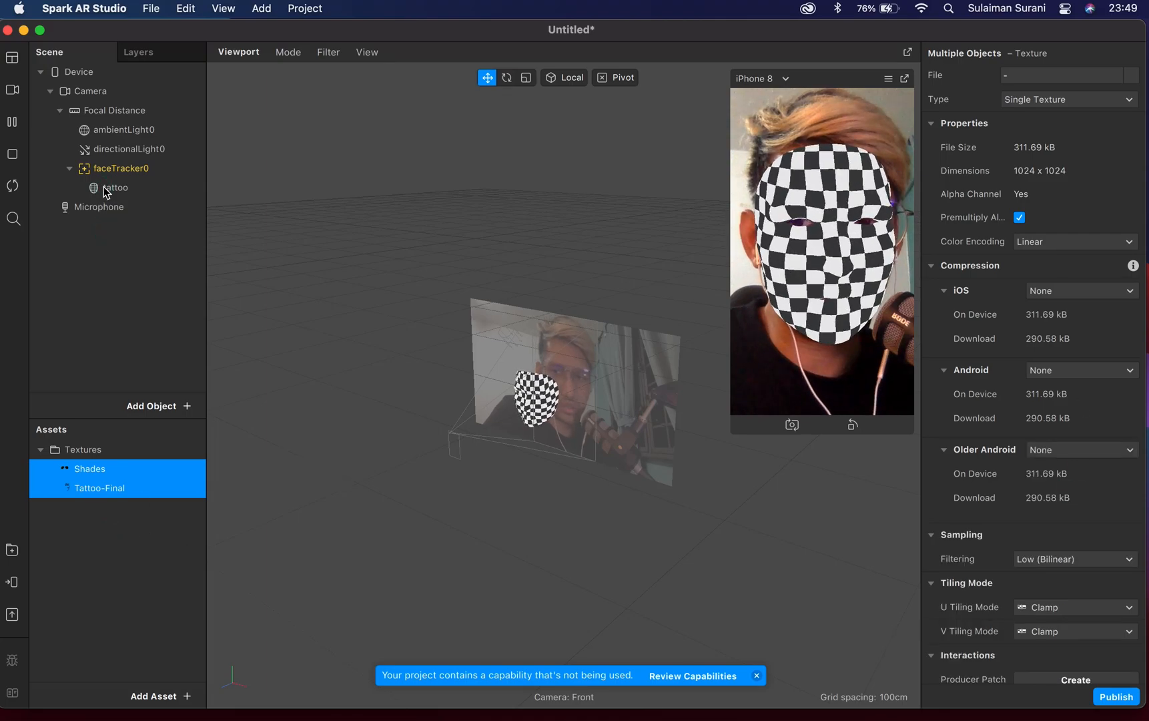
Step: Add a new material to the tattoo face mesh and rename material0 to tattoo
click(115, 188)
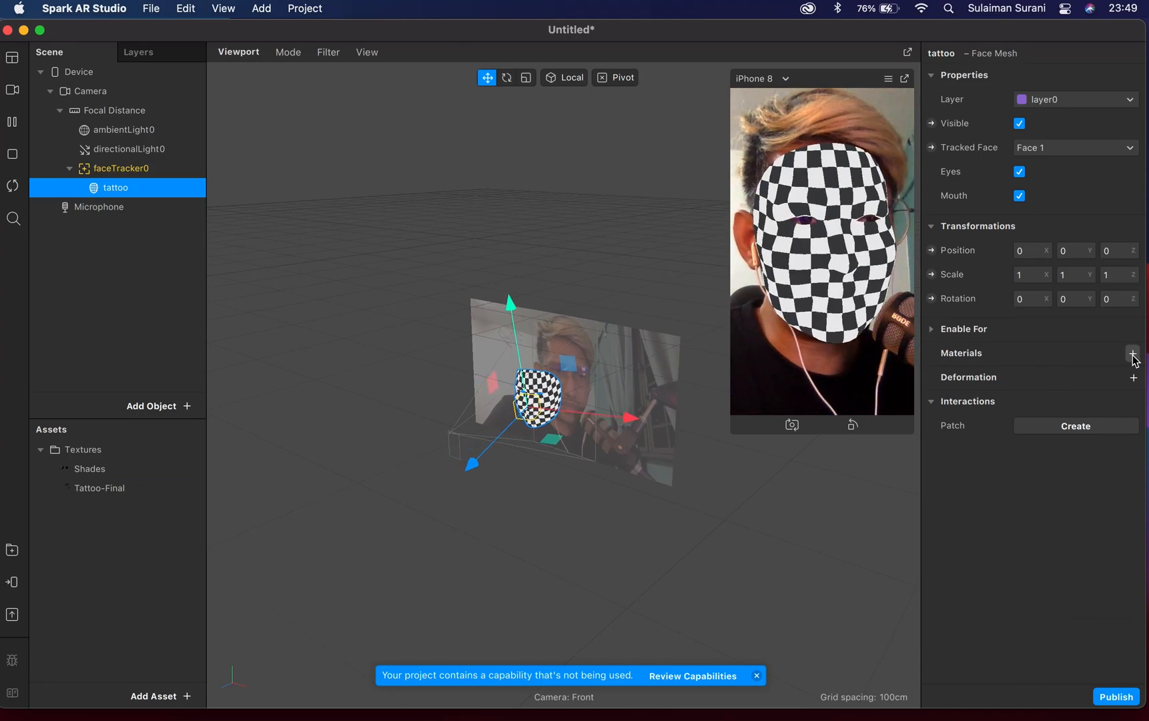
click(1133, 353)
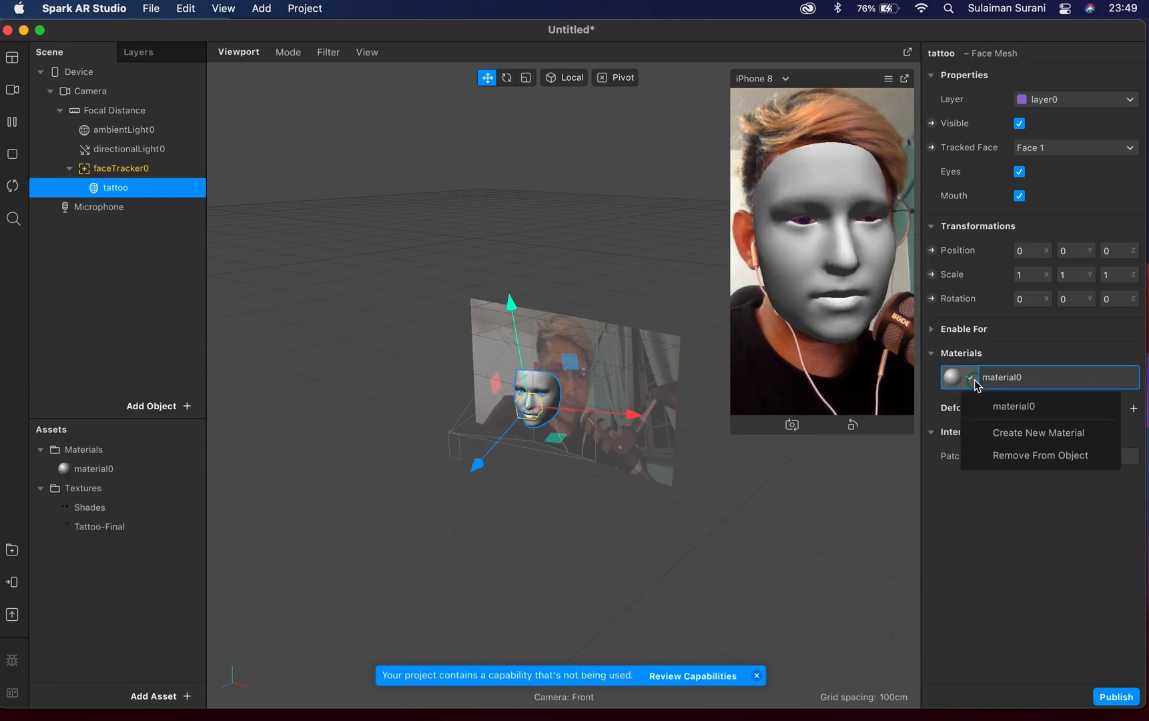
click(1038, 432)
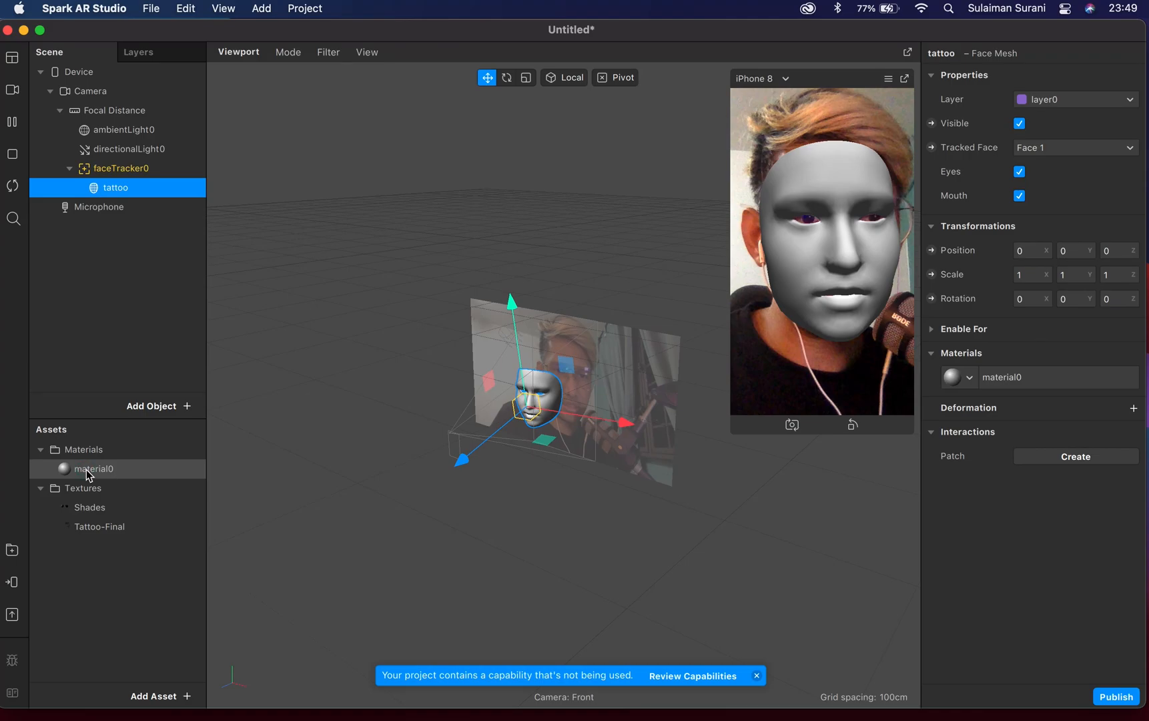
right_click(92, 469)
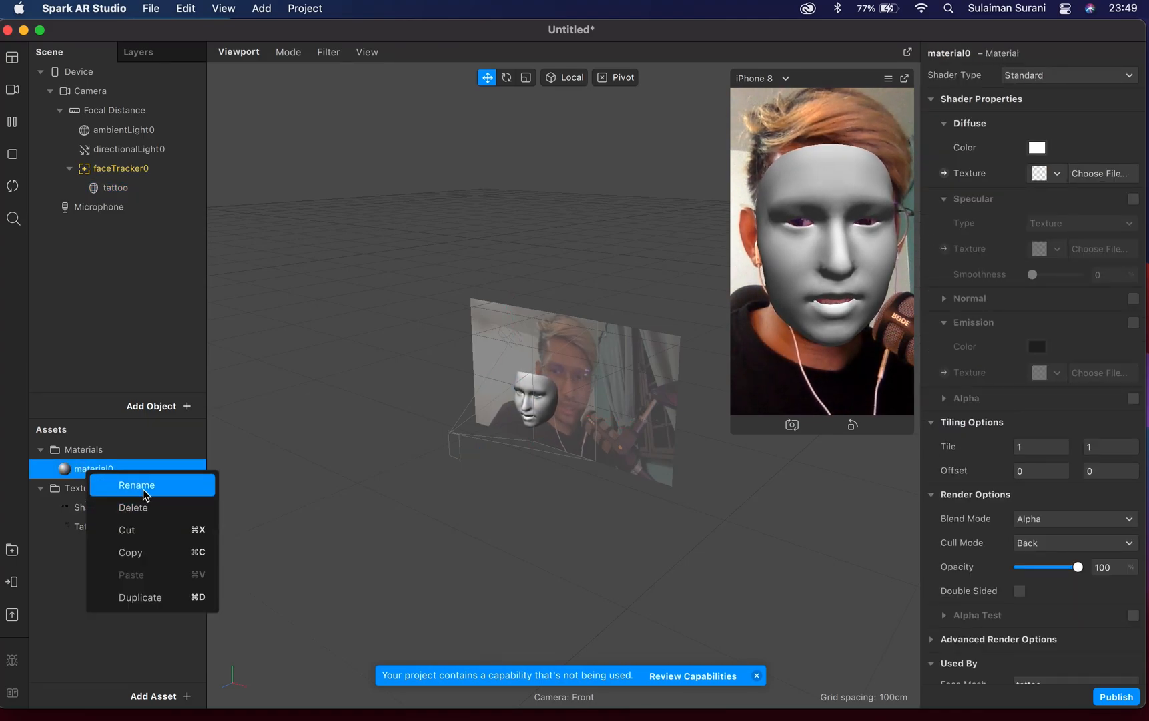
click(136, 484)
text(tattoo)
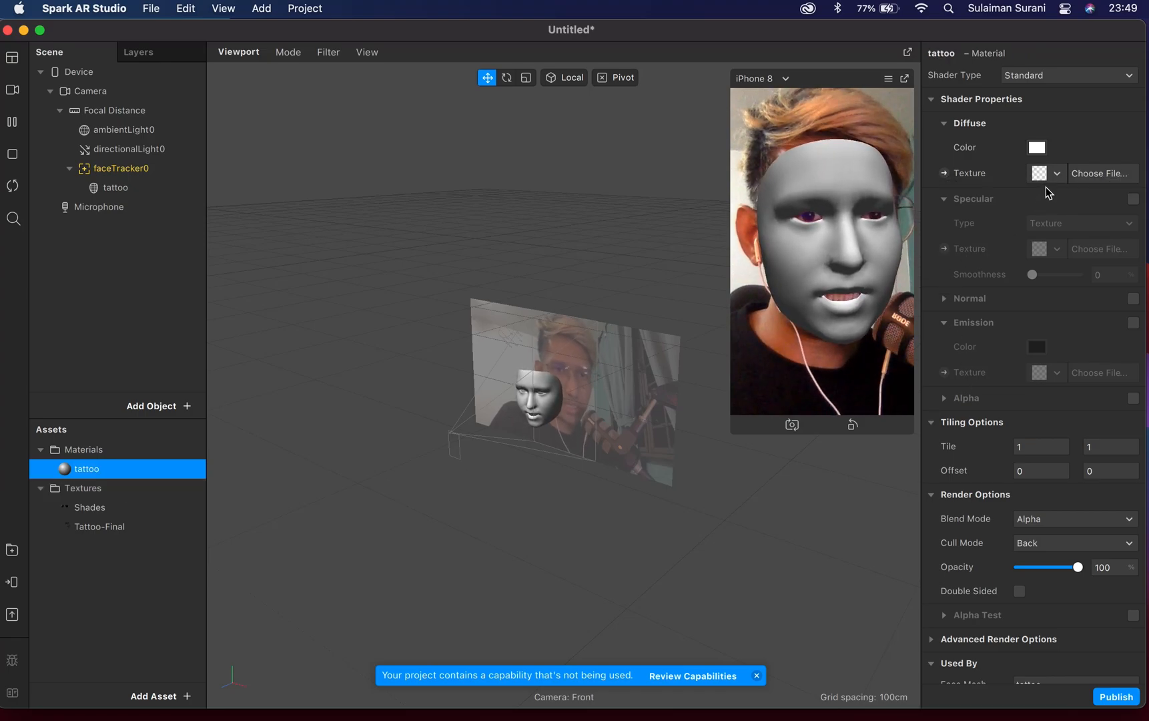
Step: Set the tattoo material's diffuse texture to Tattoo-Final
click(1057, 173)
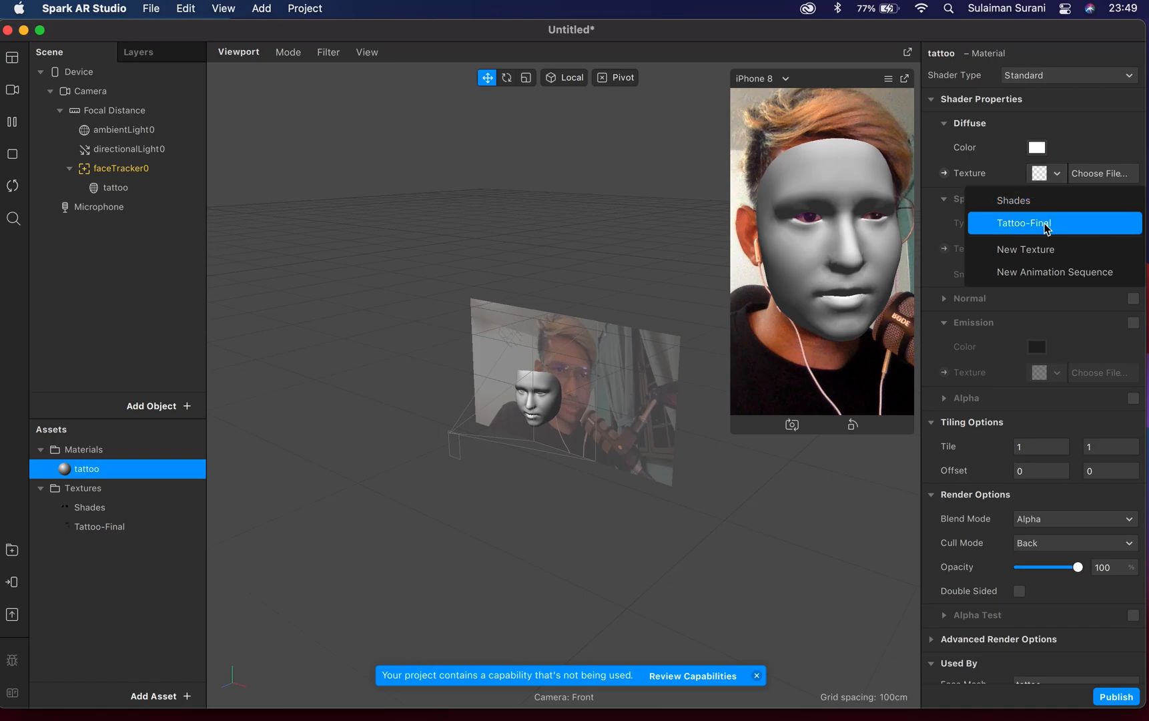
click(1025, 223)
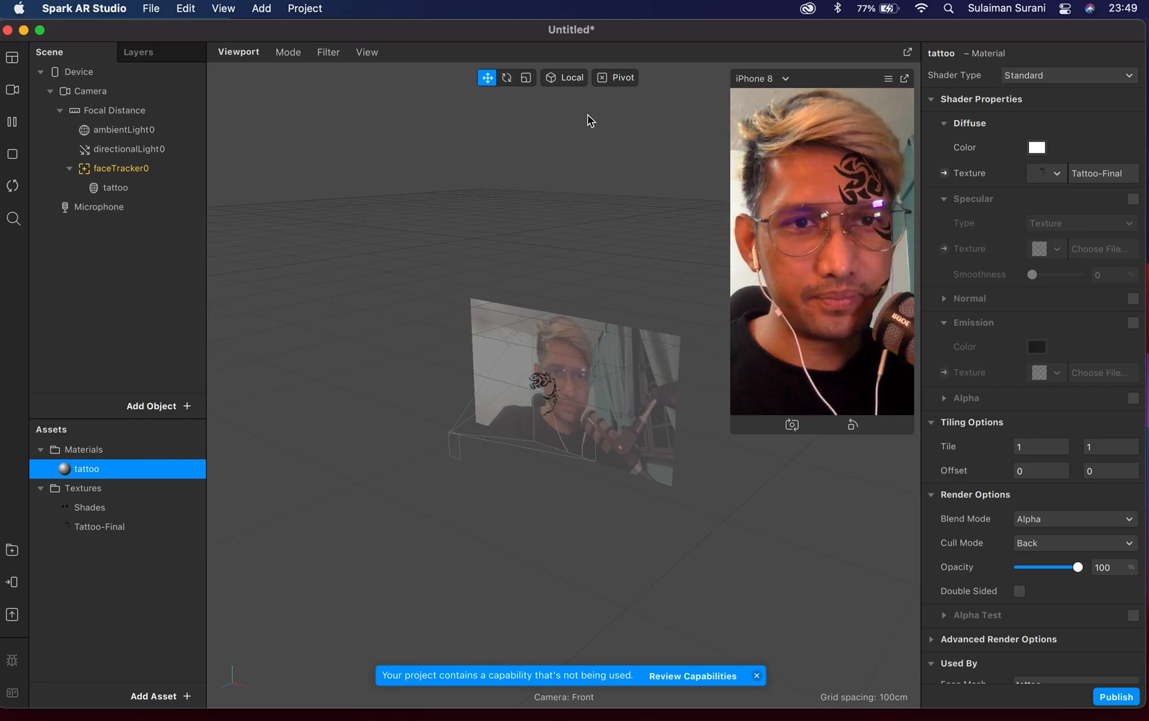
Step: Show the front camera view of the tattooed face and select the tattoo mesh
click(287, 52)
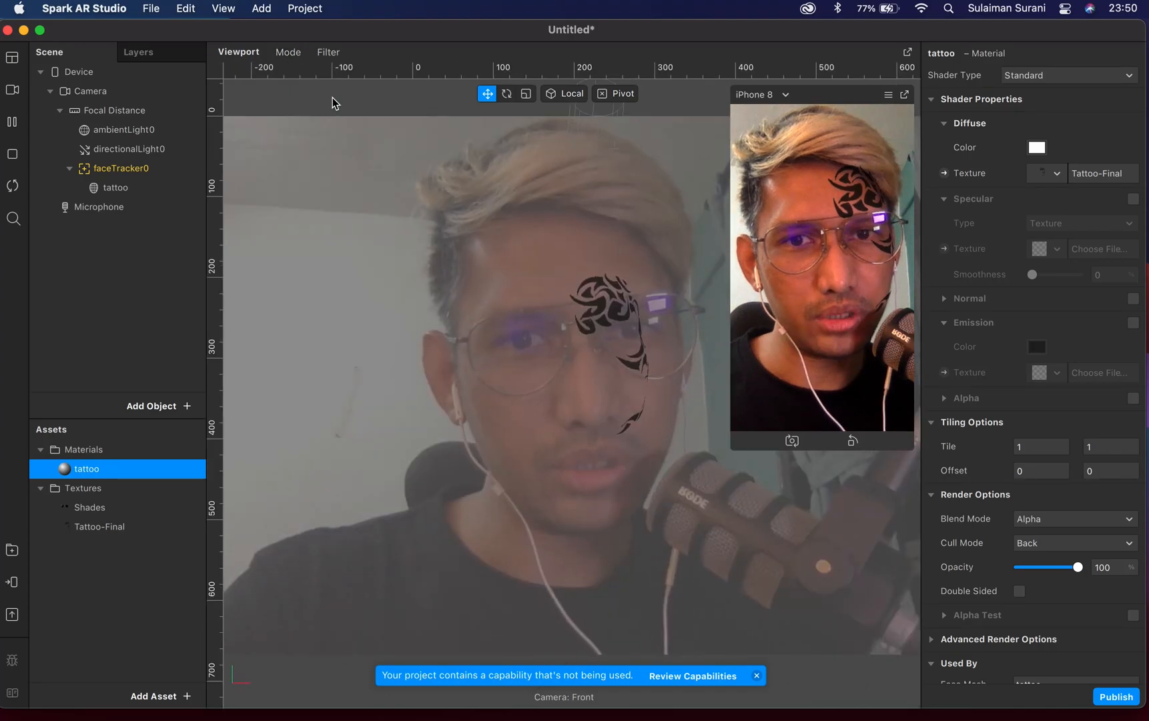
click(115, 187)
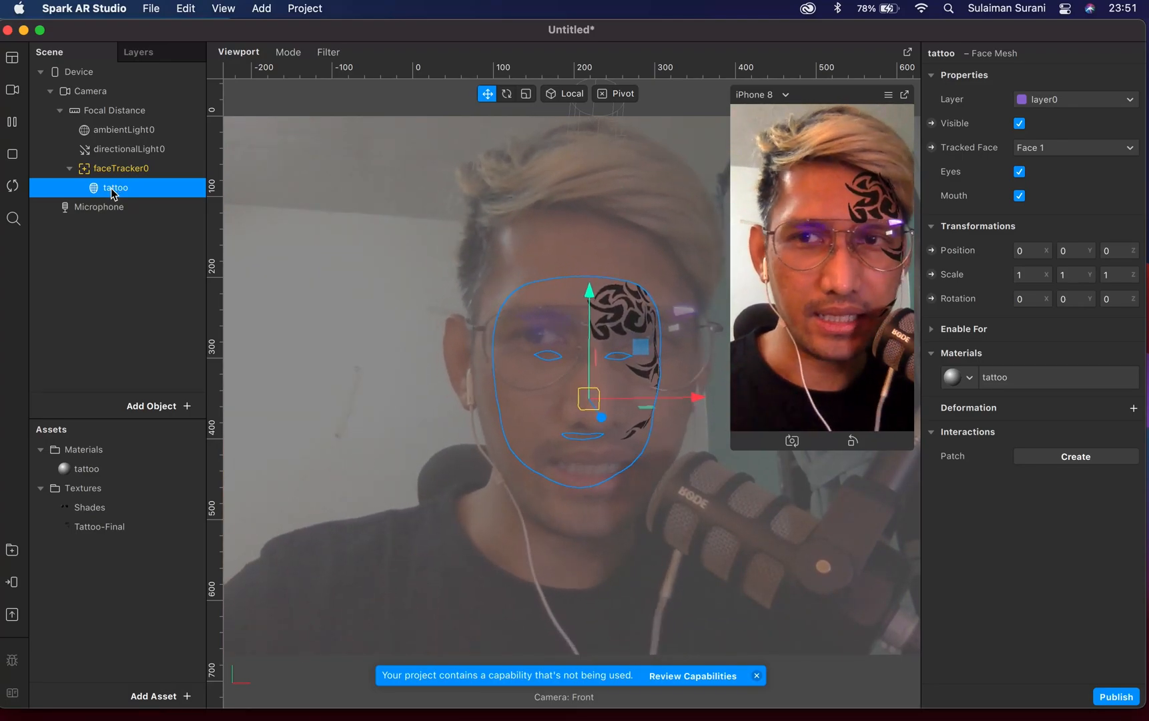
Step: Duplicate the tattoo face mesh and rename the copy tattoo0 to retouch
right_click(114, 189)
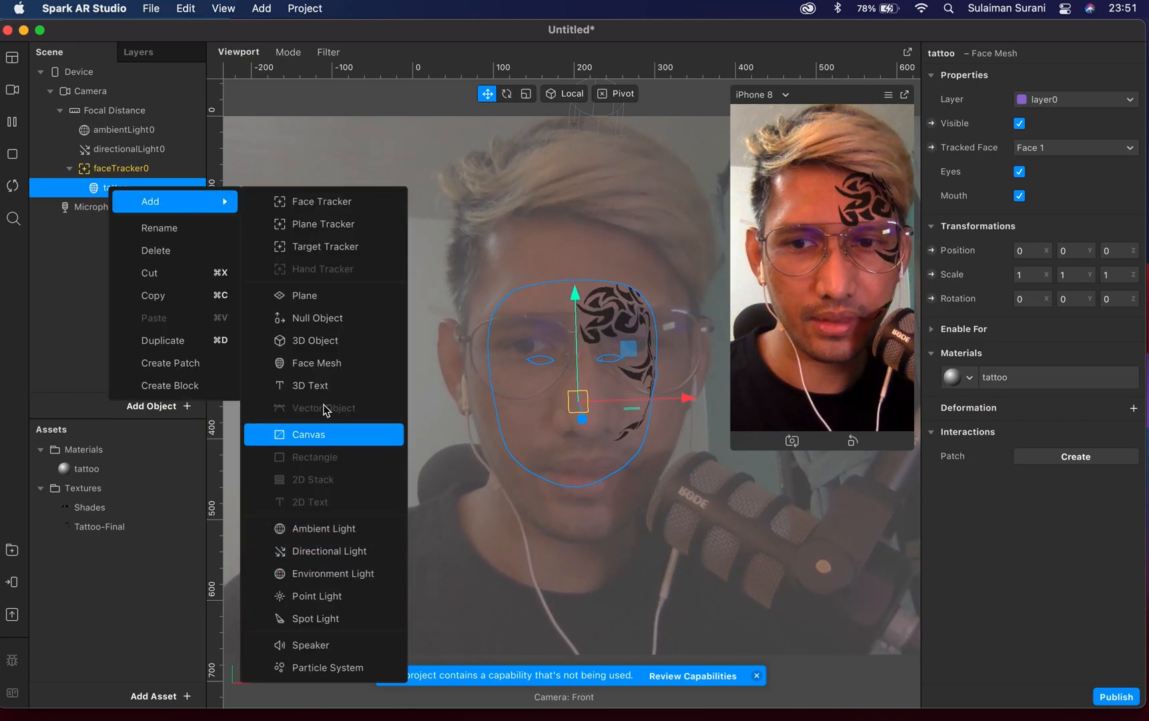
mouse_move(173, 341)
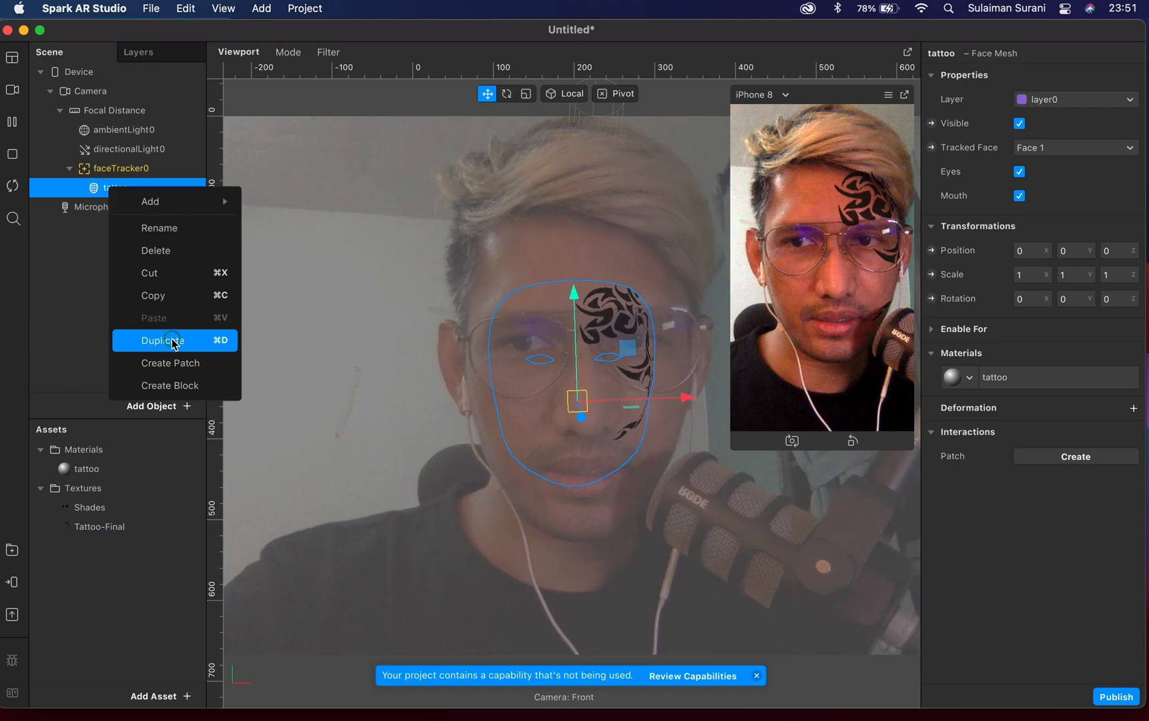
click(171, 340)
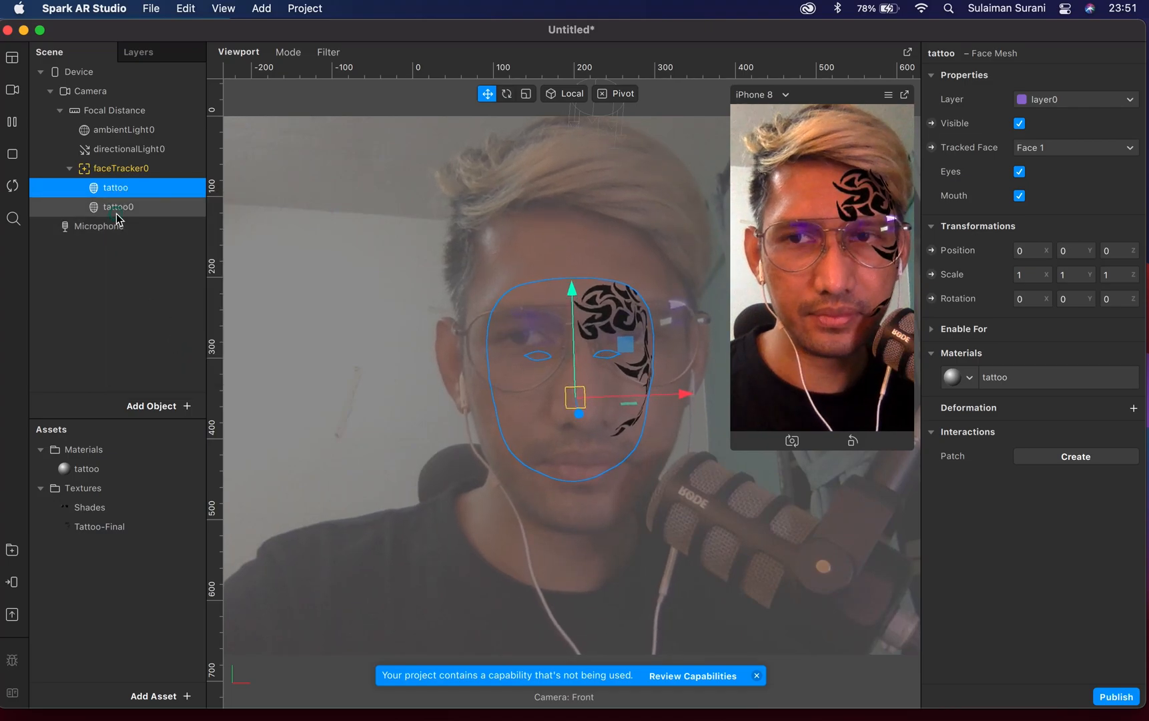
mouse_move(119, 214)
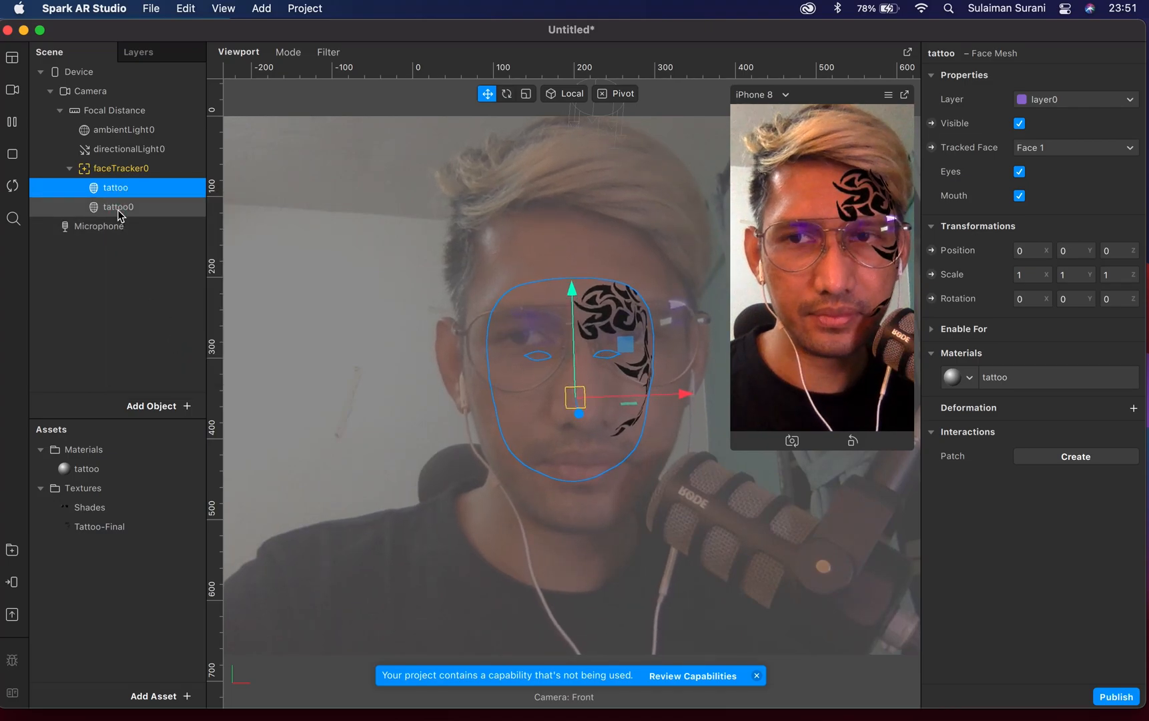
right_click(118, 207)
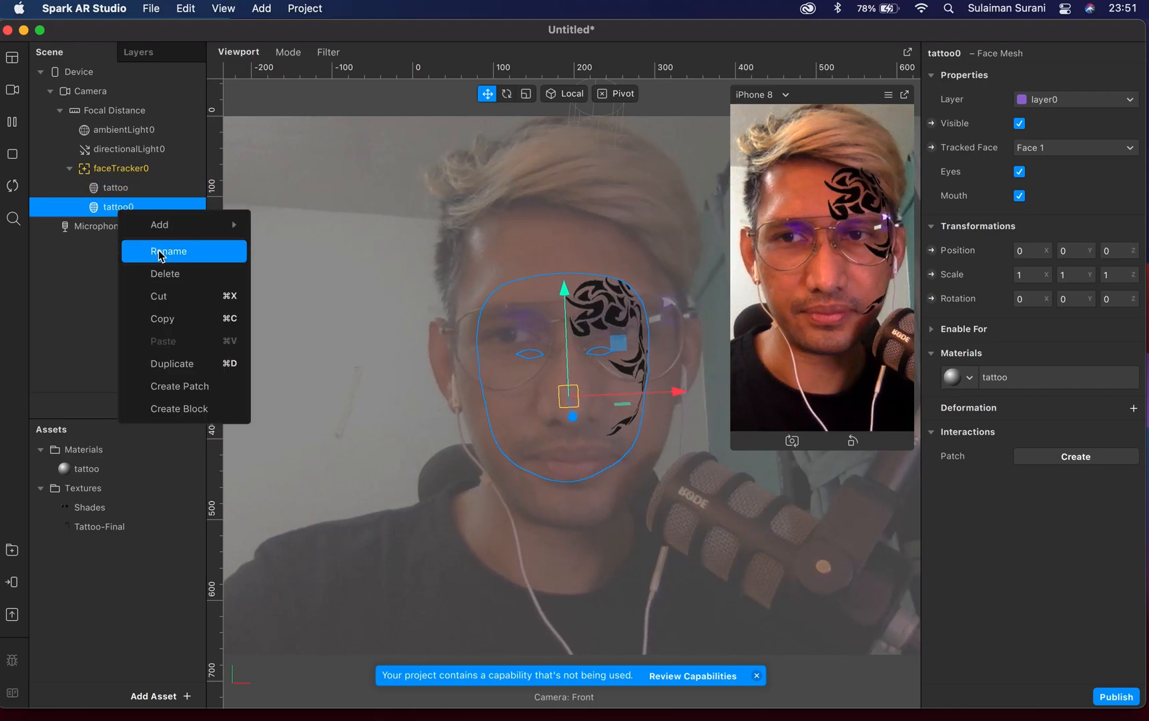
click(169, 251)
text(retouch)
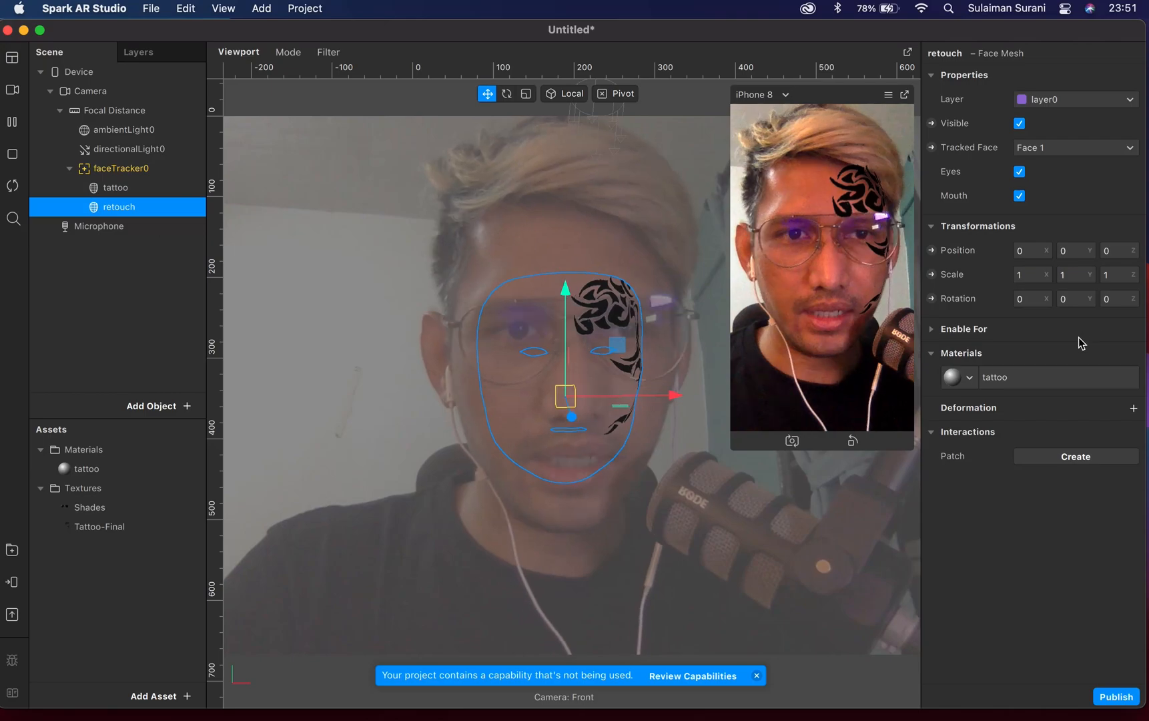
click(969, 377)
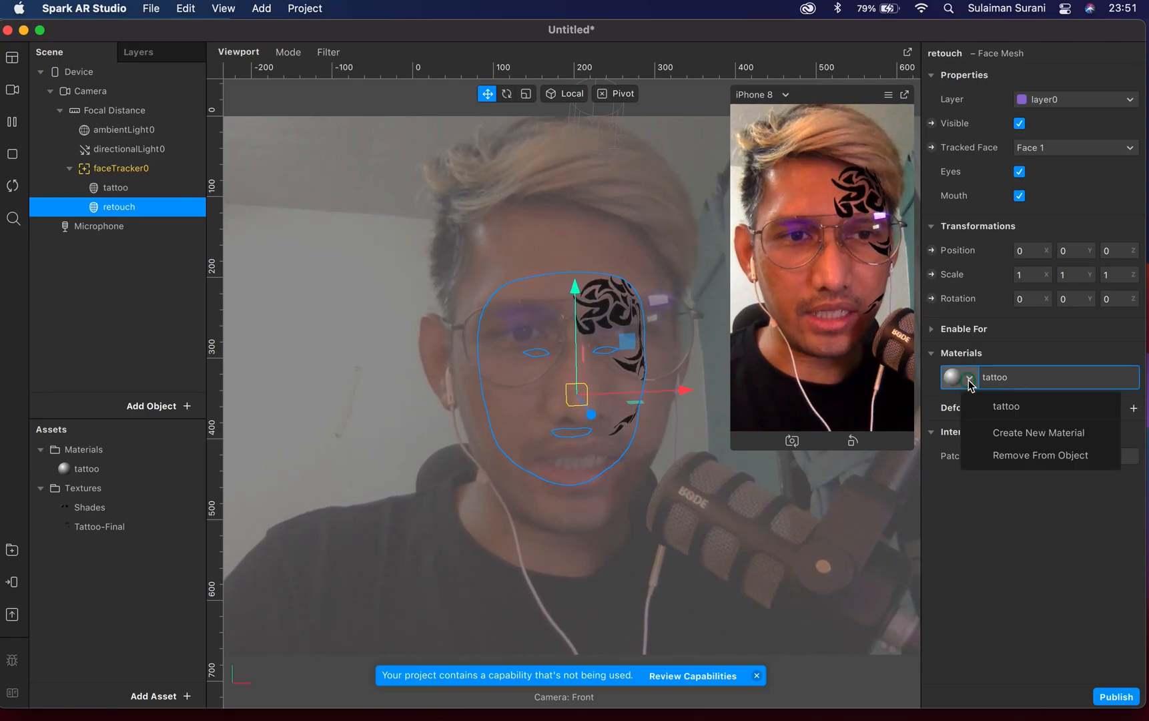
Step: Create a new material for the retouch mesh and rename it retouch
click(1037, 433)
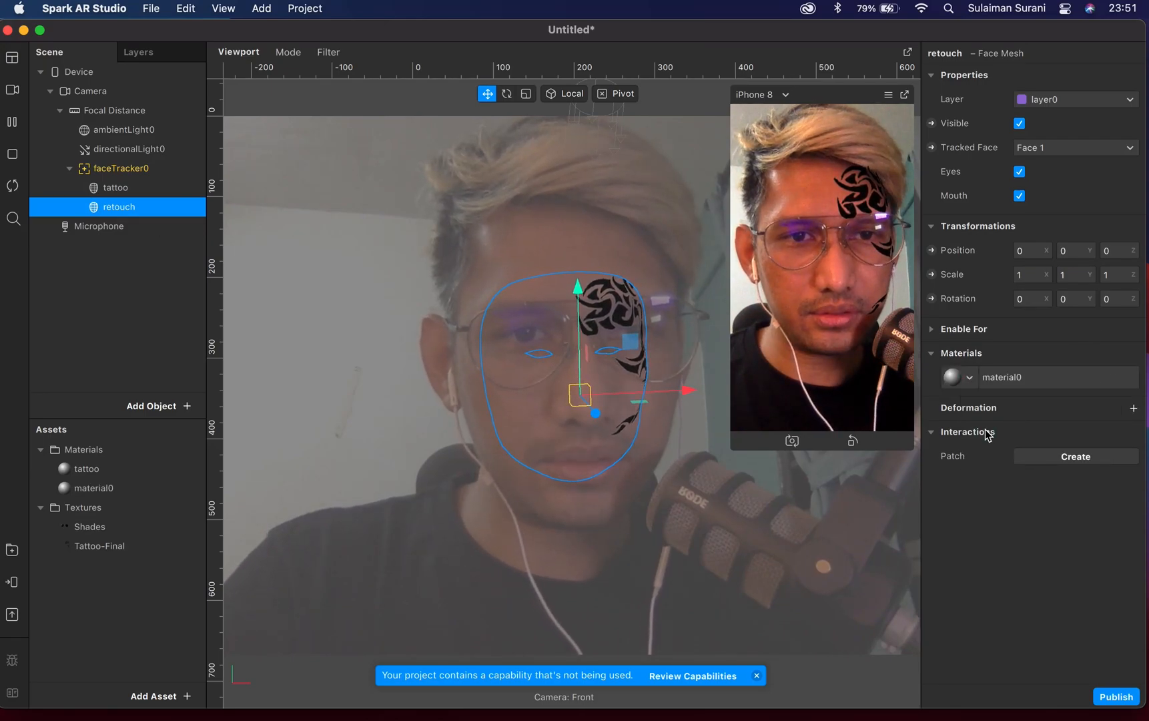
click(93, 488)
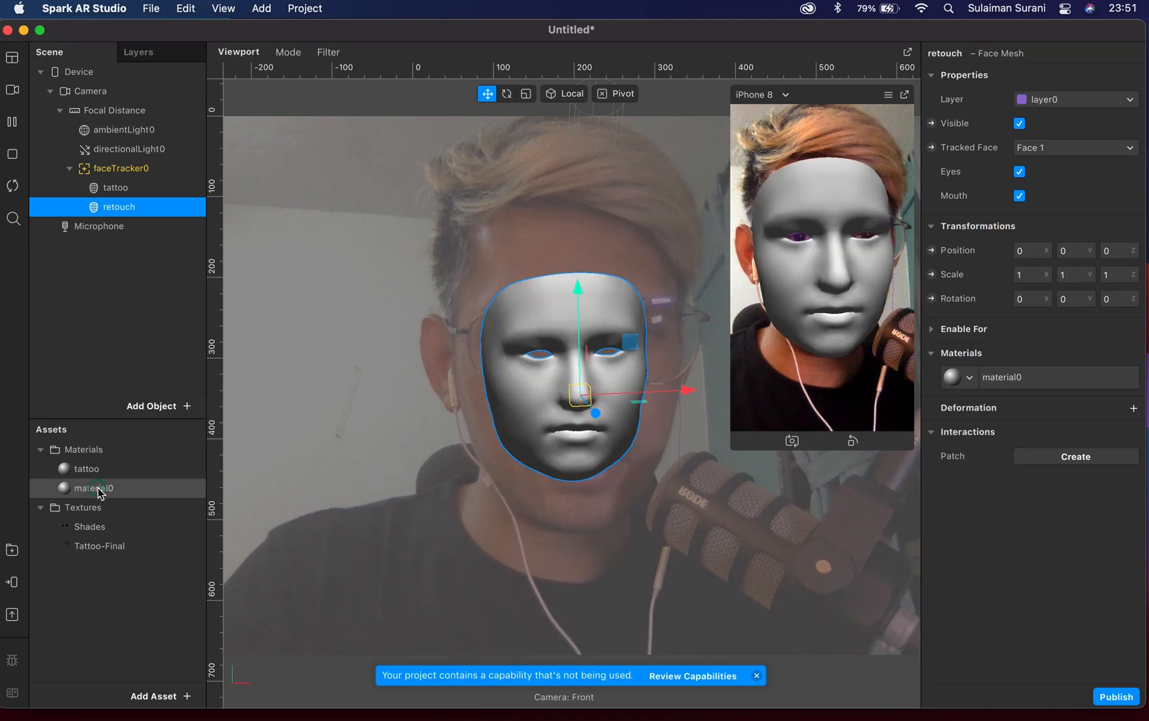
click(93, 487)
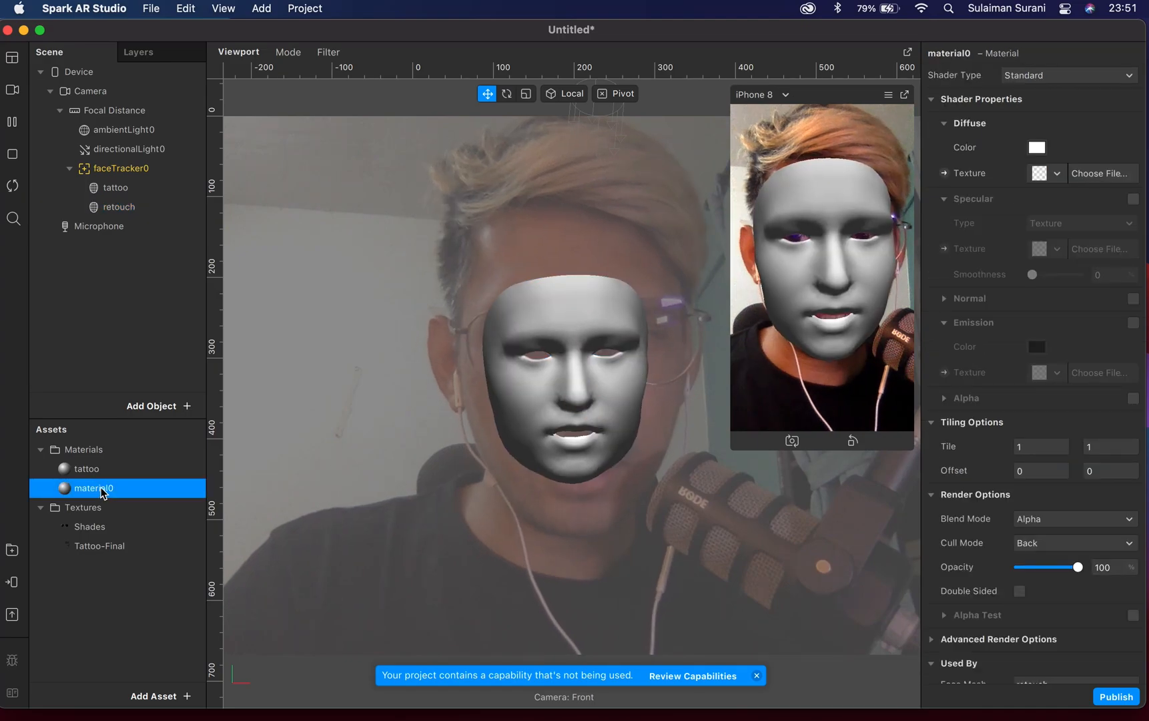
double_click(94, 487)
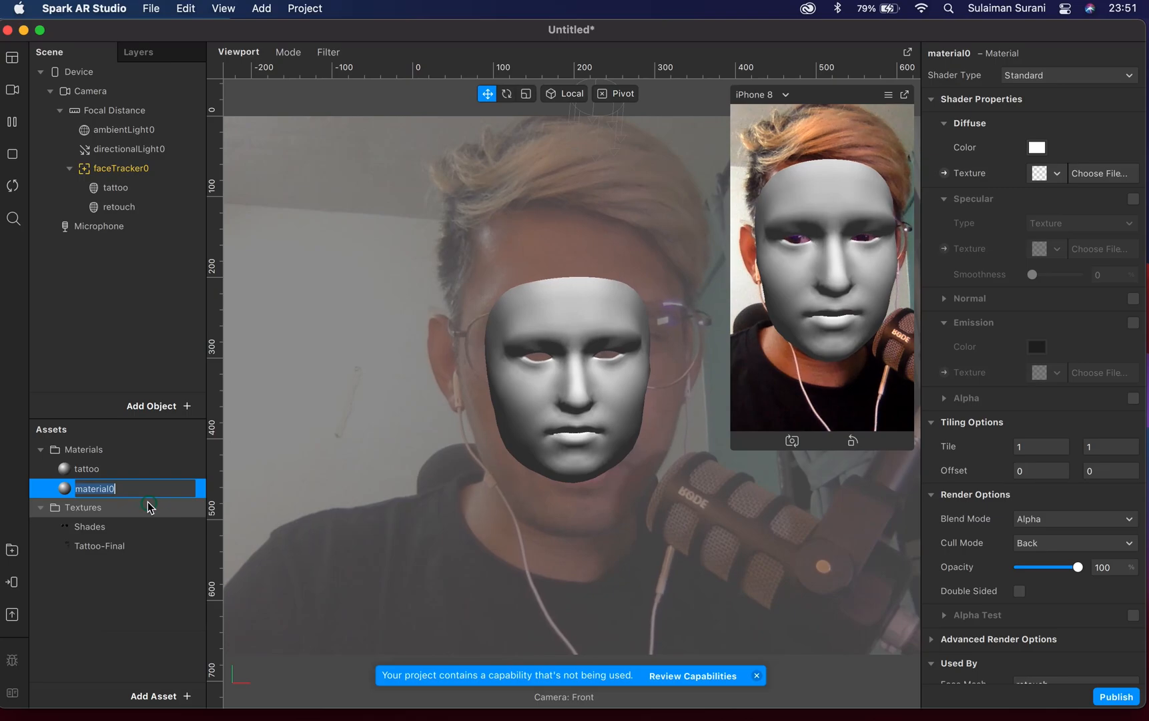
text(retouch)
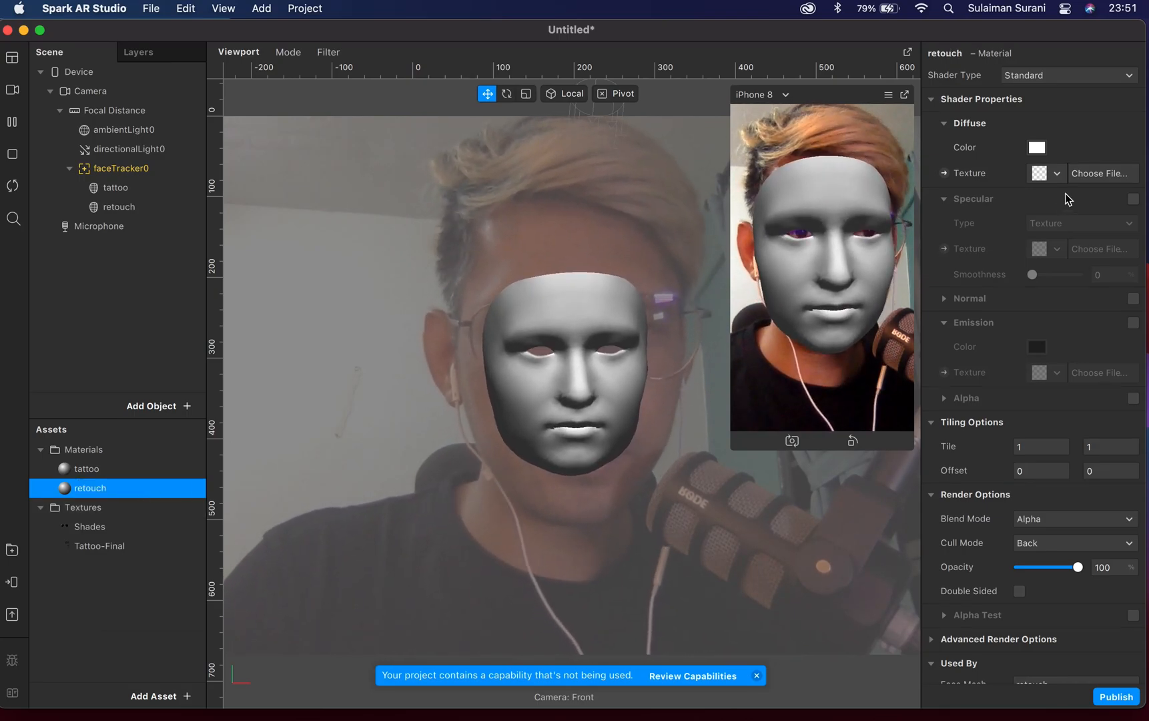
click(1055, 173)
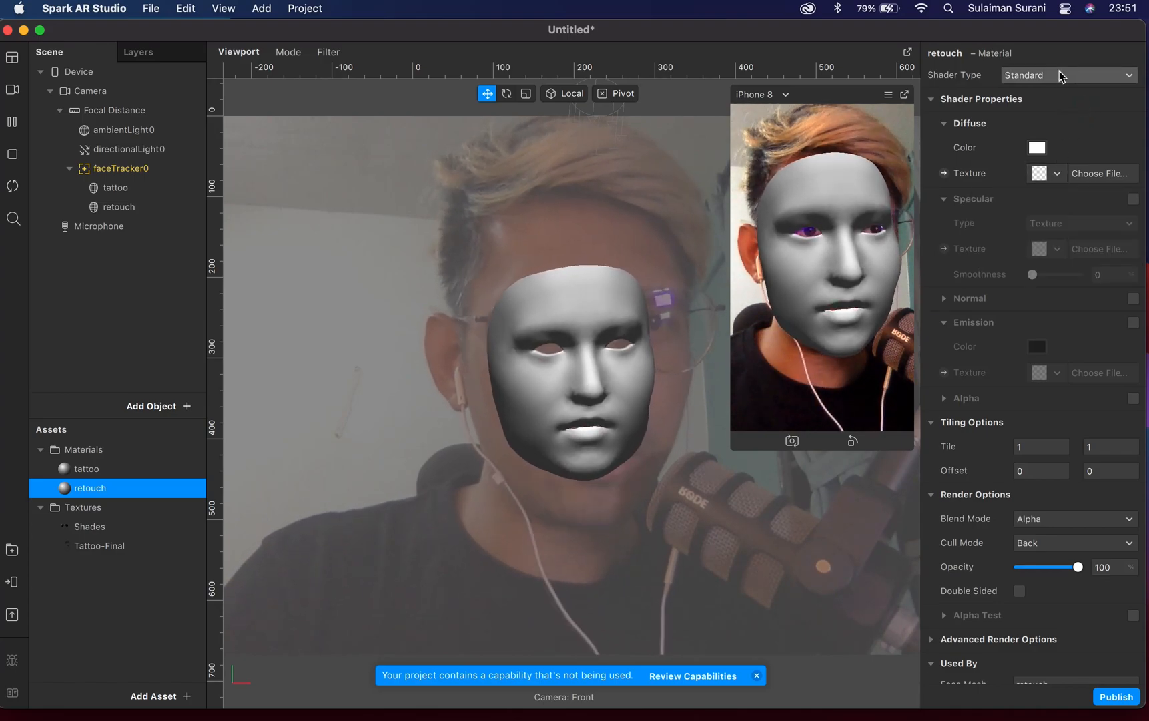
Step: Switch the retouch material's shader type to Retouching
click(1067, 75)
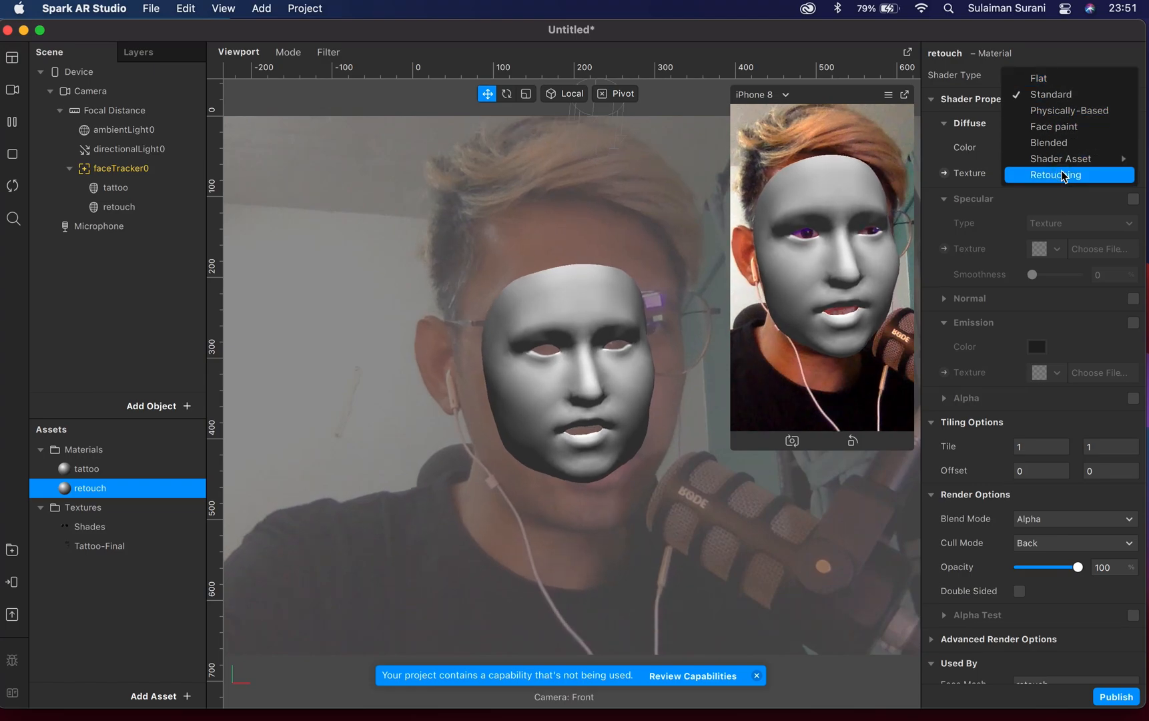
click(1060, 174)
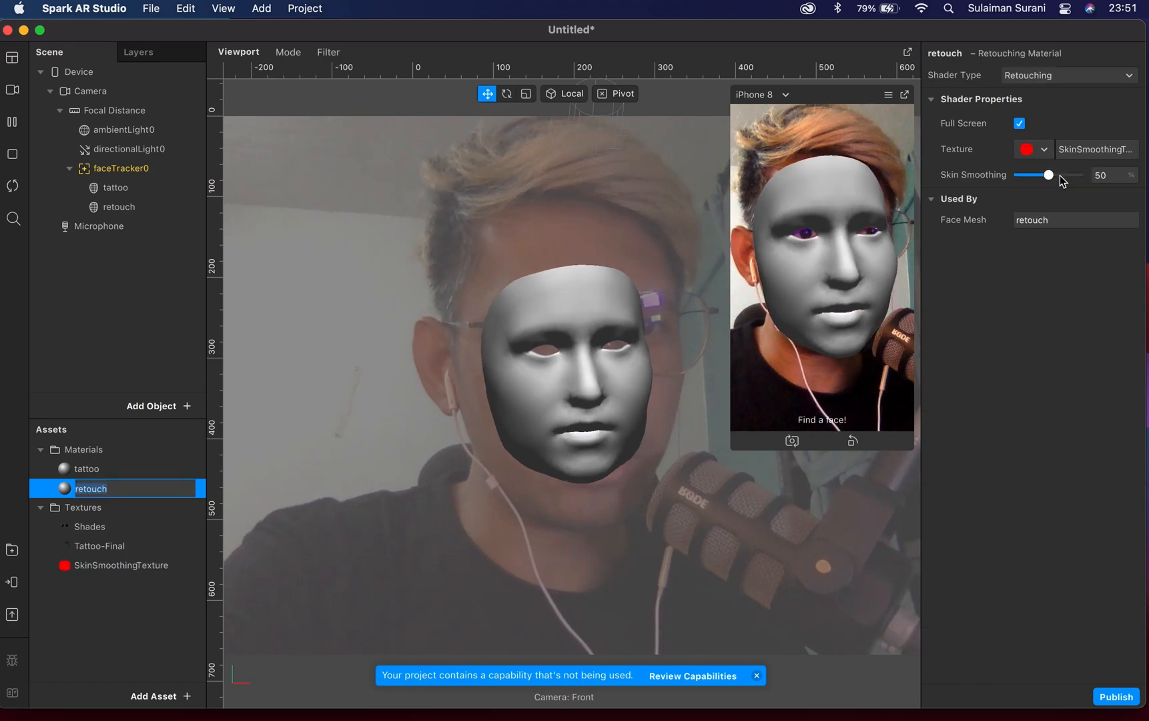
Step: Try skin smoothing up to 100 and back down, settling the retouch material at 41
drag(1049, 174, 1045, 174)
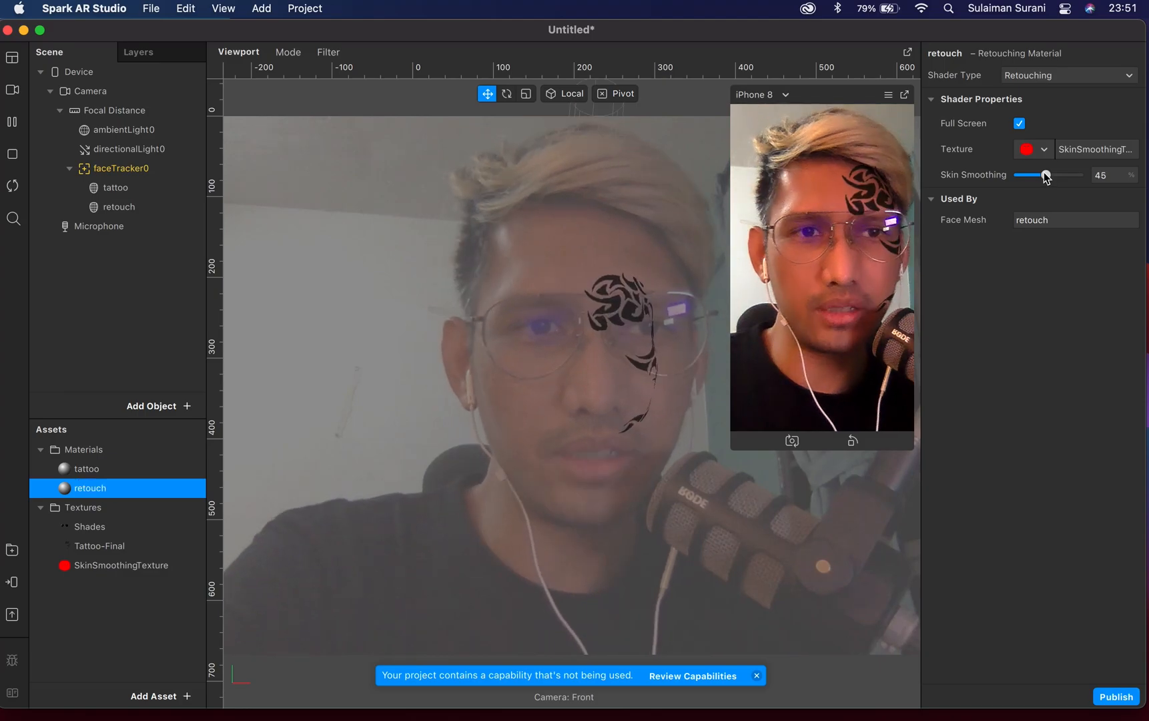
drag(1046, 174, 1064, 174)
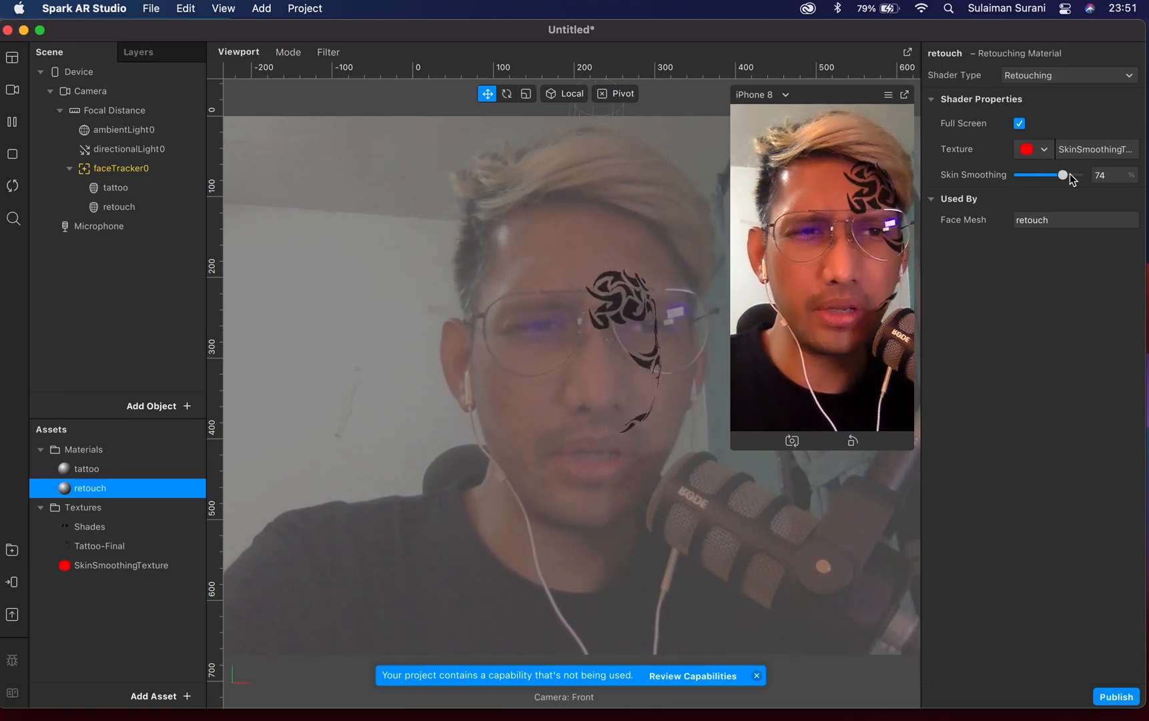
drag(1064, 174, 1077, 174)
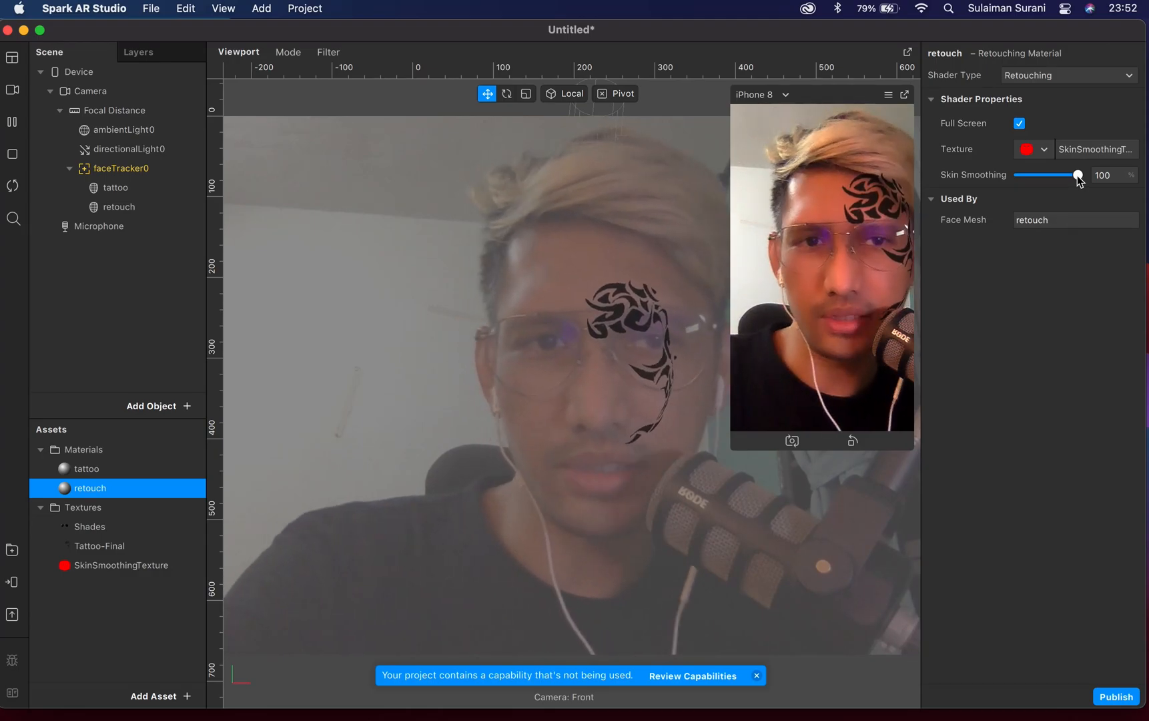
drag(1076, 176, 1042, 176)
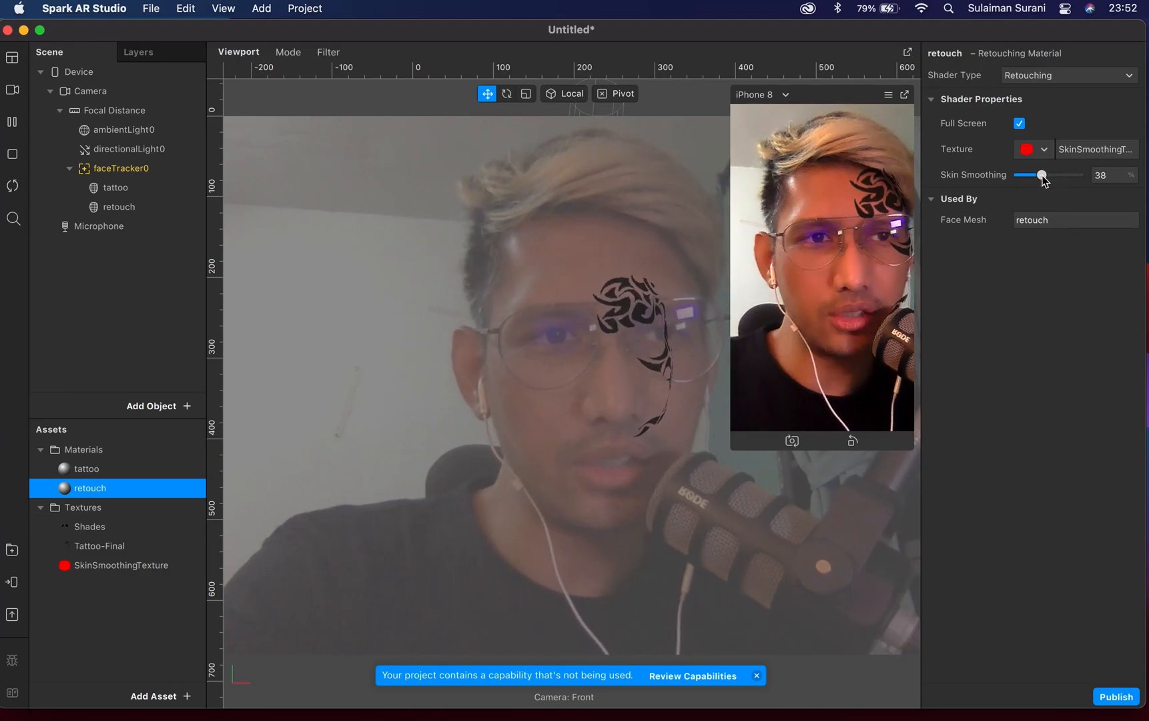
drag(1038, 176, 1046, 175)
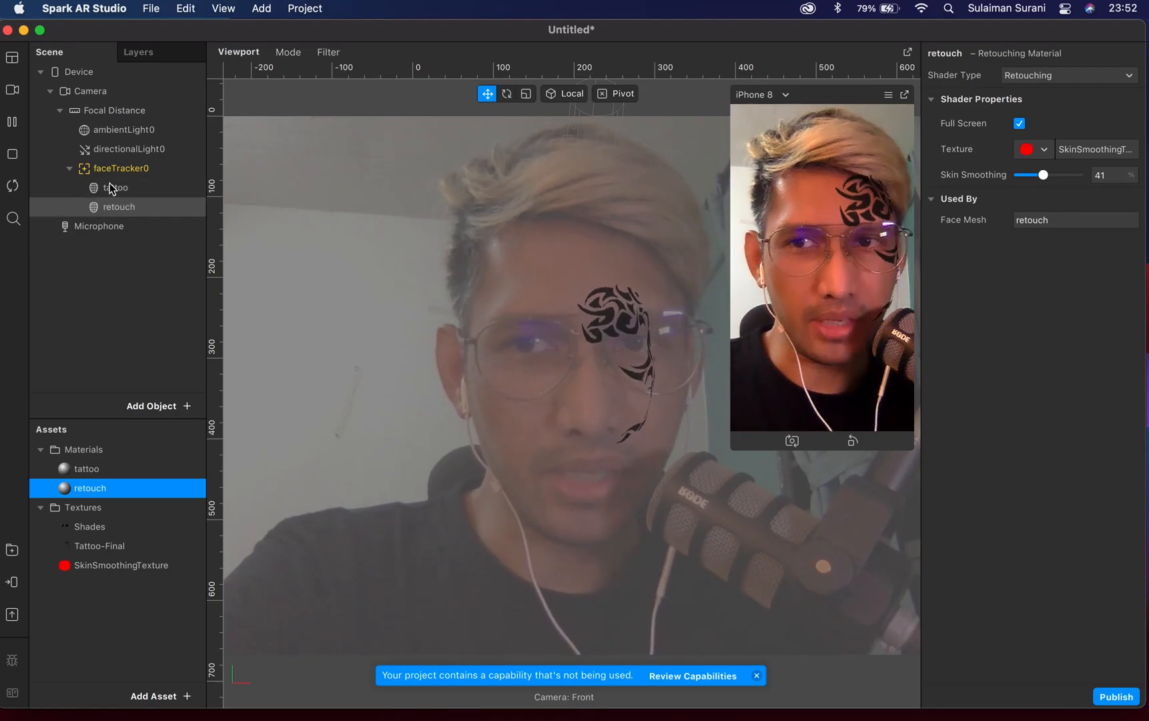
click(120, 168)
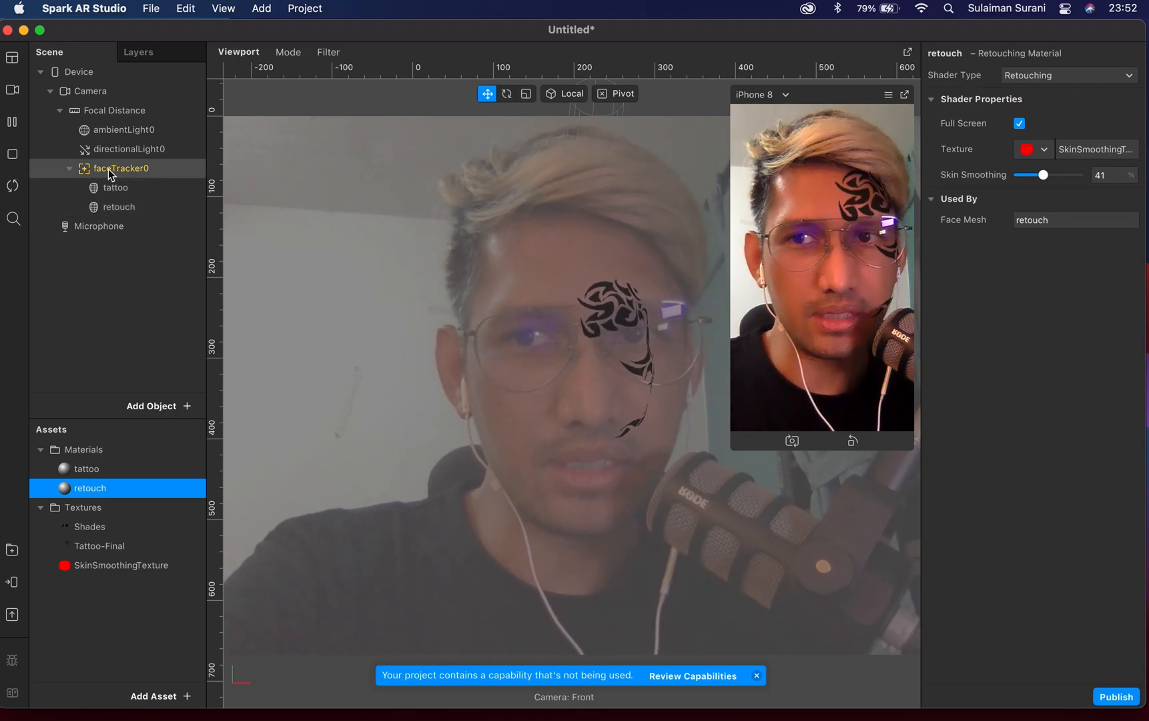
Step: Add a plane under faceTracker0 and rename plane0 to shades
right_click(117, 168)
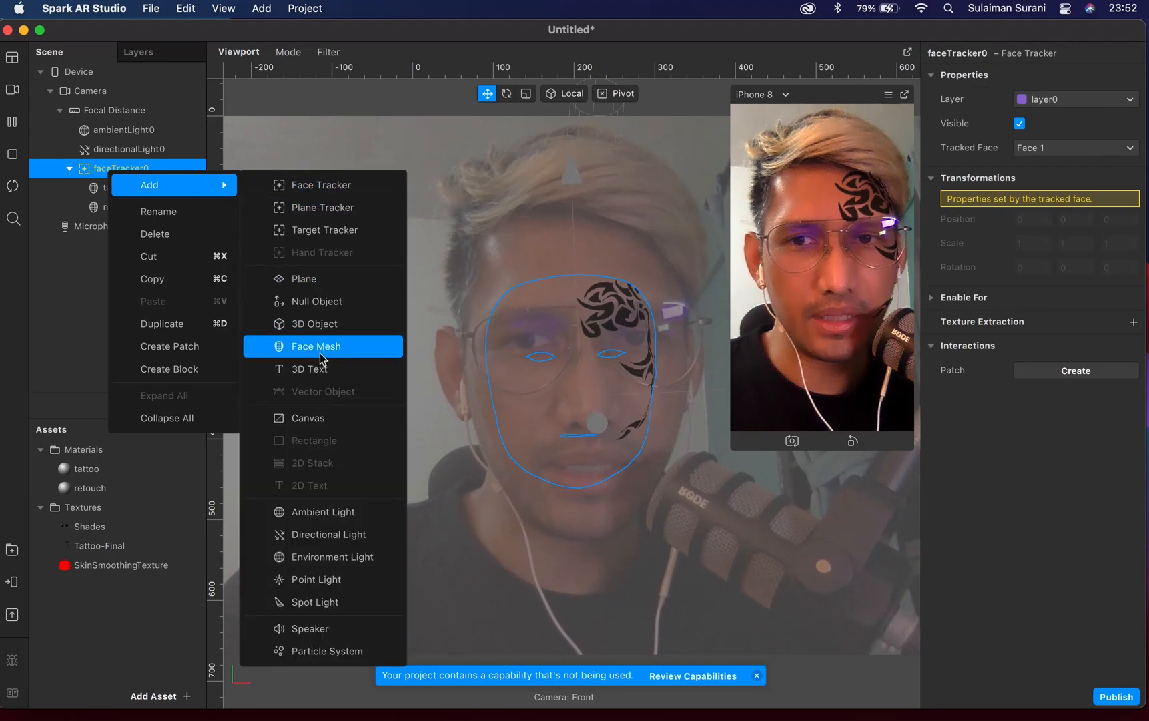
mouse_move(317, 301)
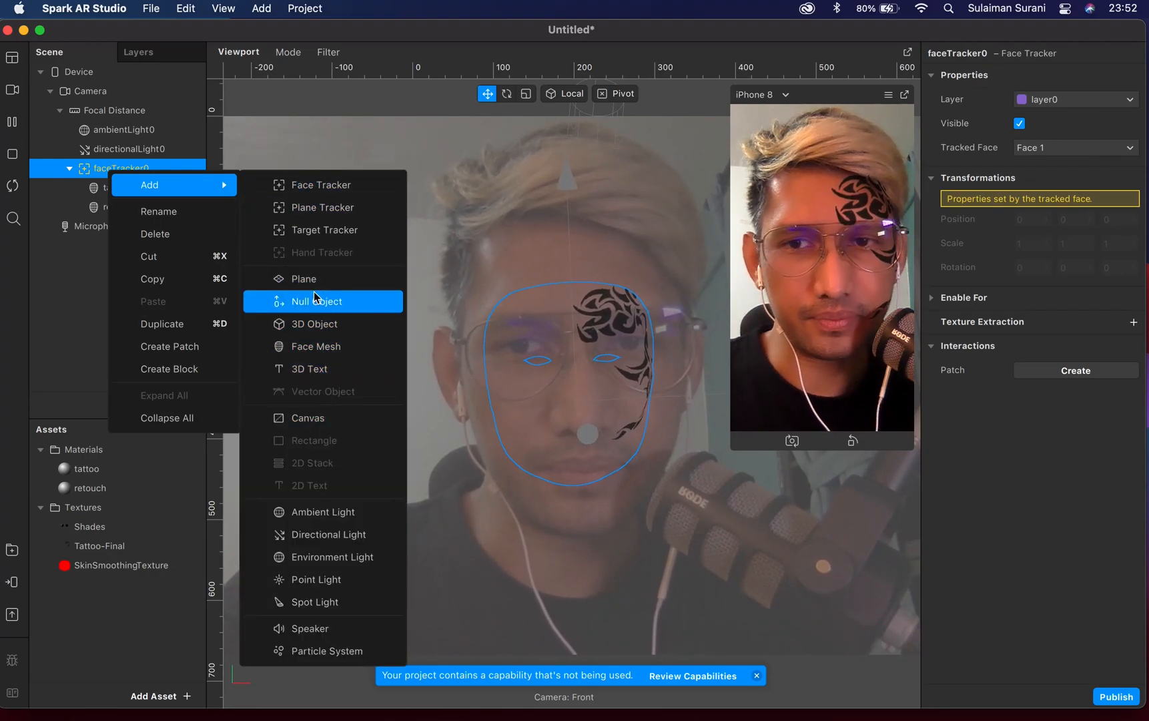
mouse_move(304, 279)
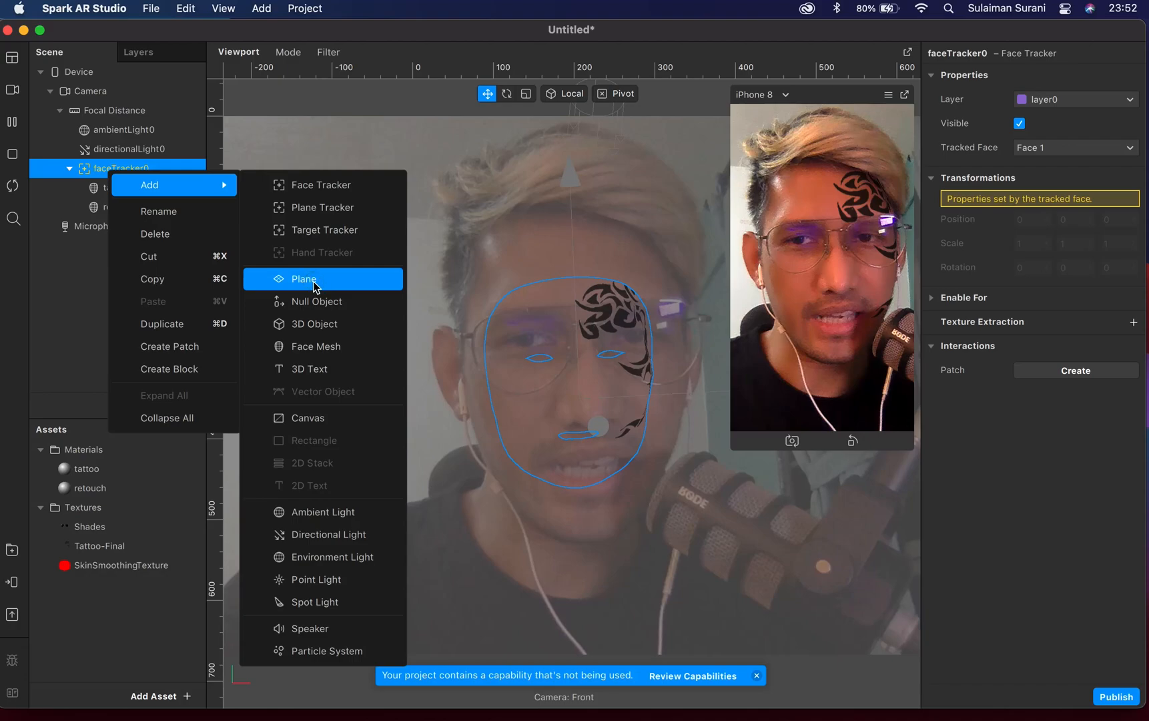
click(303, 279)
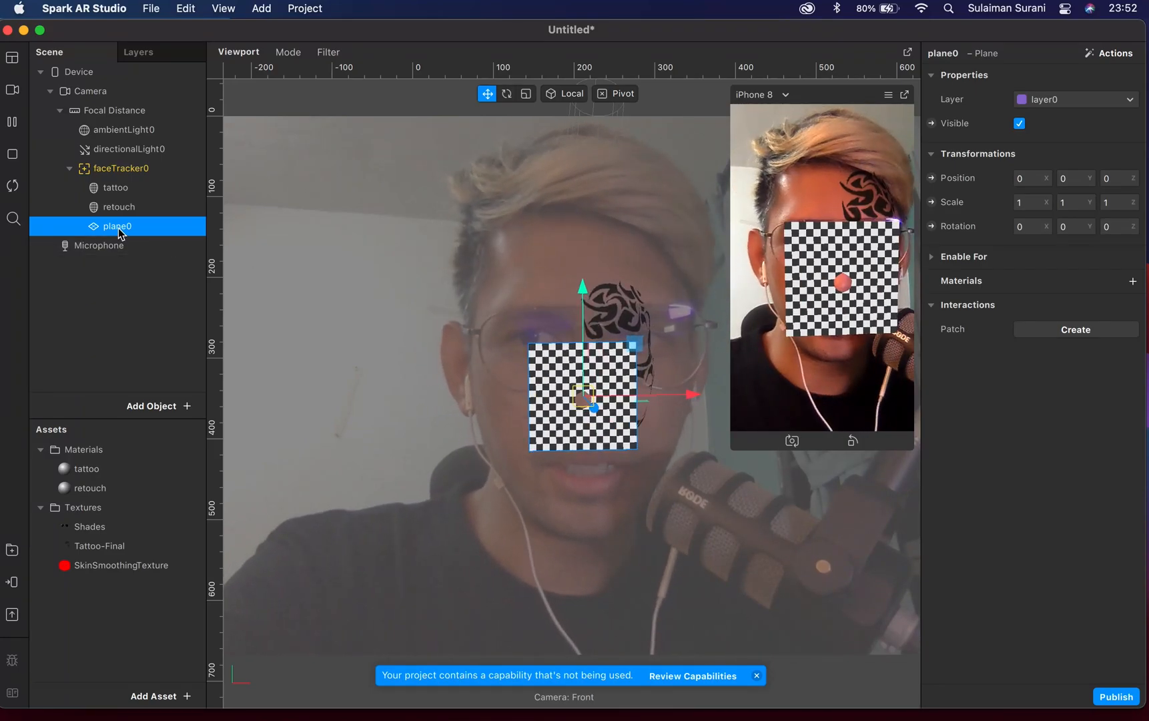
double_click(117, 226)
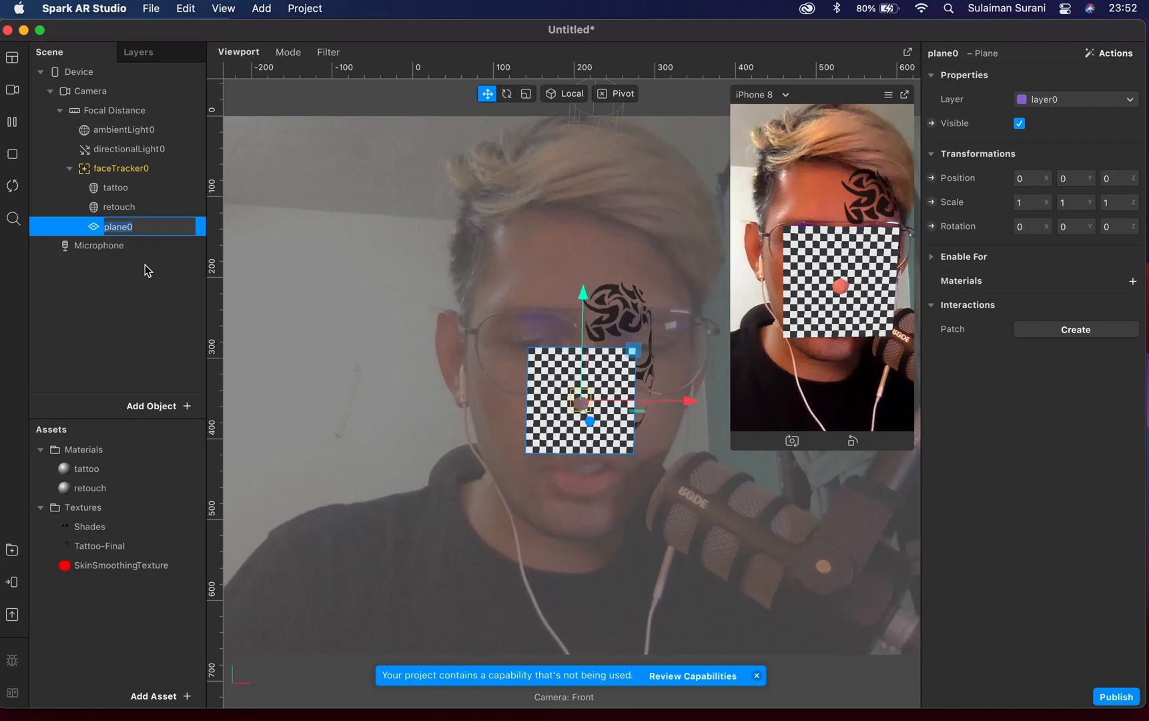
text(shades)
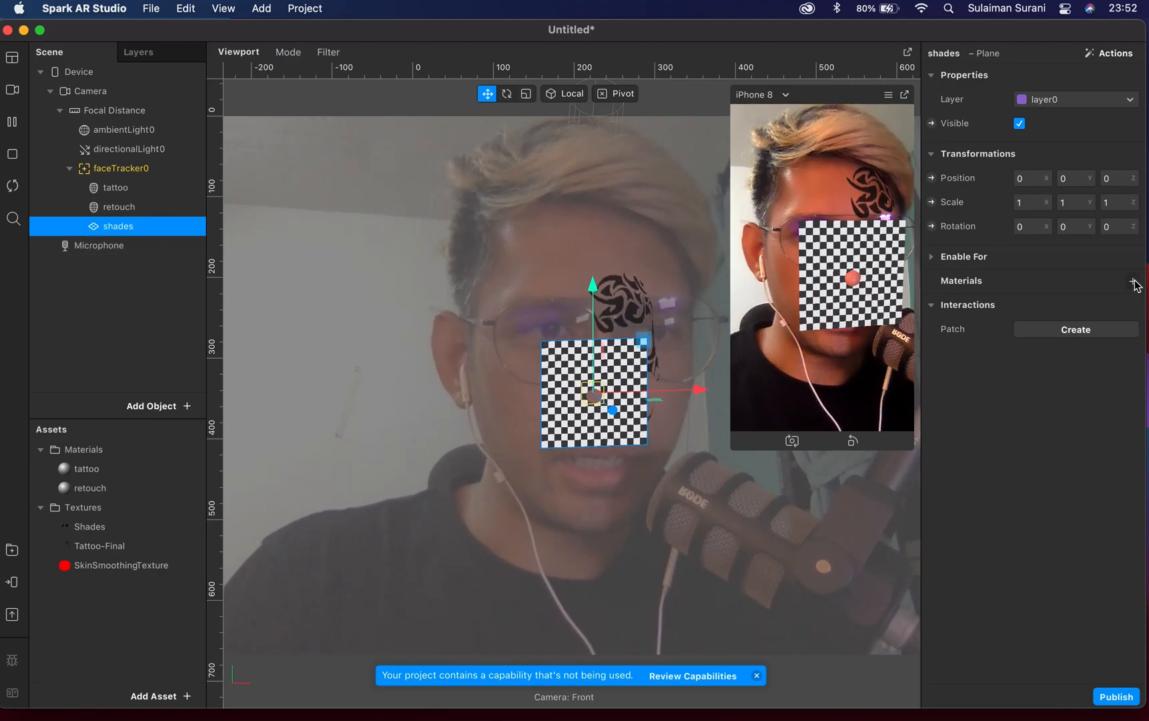
Step: Add a new material to the shades plane, rename it shades with the Shades sunglasses texture
click(1132, 282)
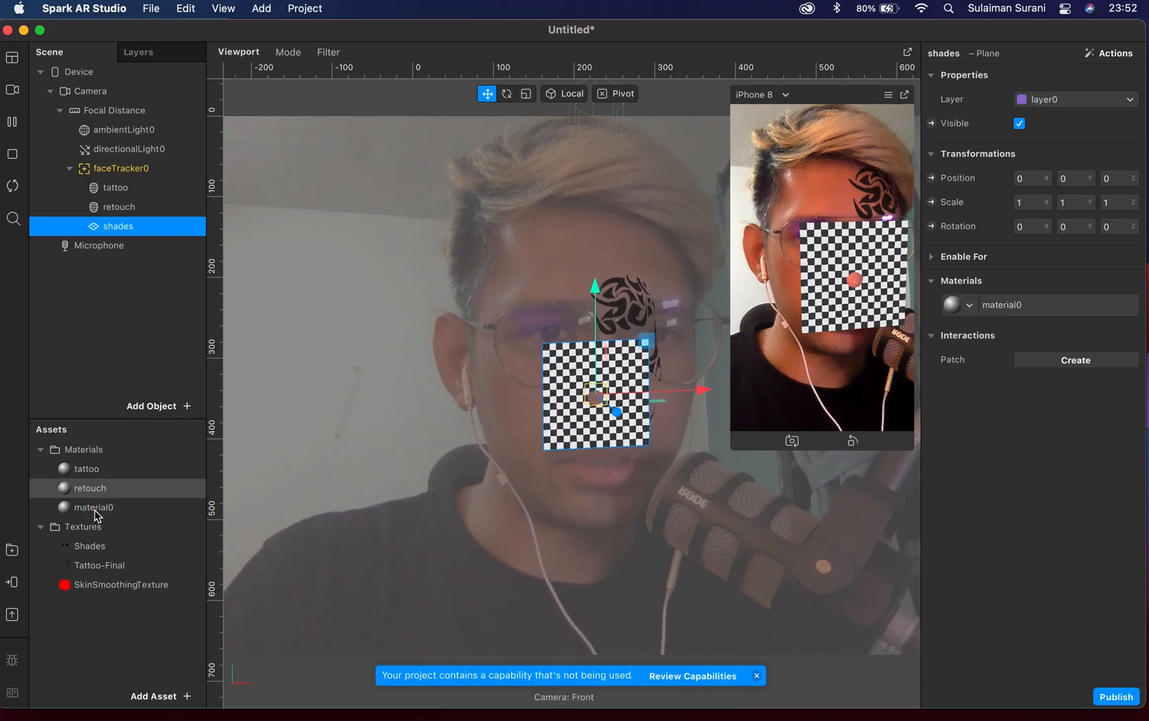
click(94, 506)
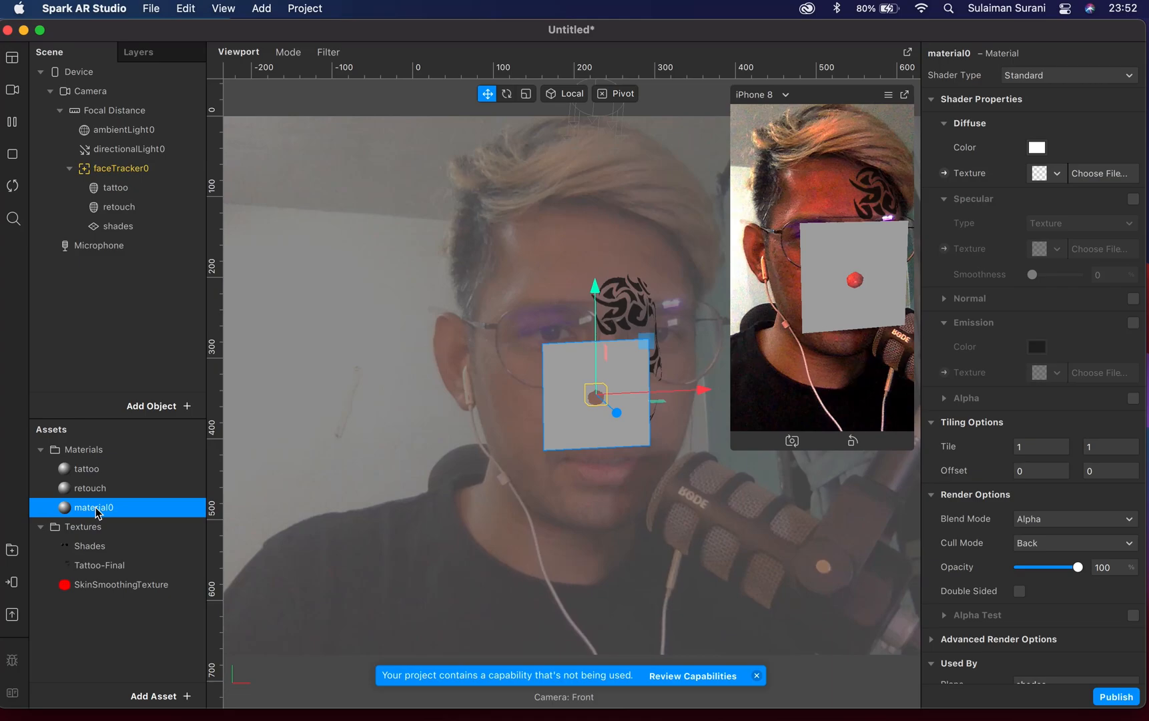
right_click(96, 507)
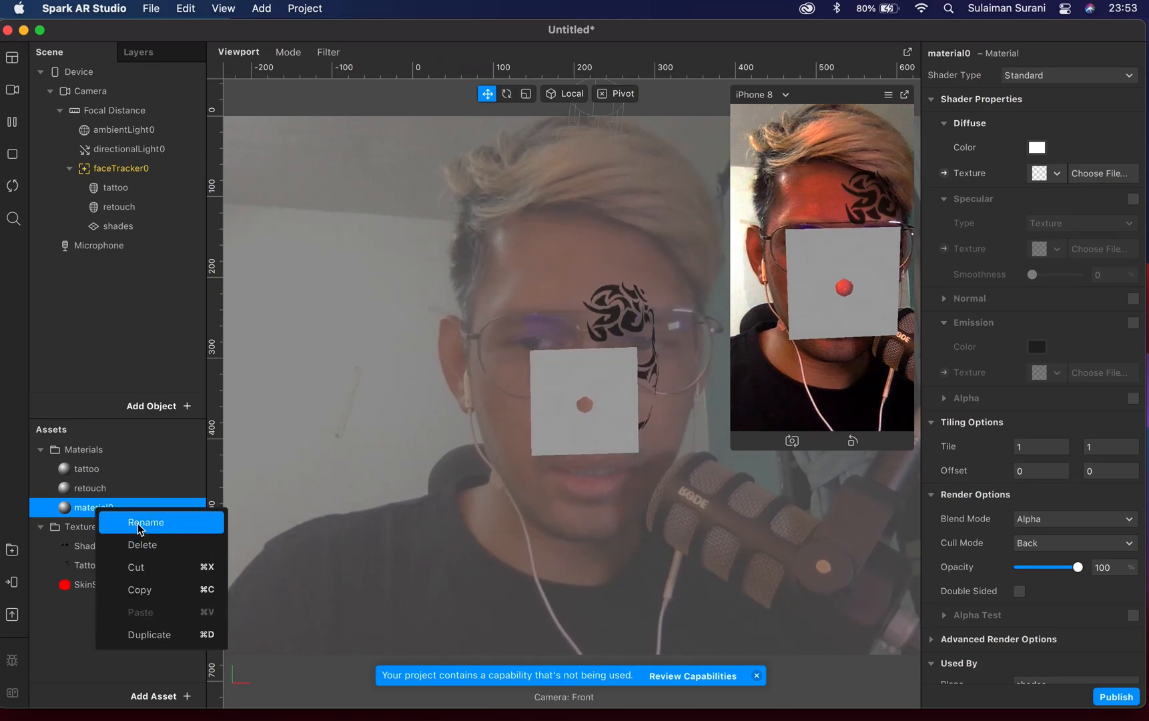
click(146, 522)
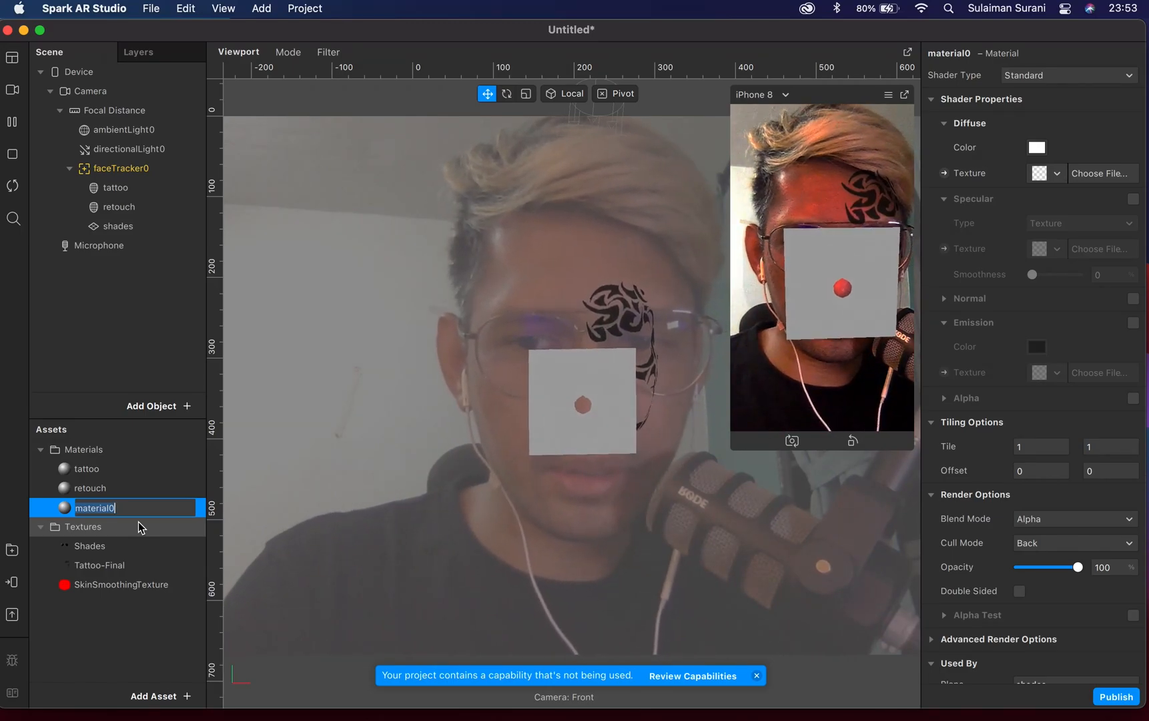
text(shades)
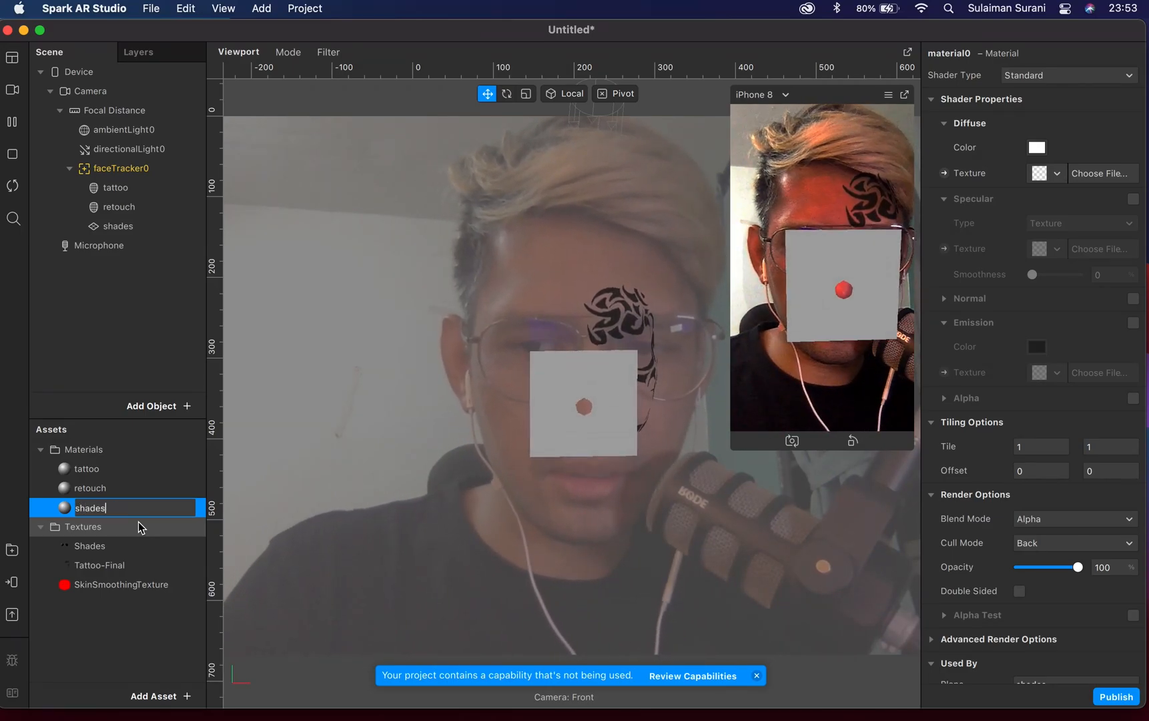
click(1055, 173)
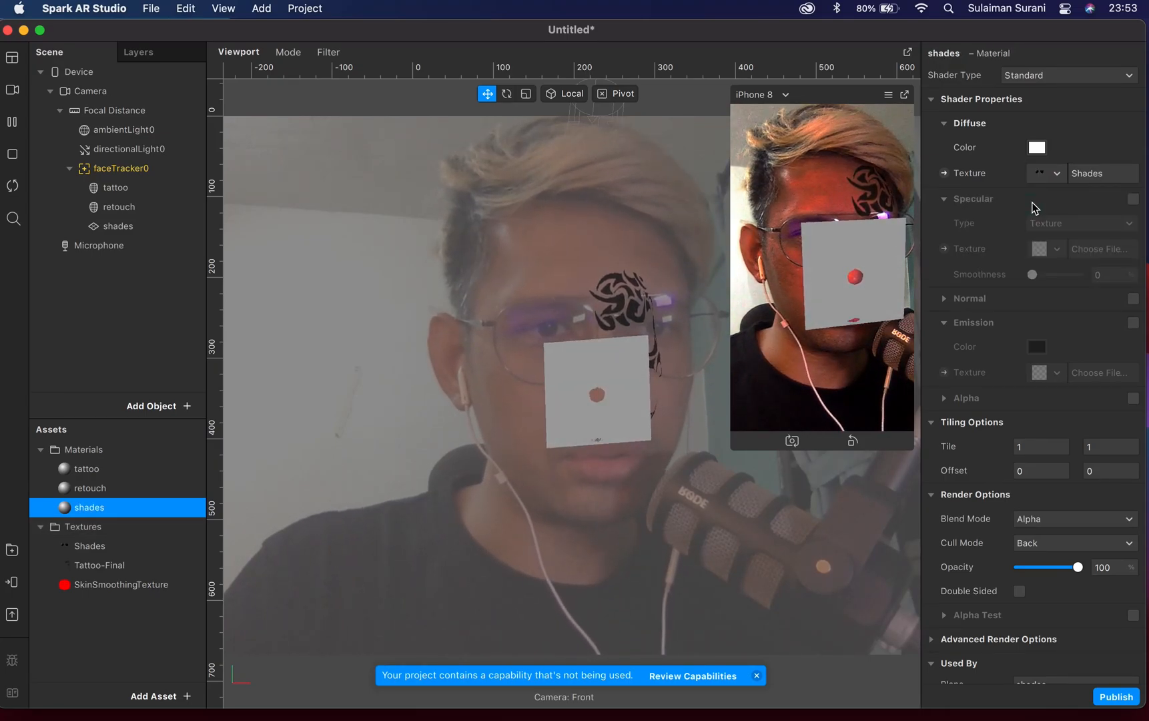
click(118, 226)
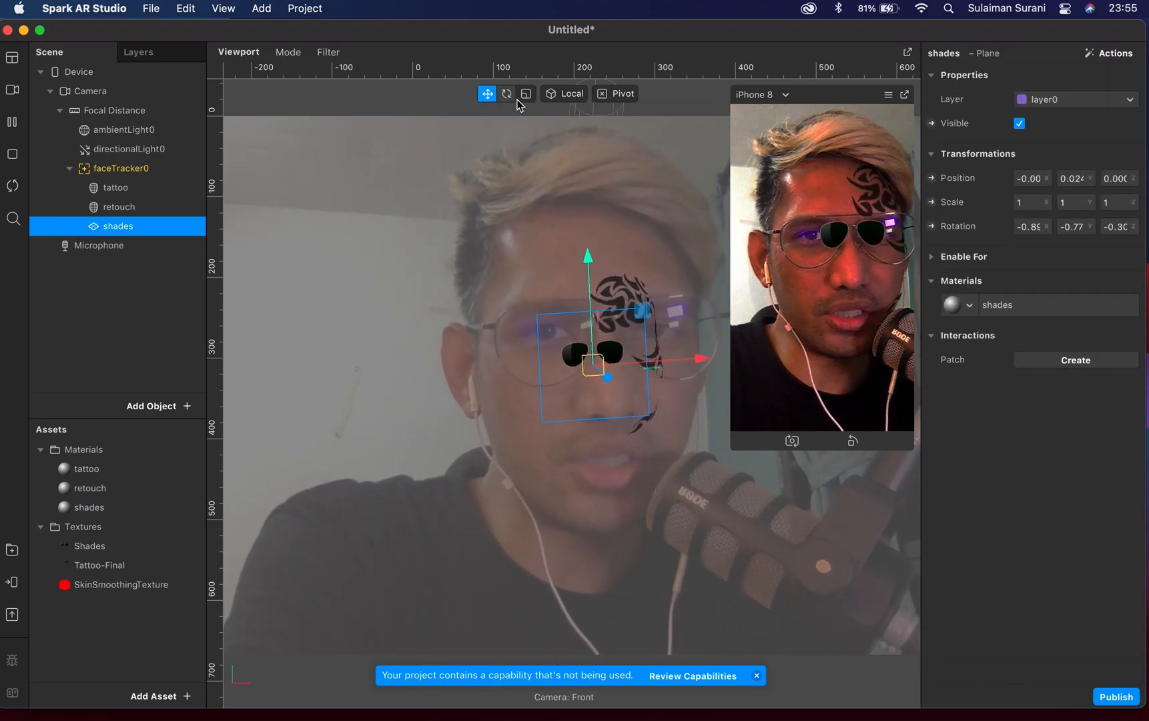
mouse_move(527, 94)
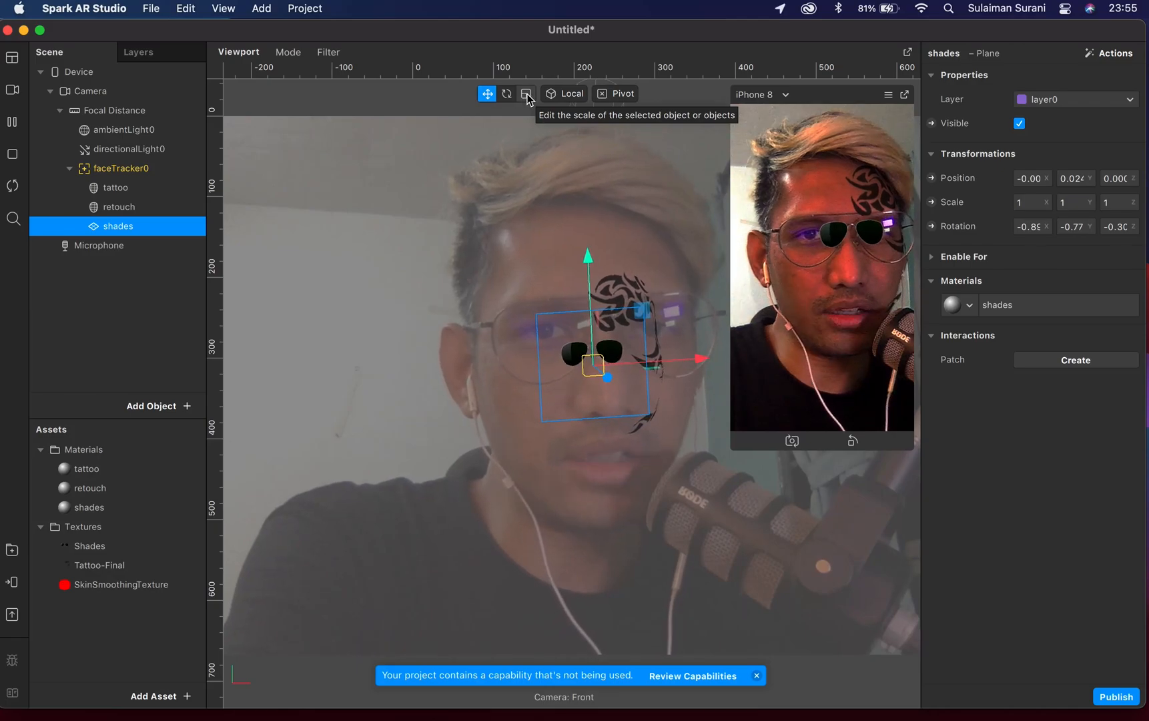
mouse_move(487, 94)
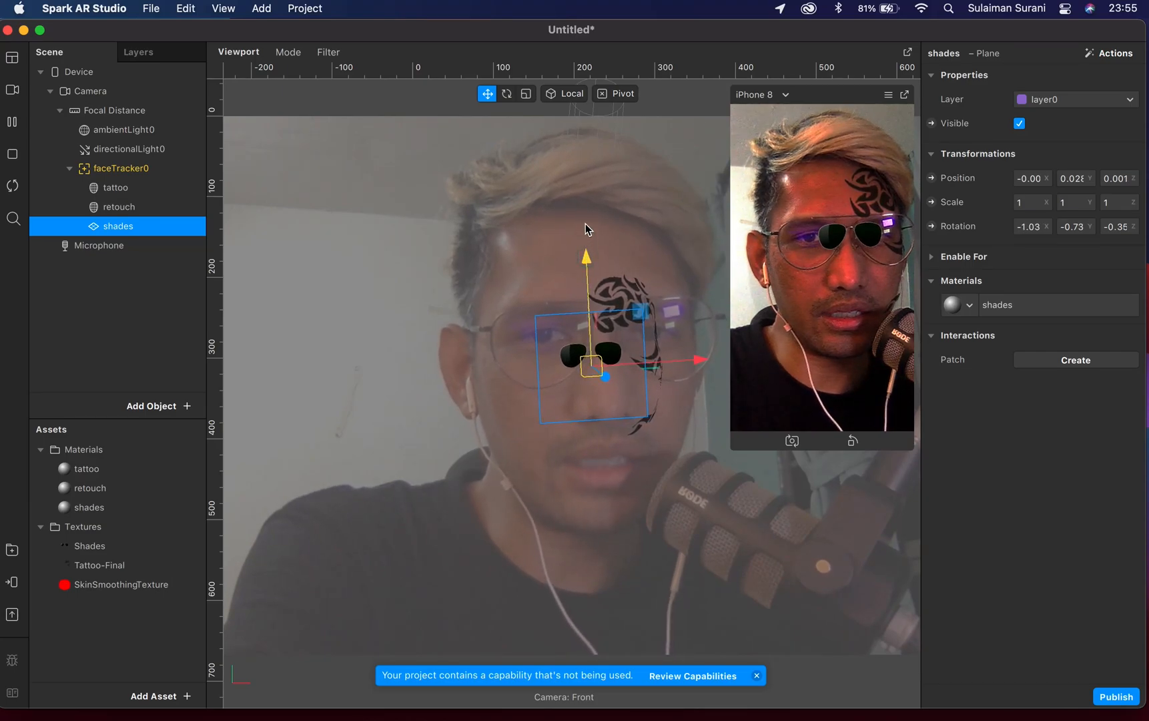
Step: Rotate the shades plane so the sunglasses angle matches the tracked face
drag(586, 373, 586, 328)
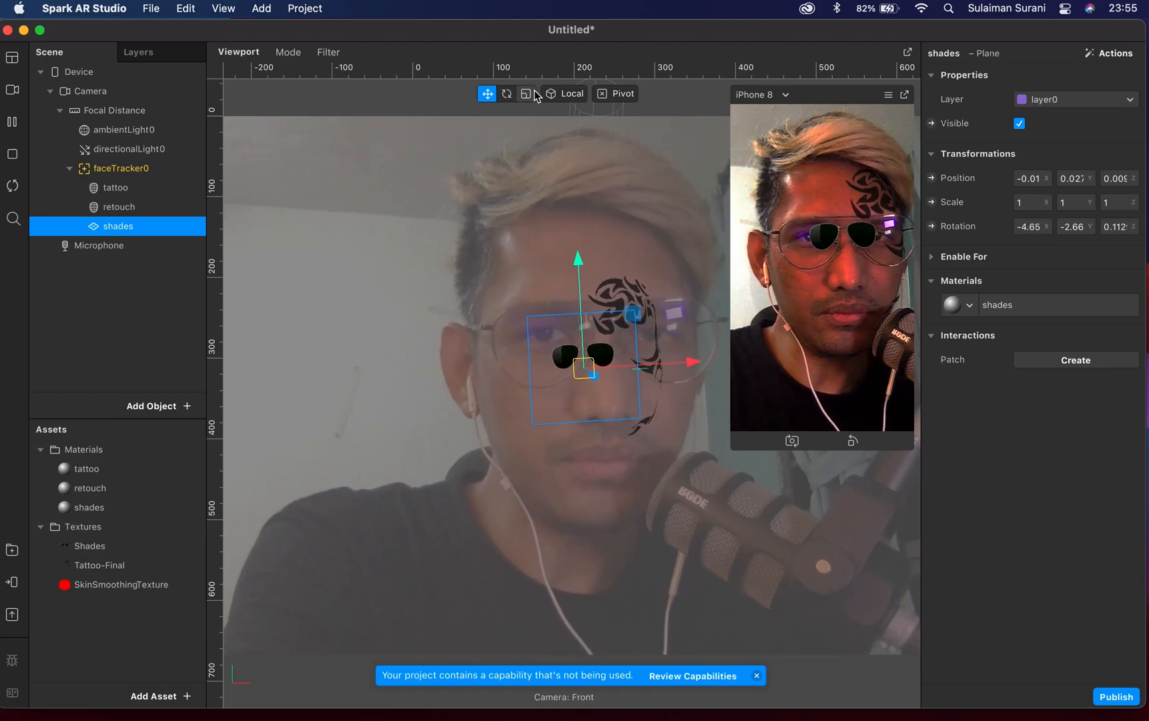
click(526, 94)
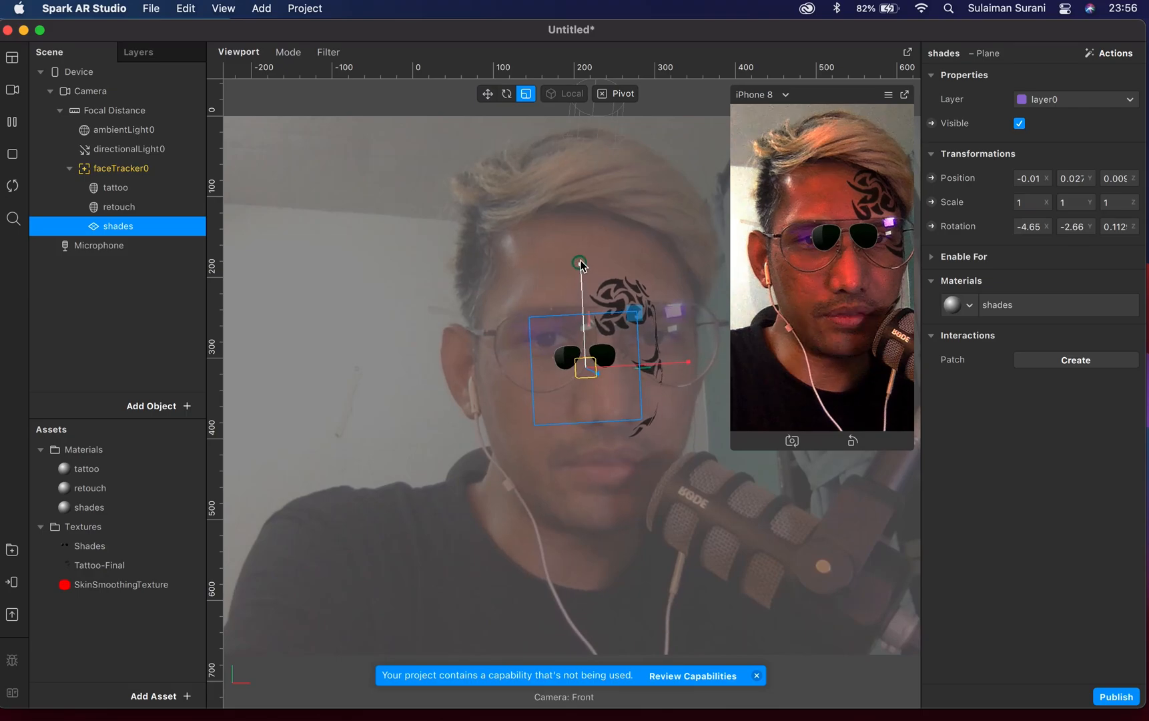
Step: Scale the sunglasses plane to about 1.88 x 1.8 so it covers both eyes
drag(579, 262, 581, 268)
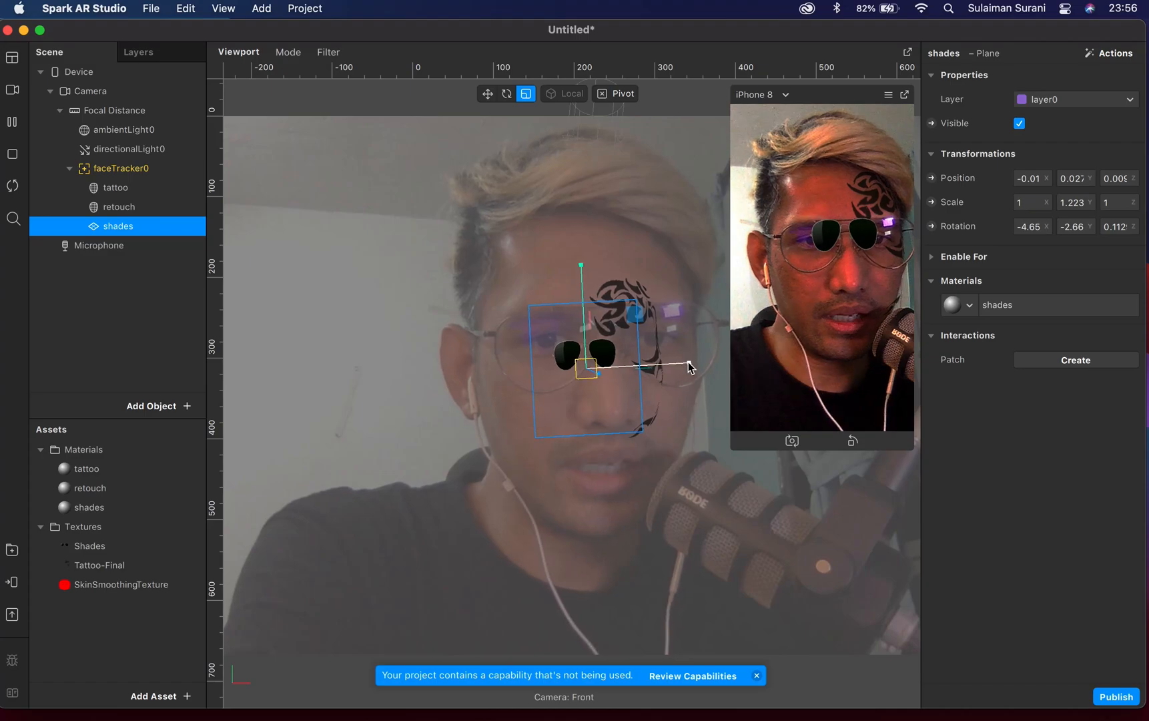
drag(689, 365, 703, 365)
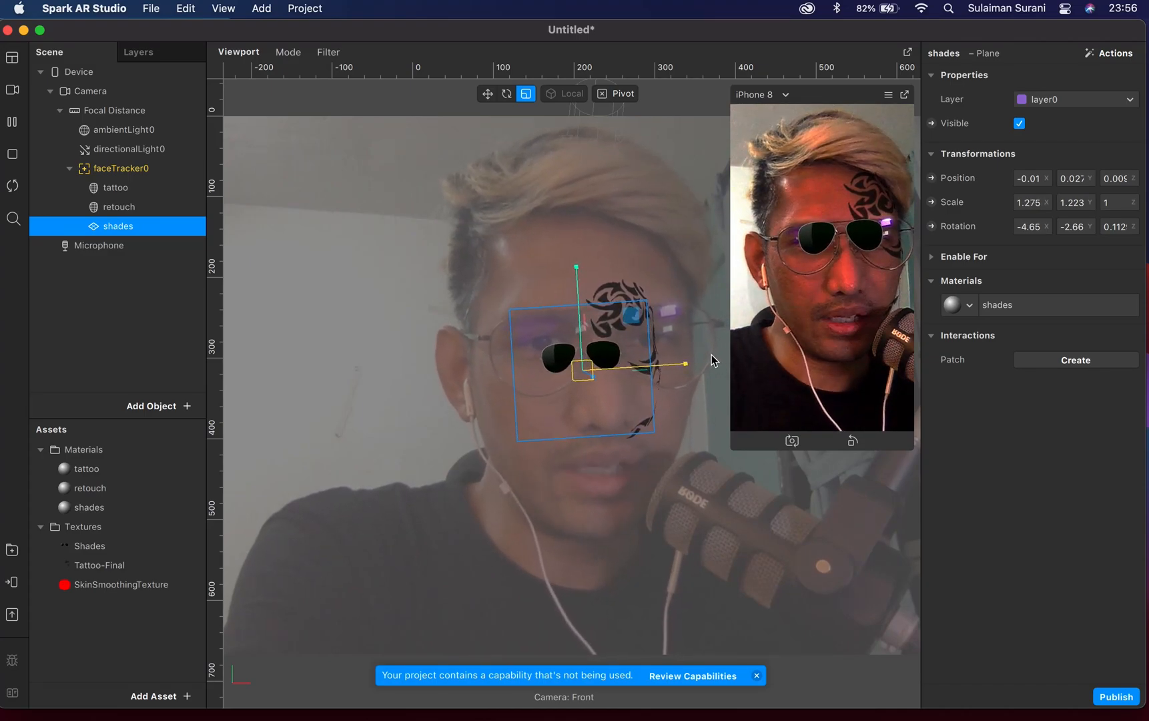
drag(630, 314, 635, 314)
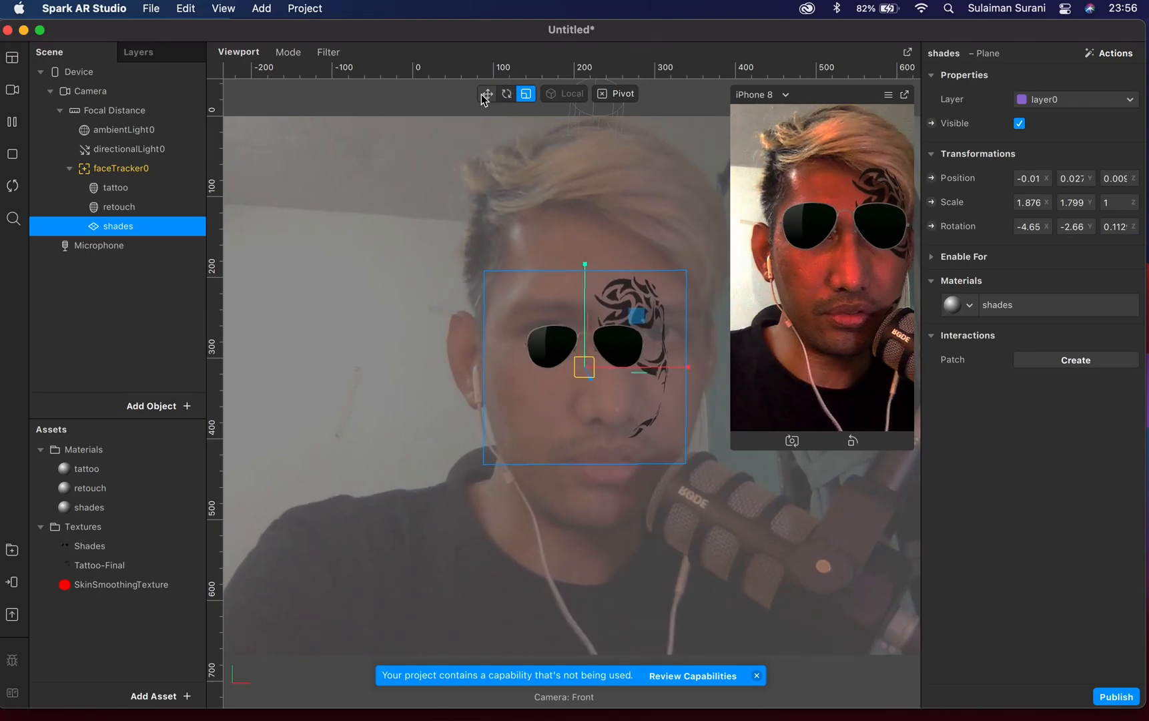
click(487, 94)
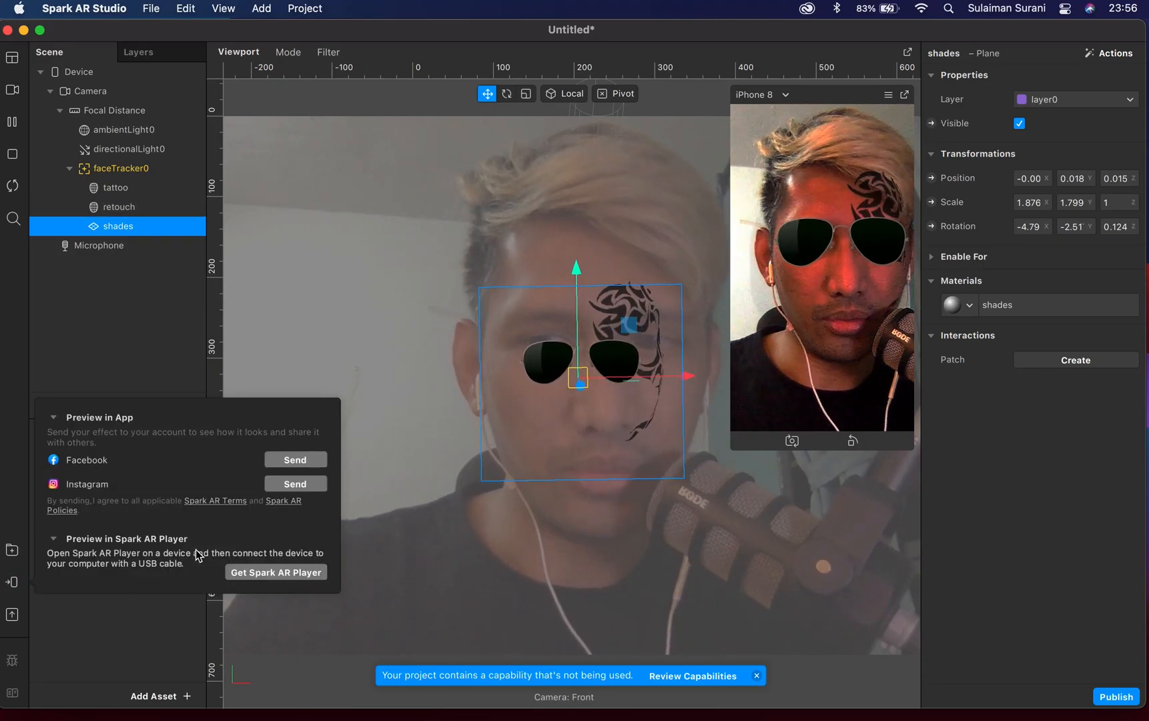
Step: Send the effect to Instagram for preview in app
click(295, 483)
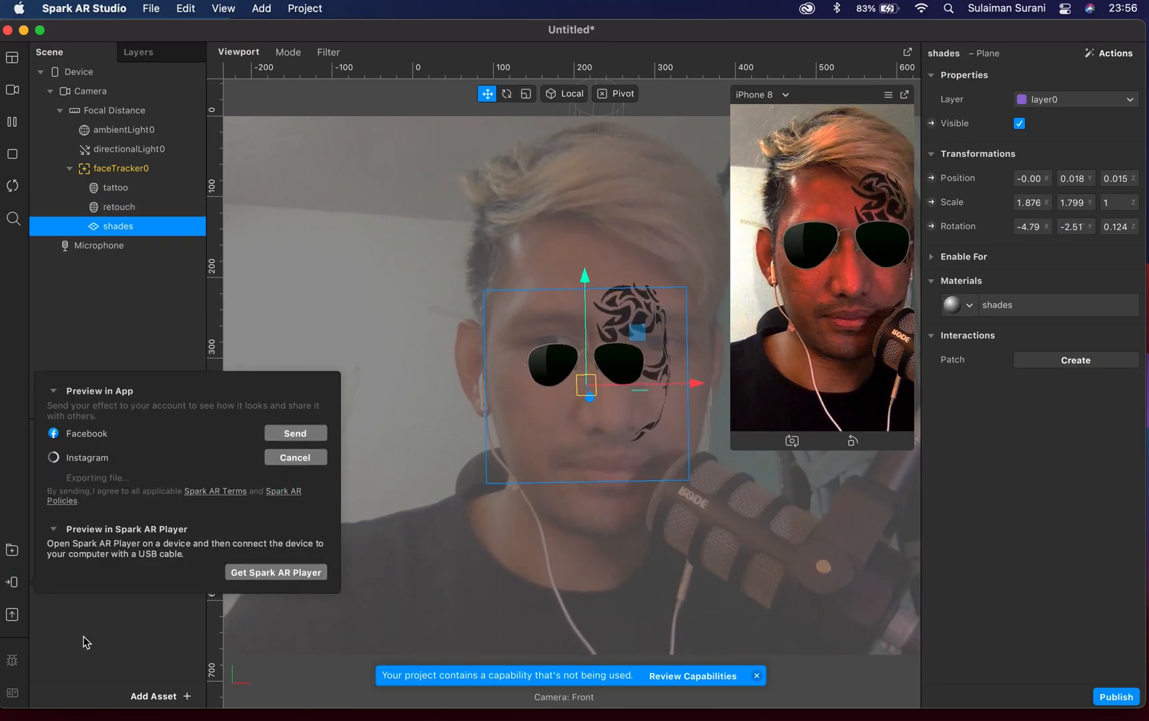